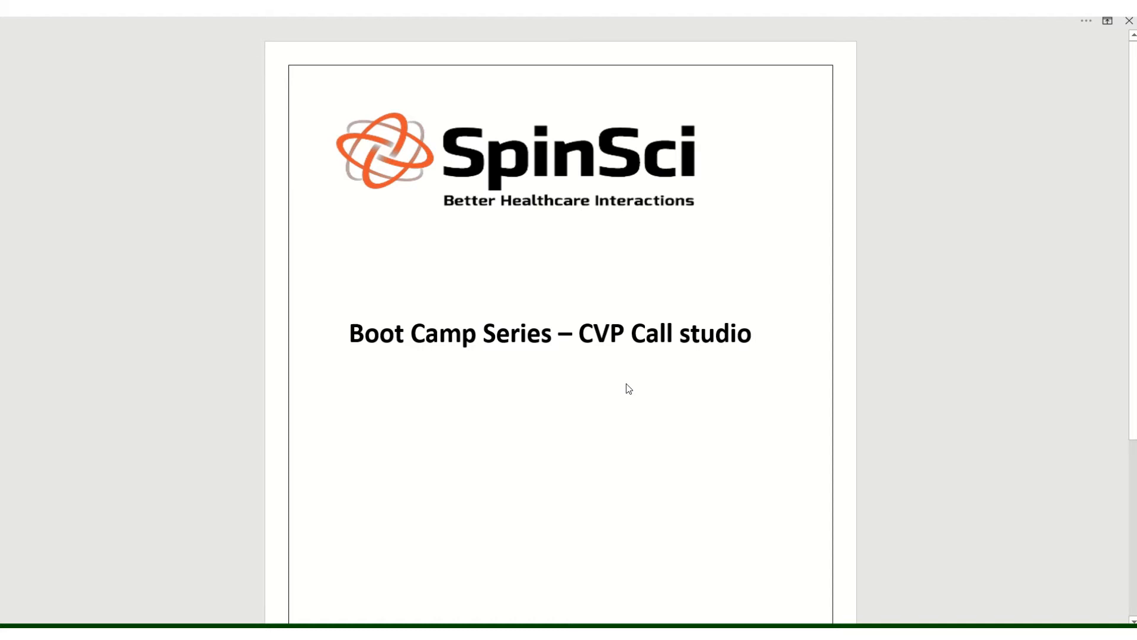
Step: Display demo2.png, the Functional Overview of the CVP Server with gateways, PG and ICM
{"action": "left_click", "coordinate": [349, 333]}
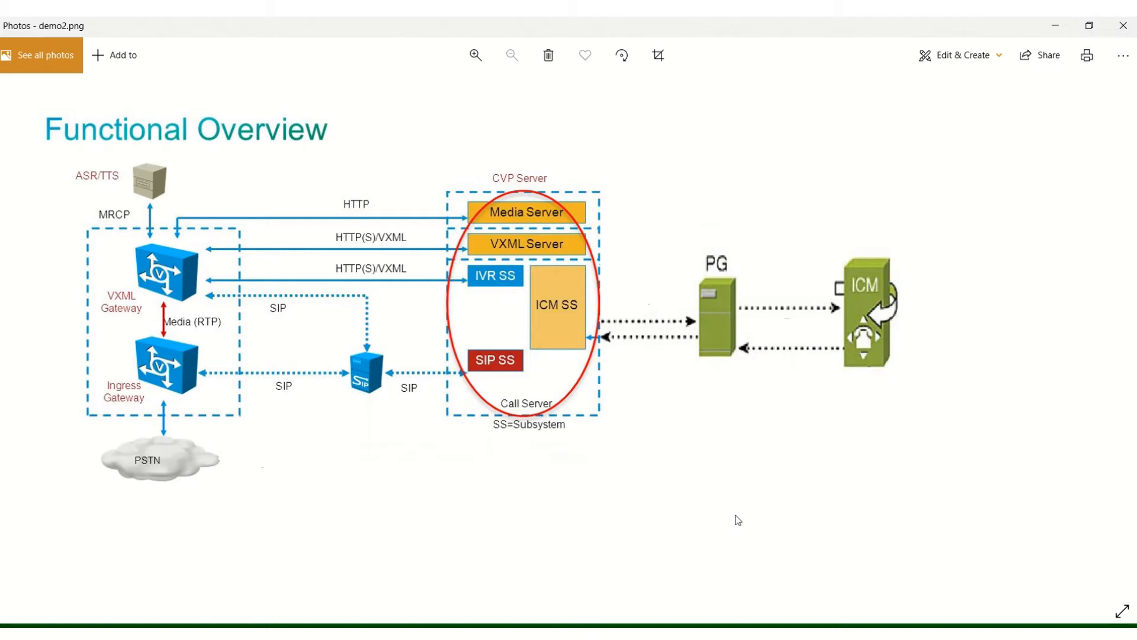
{"action": "mouse_move", "coordinate": [117, 443]}
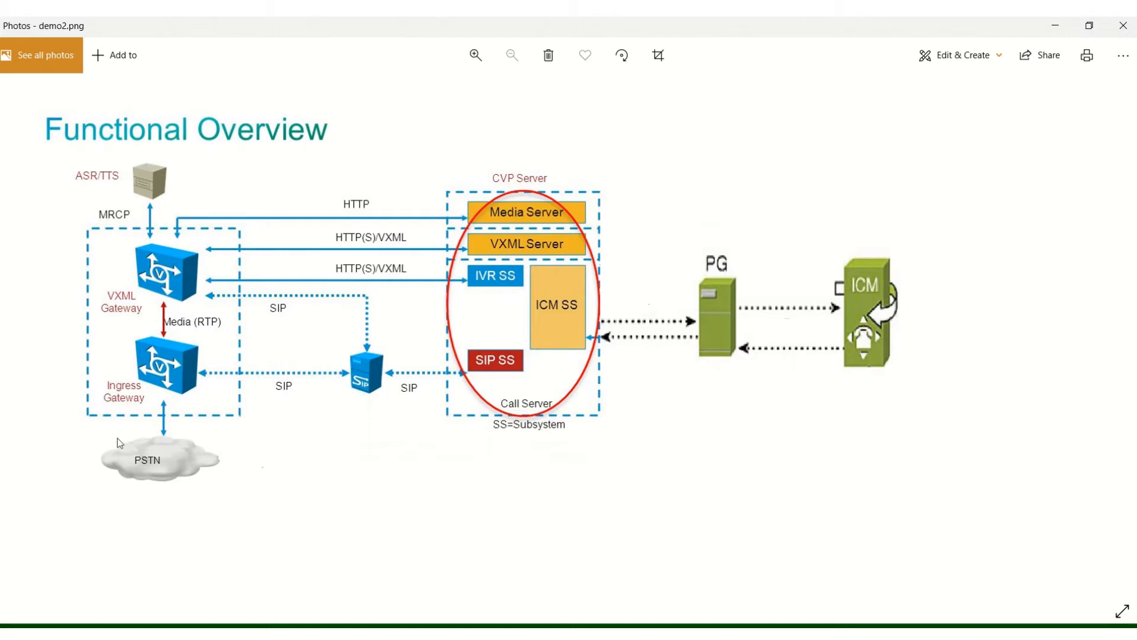
{"action": "mouse_move", "coordinate": [180, 273]}
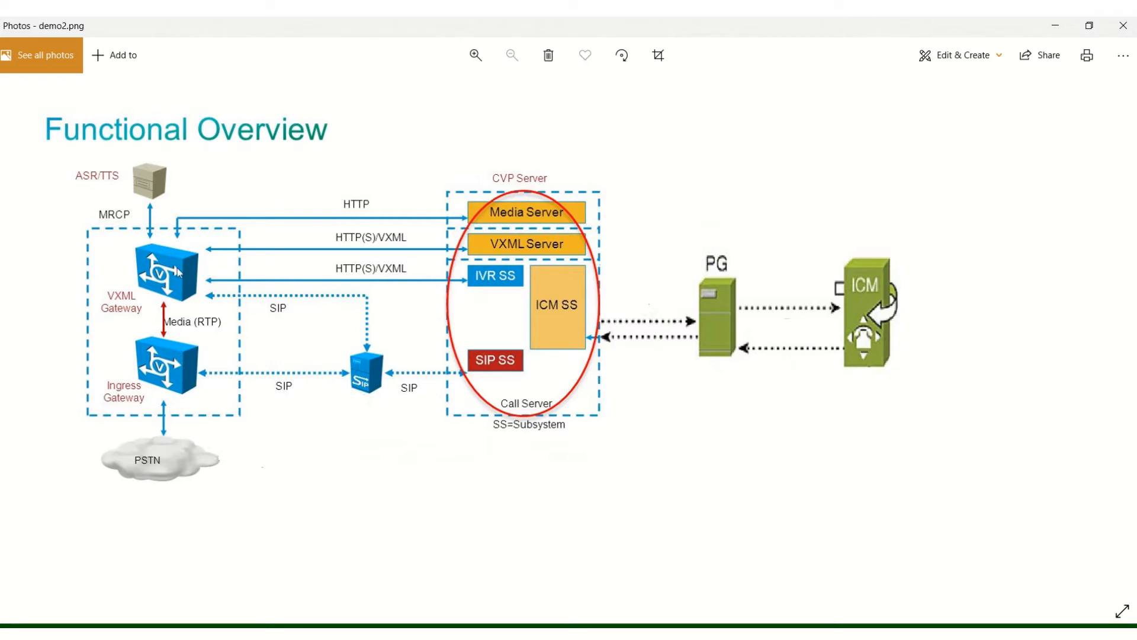
{"action": "mouse_move", "coordinate": [146, 320]}
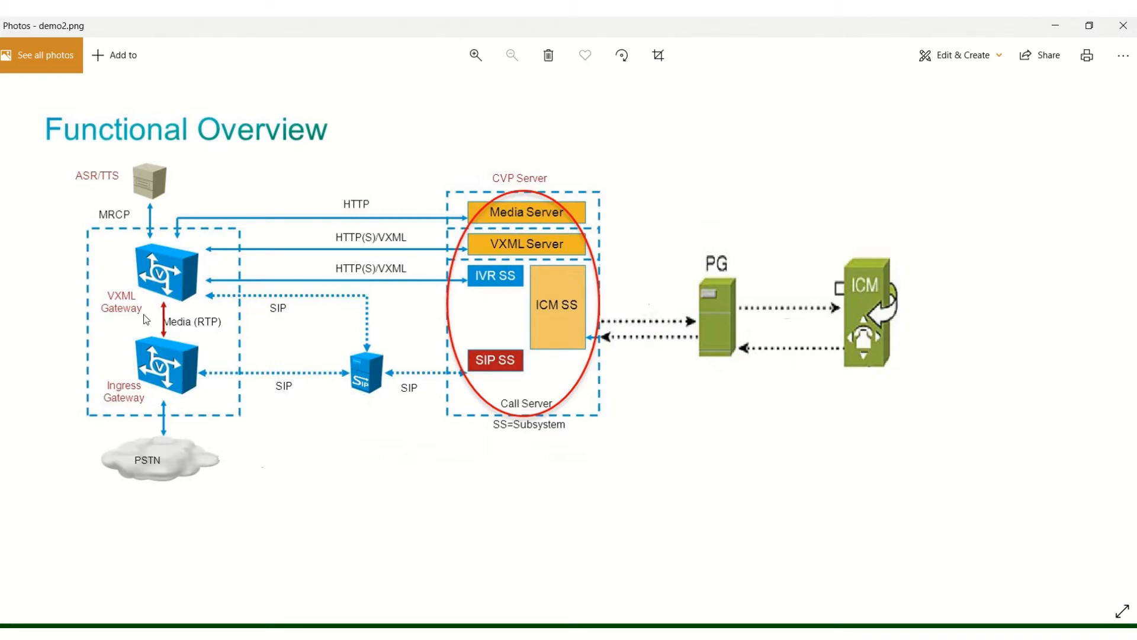
{"action": "mouse_move", "coordinate": [158, 259]}
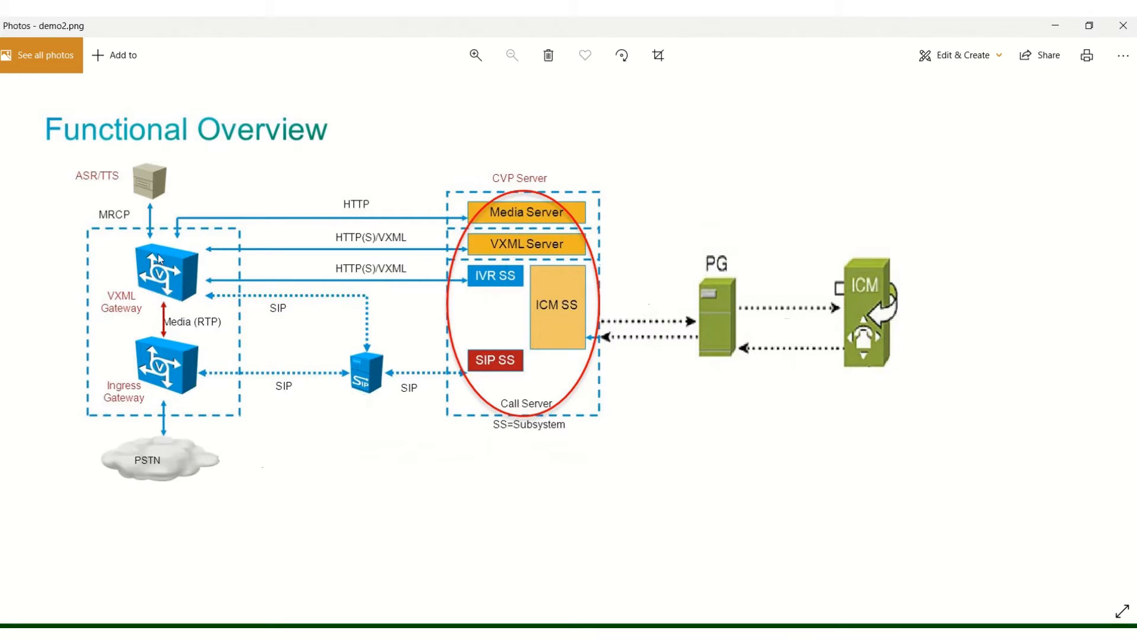
{"action": "mouse_move", "coordinate": [227, 269]}
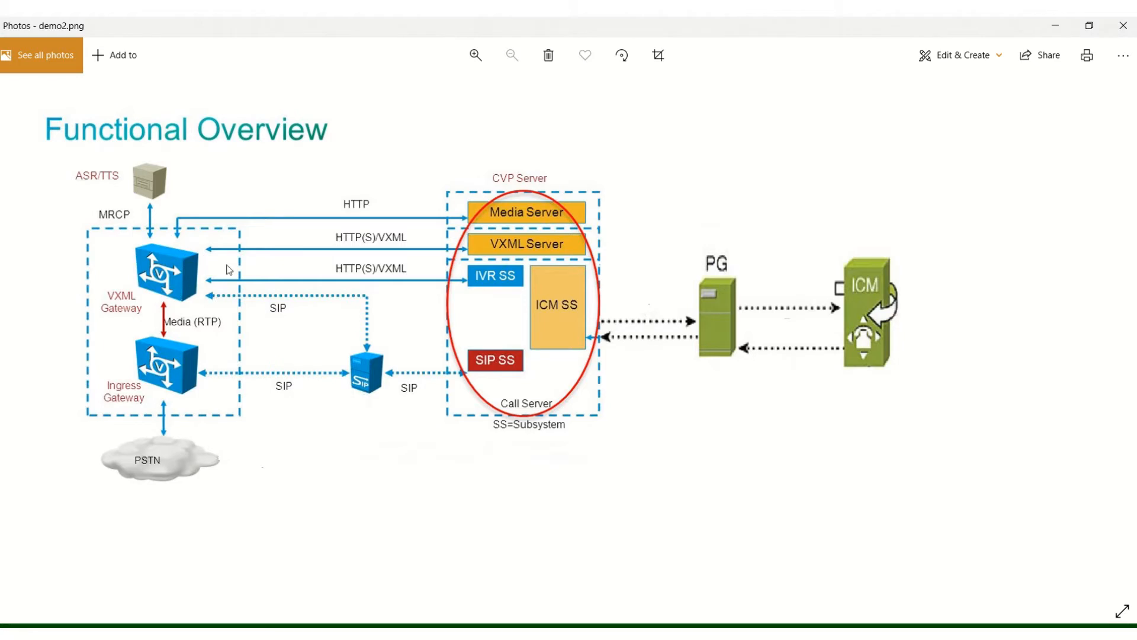
{"action": "mouse_move", "coordinate": [207, 278]}
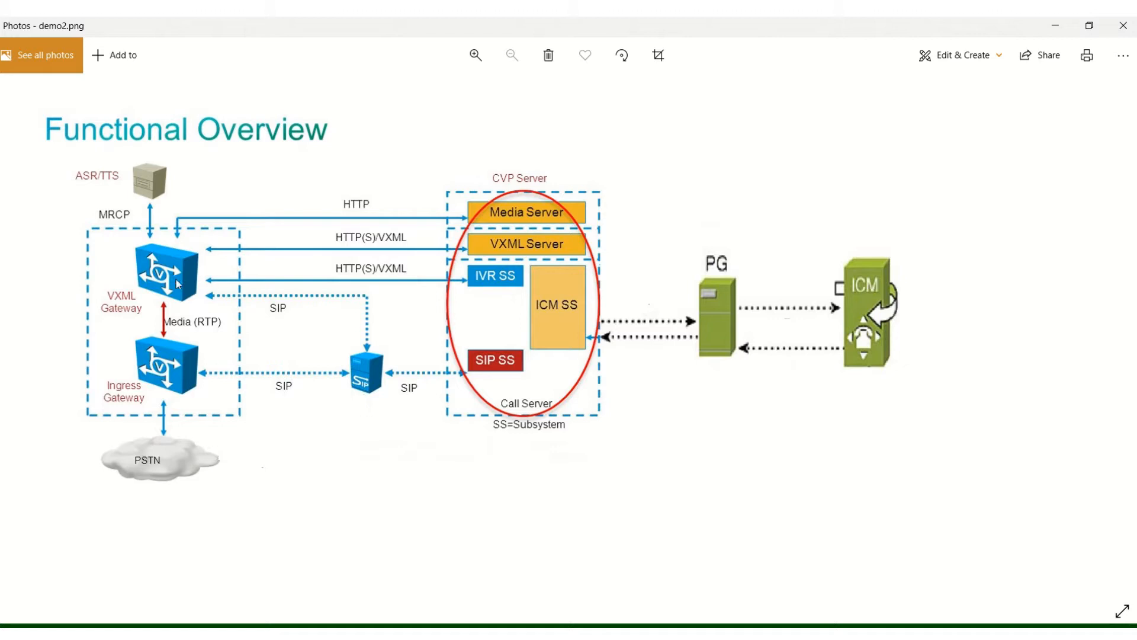
{"action": "mouse_move", "coordinate": [602, 330]}
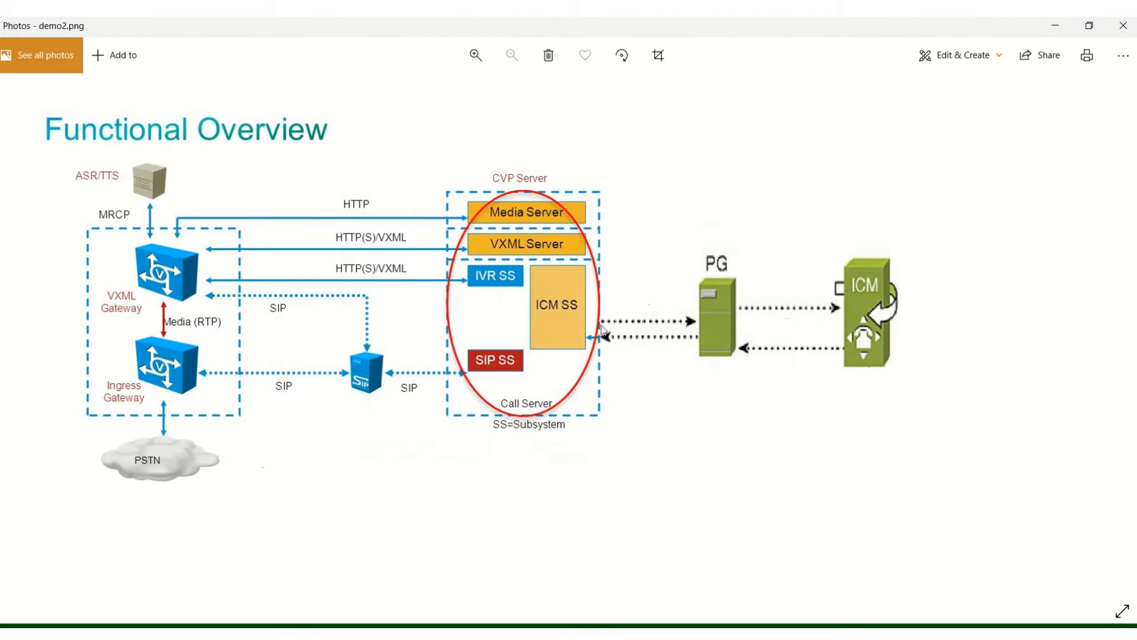
{"action": "mouse_move", "coordinate": [586, 363]}
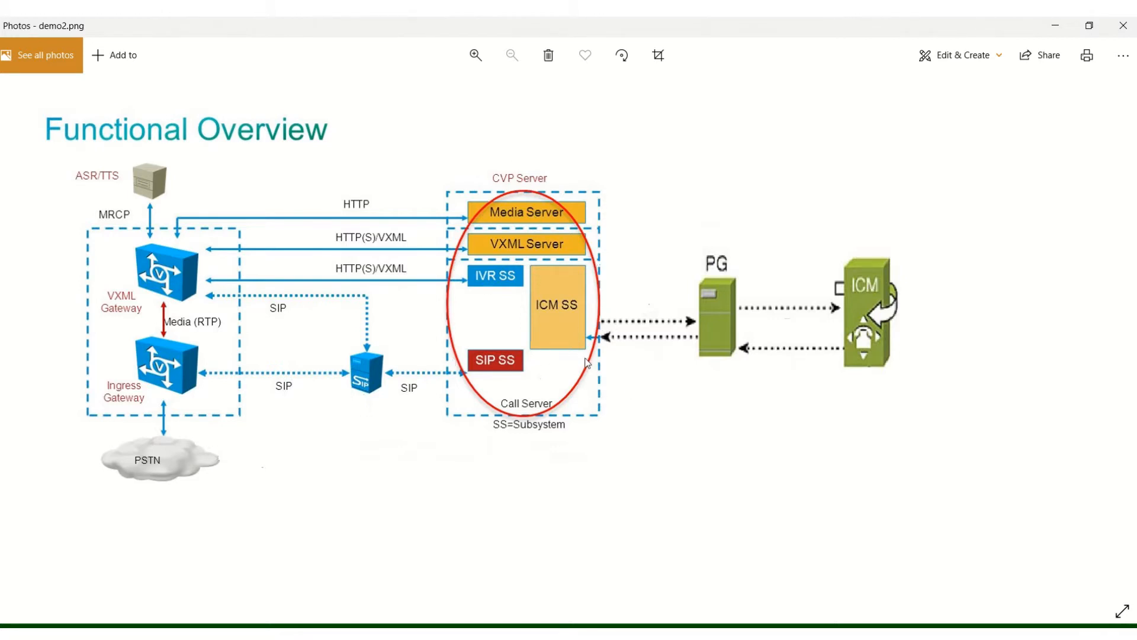
{"action": "mouse_move", "coordinate": [610, 372]}
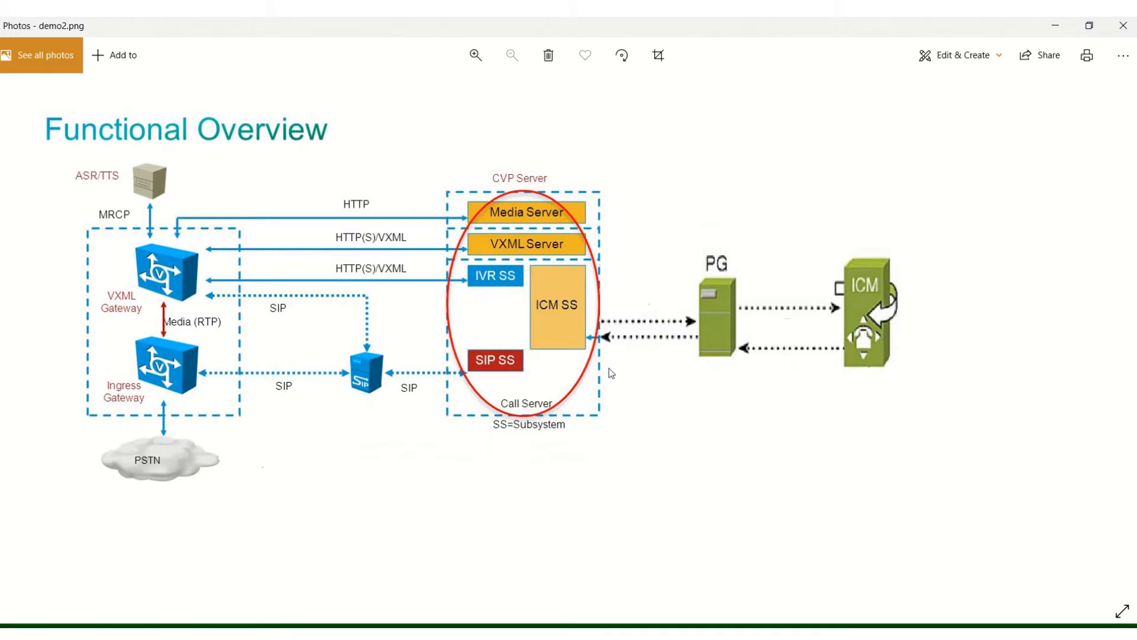
{"action": "mouse_move", "coordinate": [517, 315]}
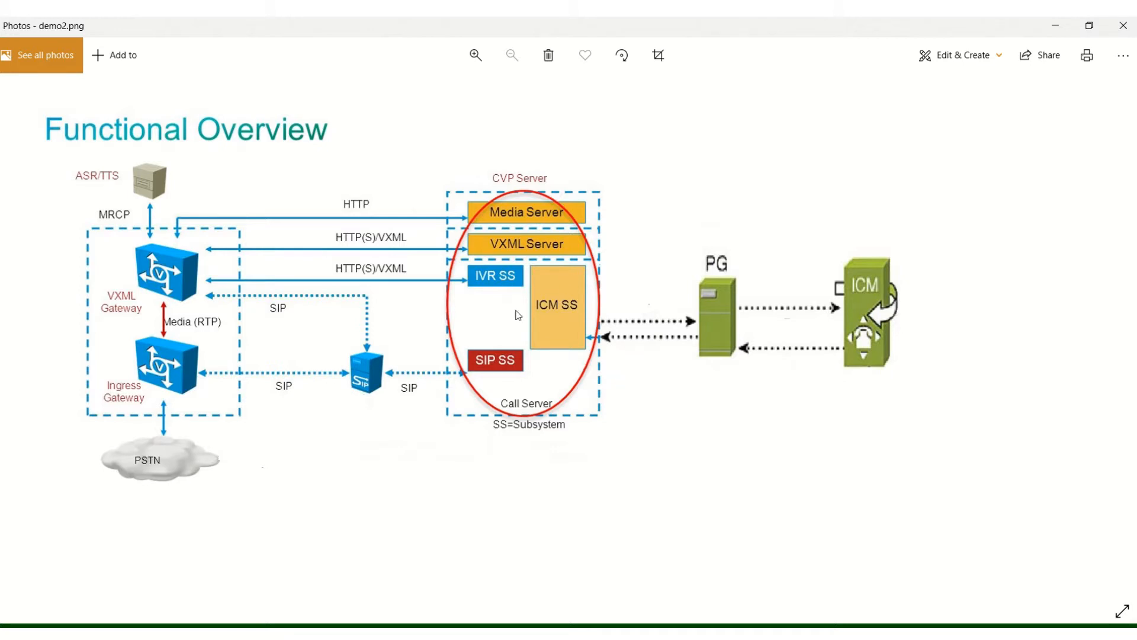
{"action": "mouse_move", "coordinate": [498, 383]}
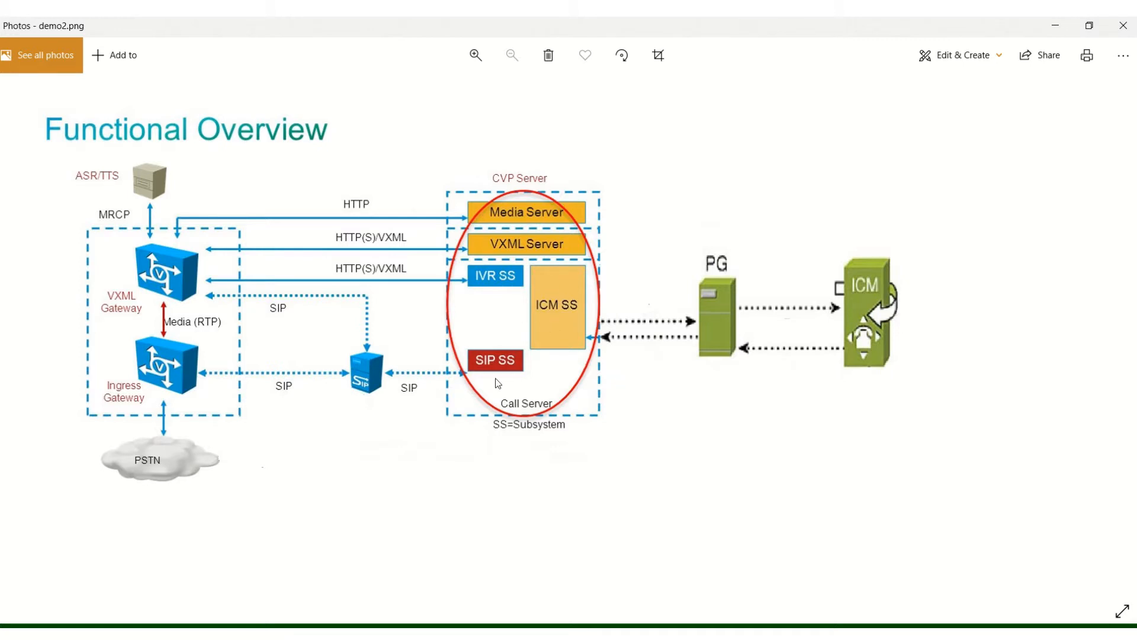
{"action": "mouse_move", "coordinate": [481, 284]}
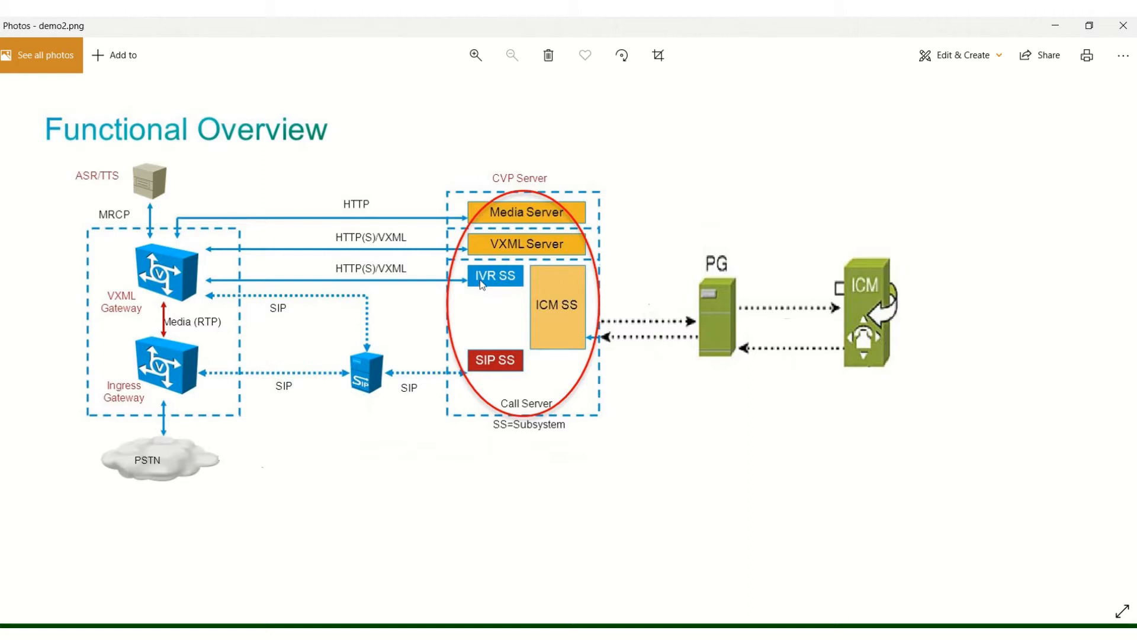
{"action": "mouse_move", "coordinate": [564, 266]}
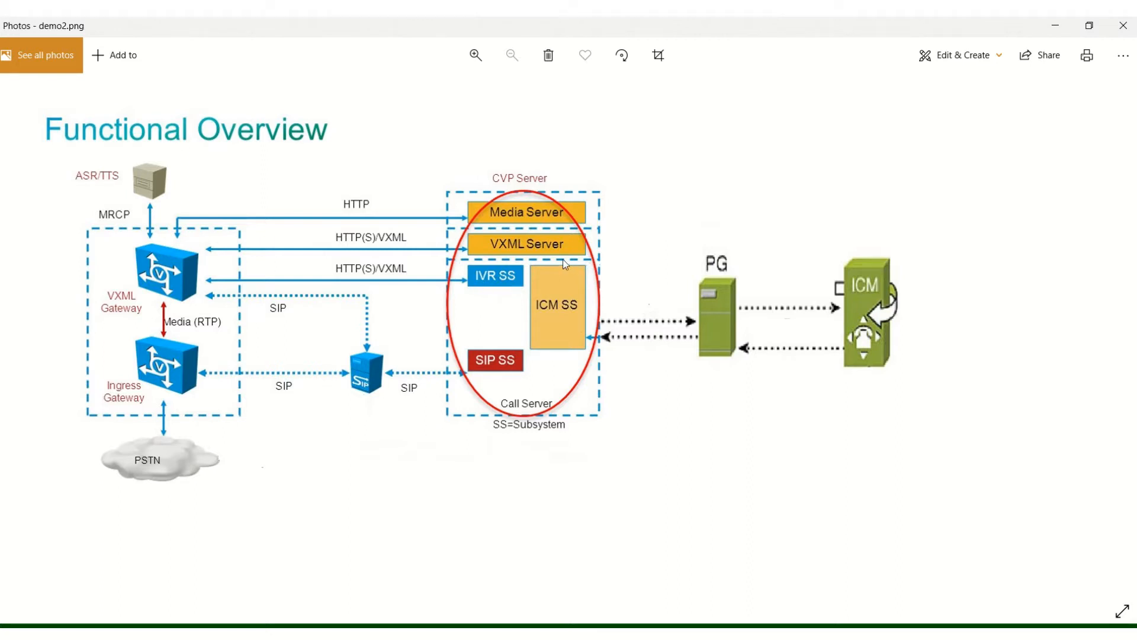
{"action": "mouse_move", "coordinate": [558, 254]}
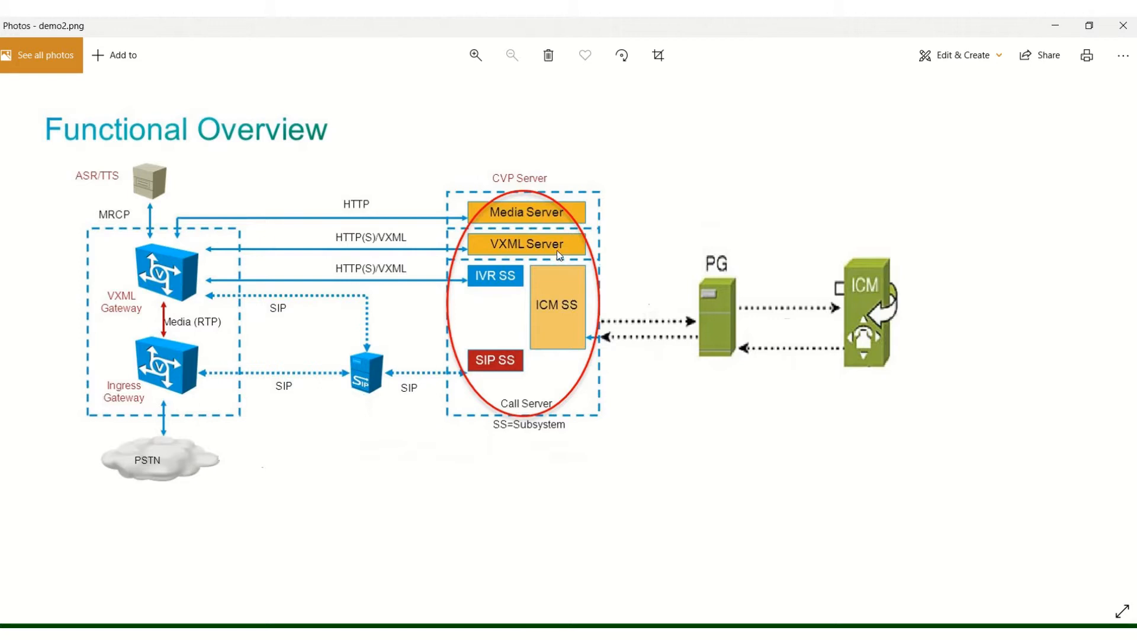
{"action": "mouse_move", "coordinate": [500, 215]}
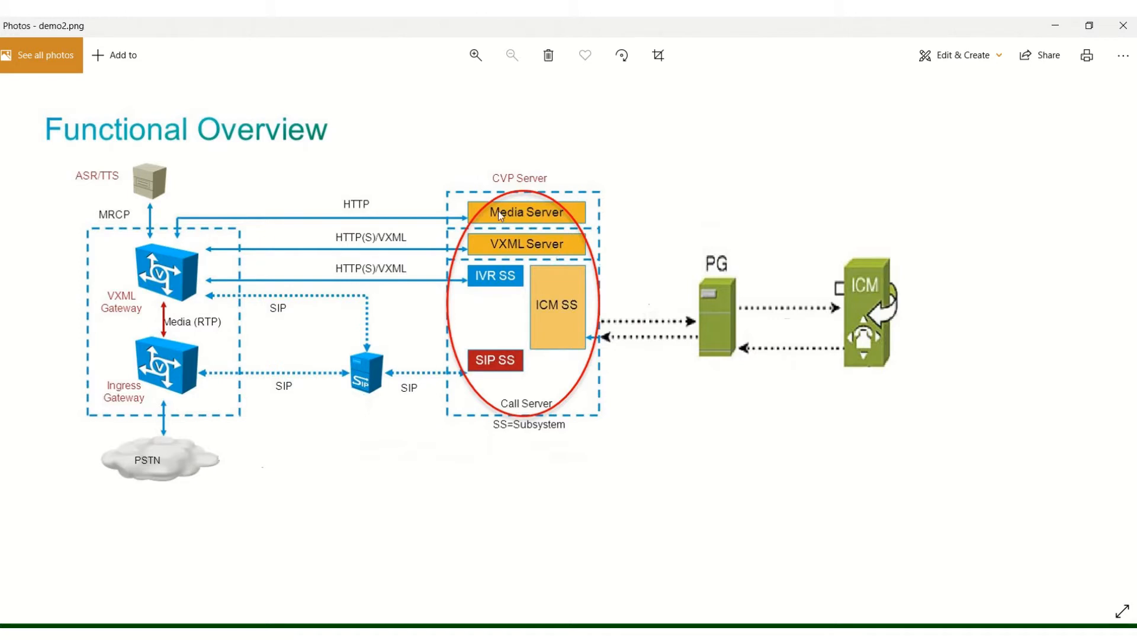
{"action": "mouse_move", "coordinate": [577, 206]}
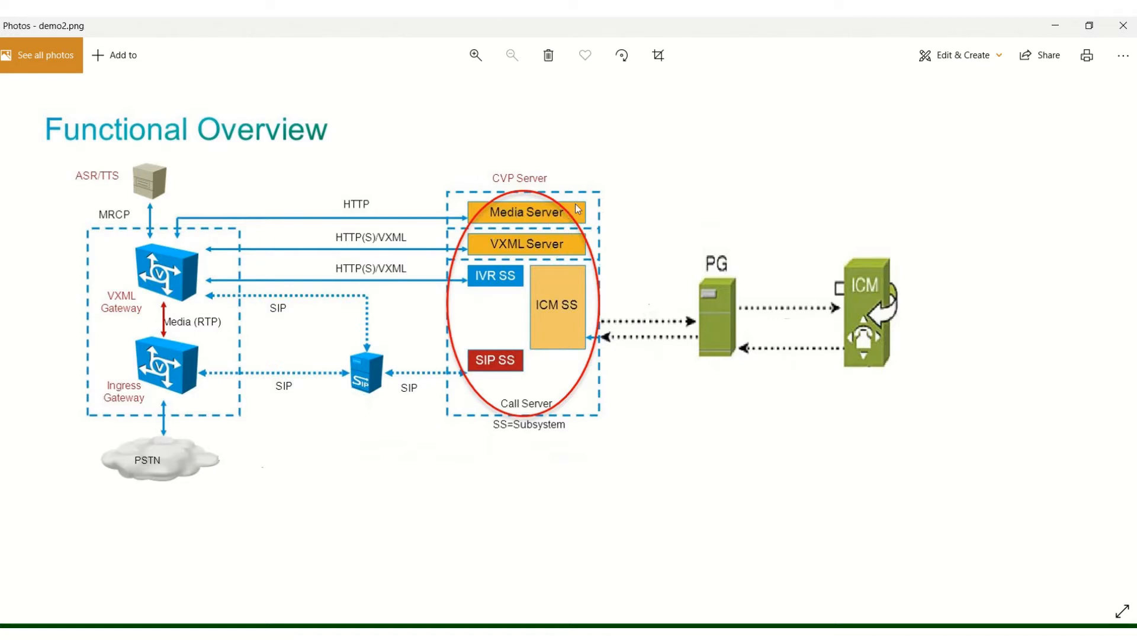
{"action": "mouse_move", "coordinate": [586, 255]}
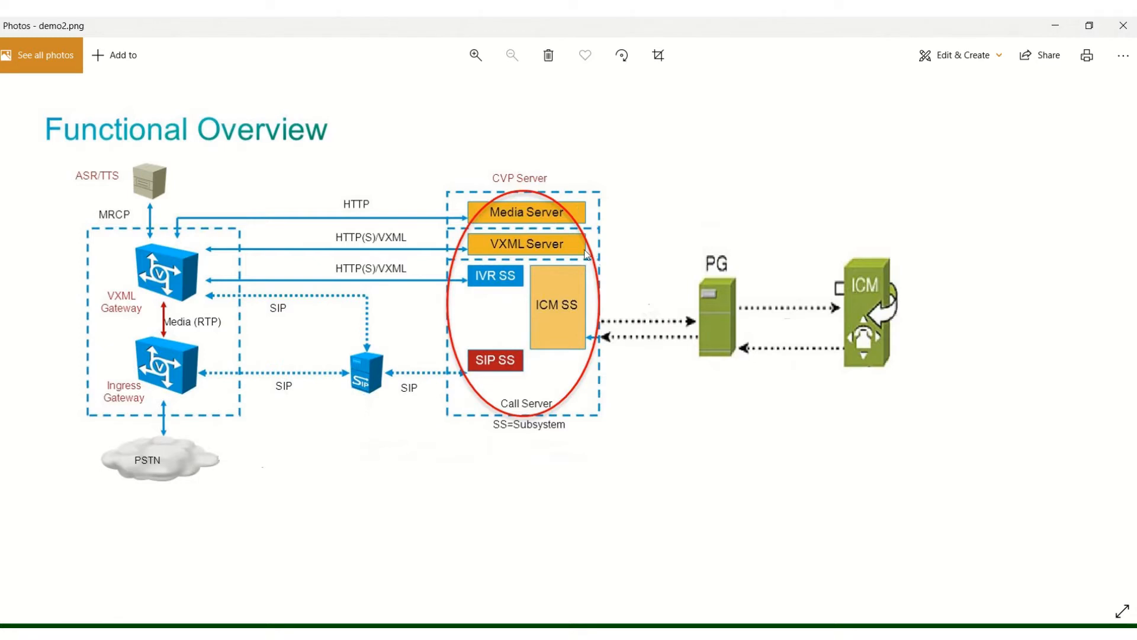
{"action": "mouse_move", "coordinate": [525, 224]}
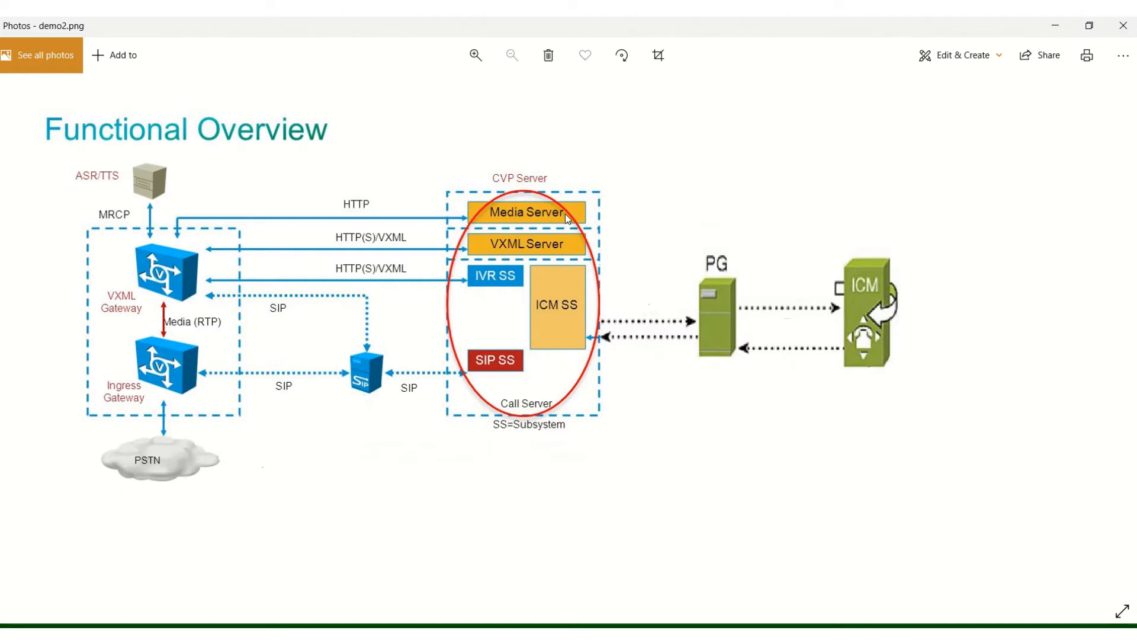
{"action": "mouse_move", "coordinate": [143, 511]}
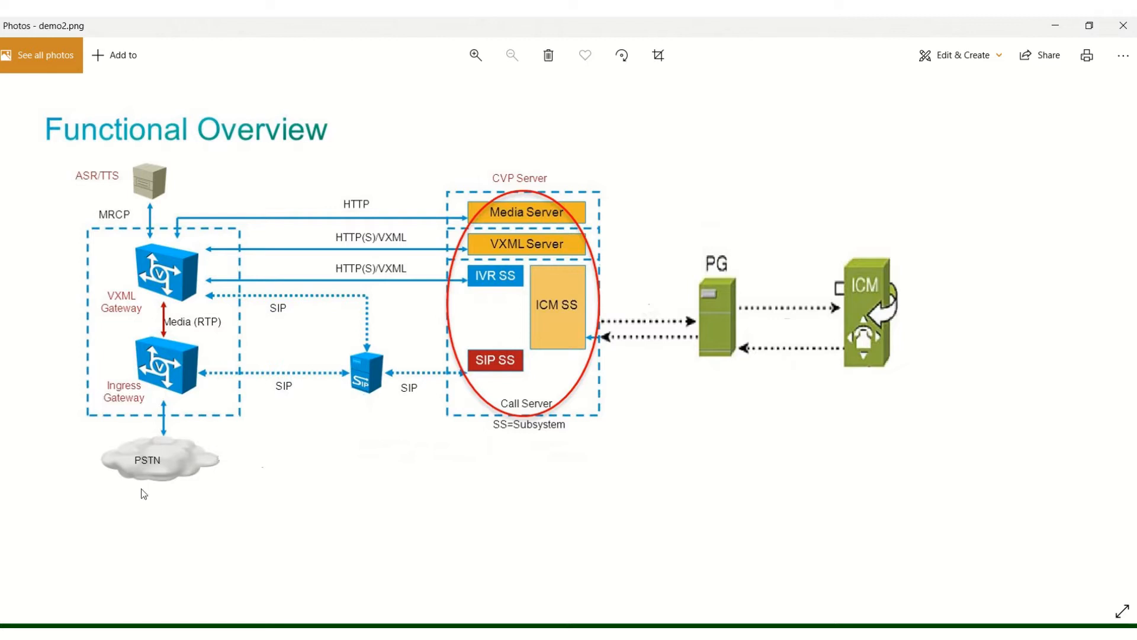
{"action": "mouse_move", "coordinate": [136, 475]}
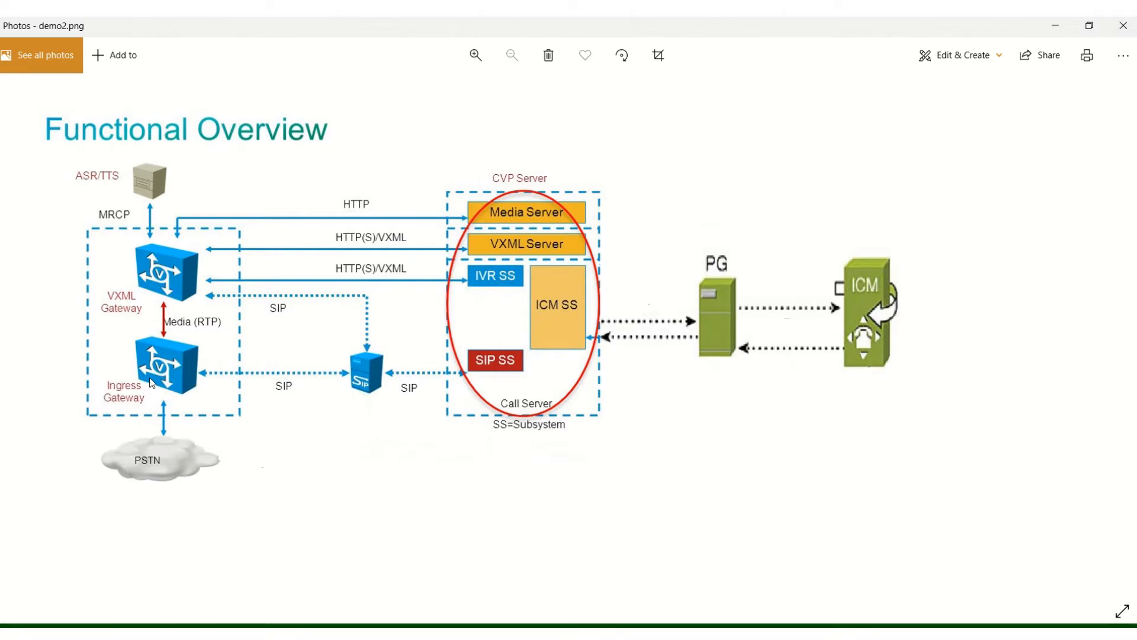
{"action": "mouse_move", "coordinate": [91, 430]}
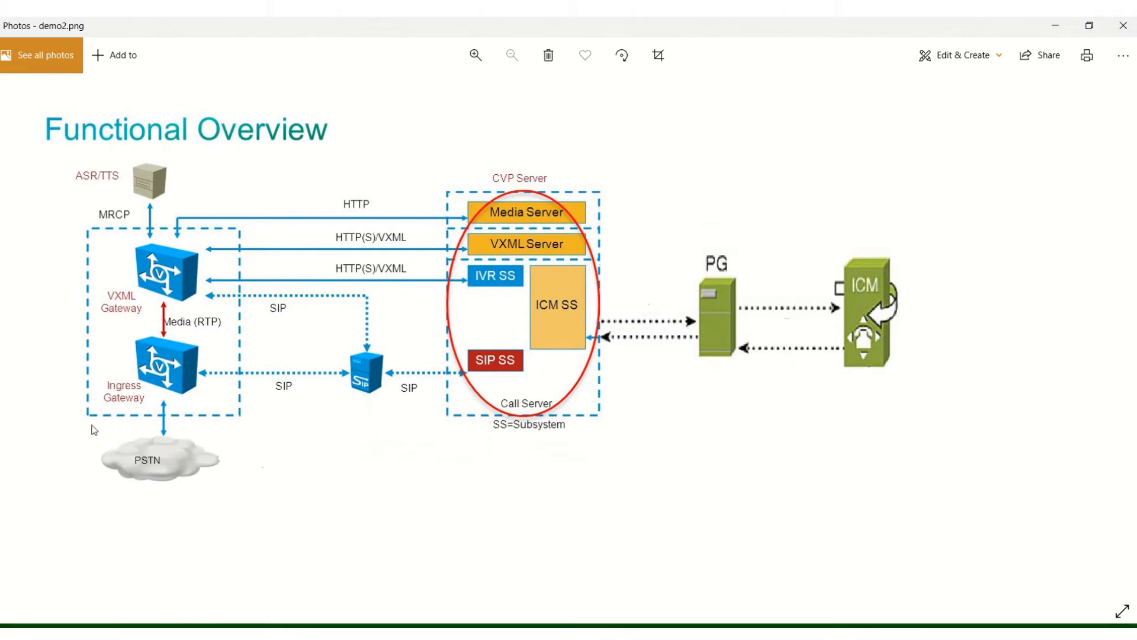
{"action": "mouse_move", "coordinate": [98, 405]}
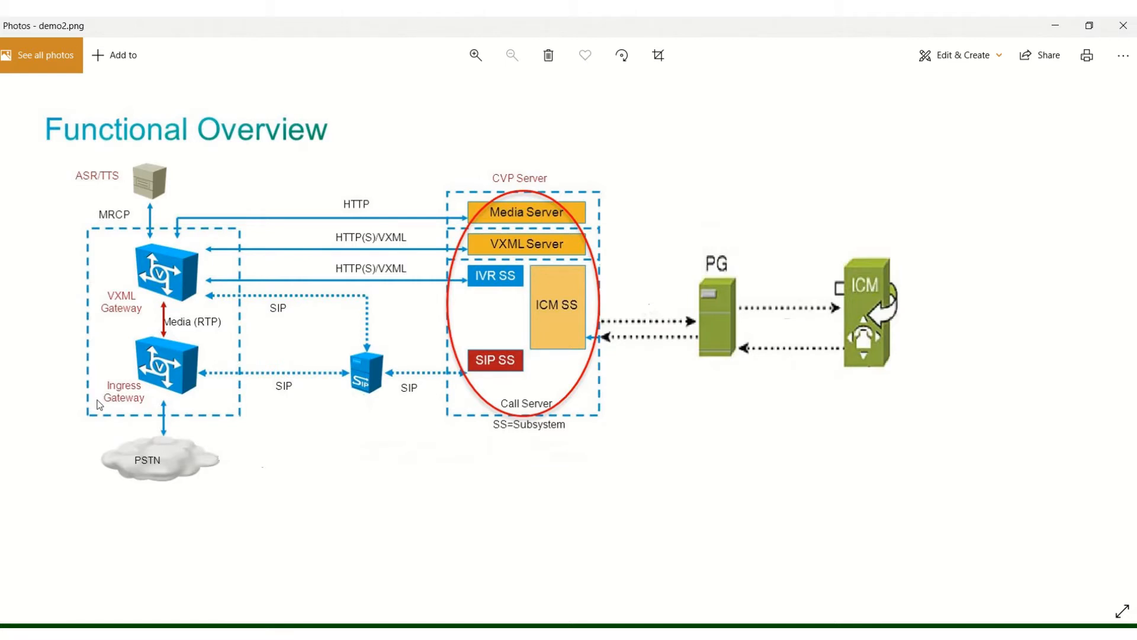
{"action": "mouse_move", "coordinate": [192, 400]}
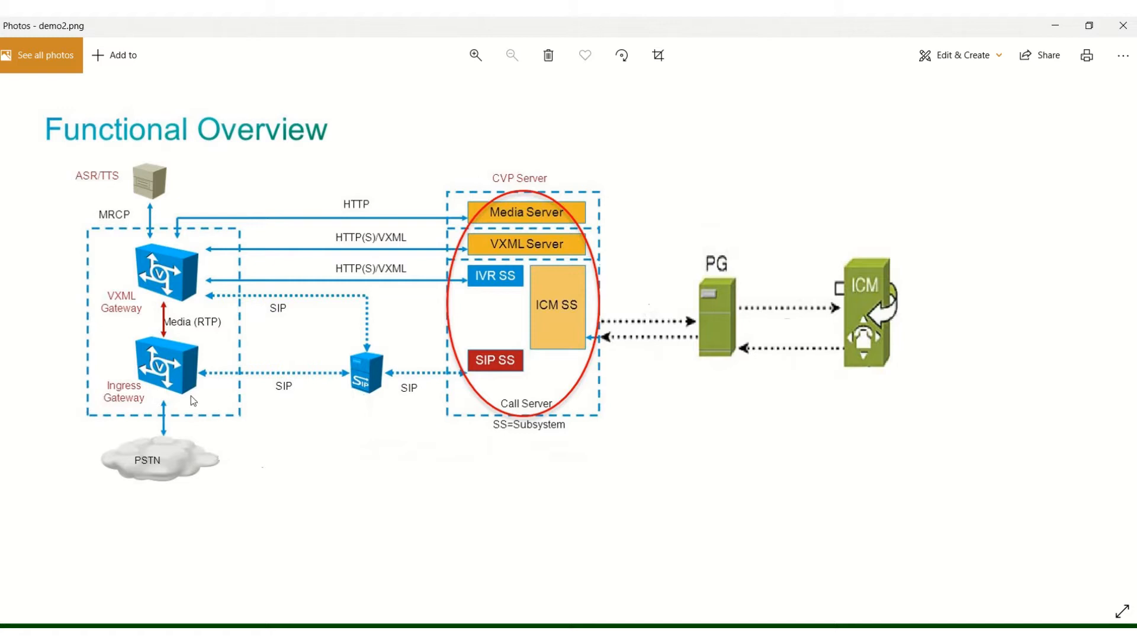
{"action": "mouse_move", "coordinate": [190, 398]}
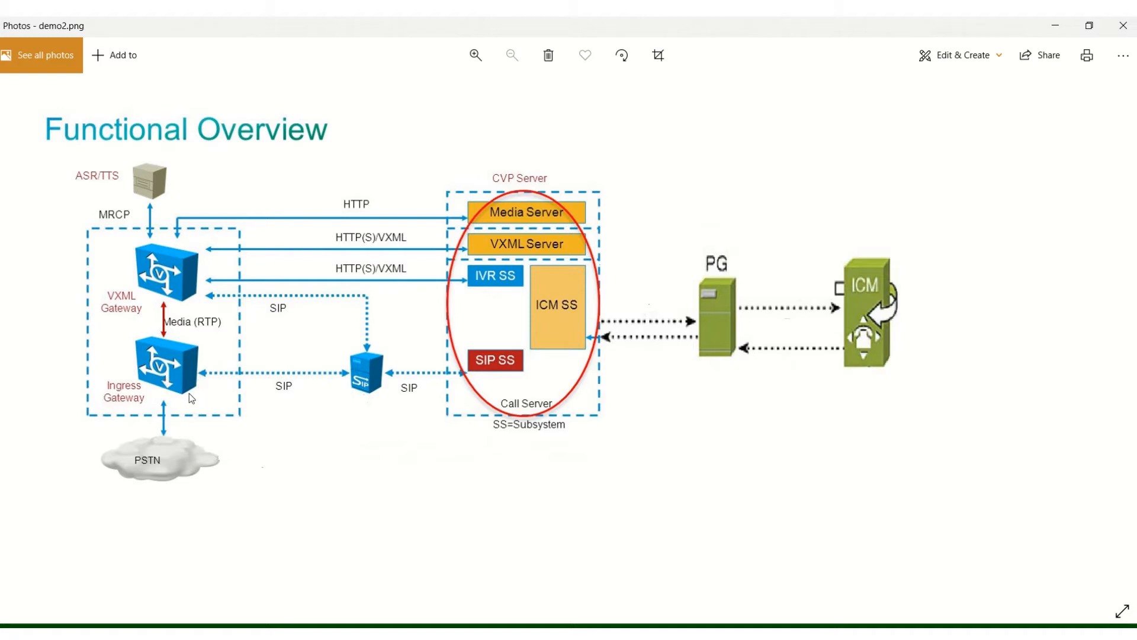
{"action": "mouse_move", "coordinate": [379, 345]}
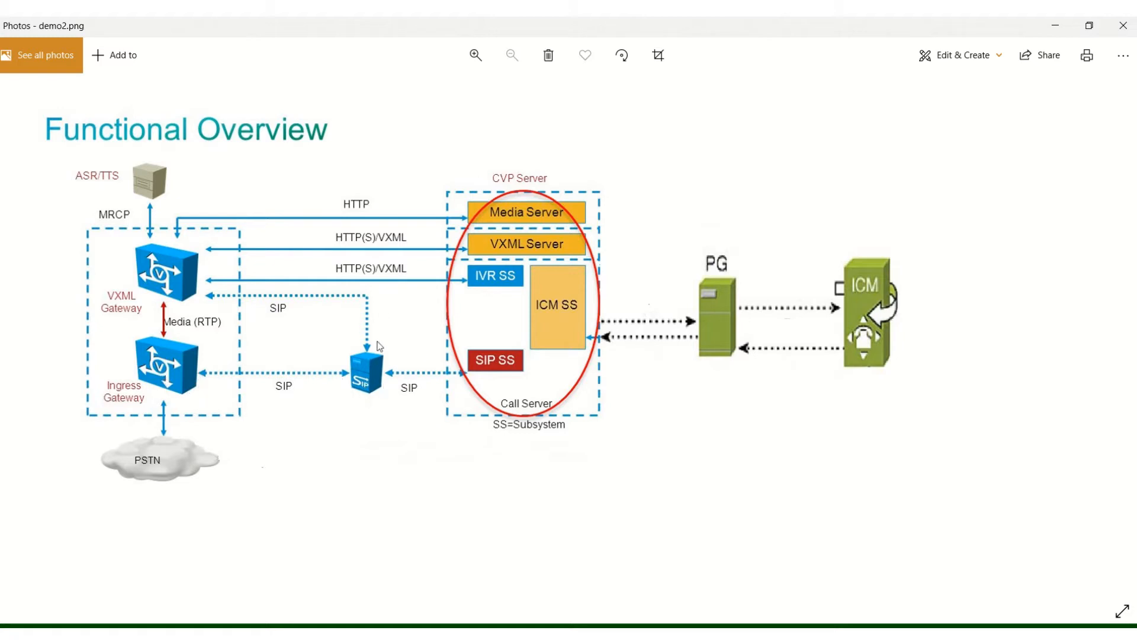
{"action": "mouse_move", "coordinate": [398, 345]}
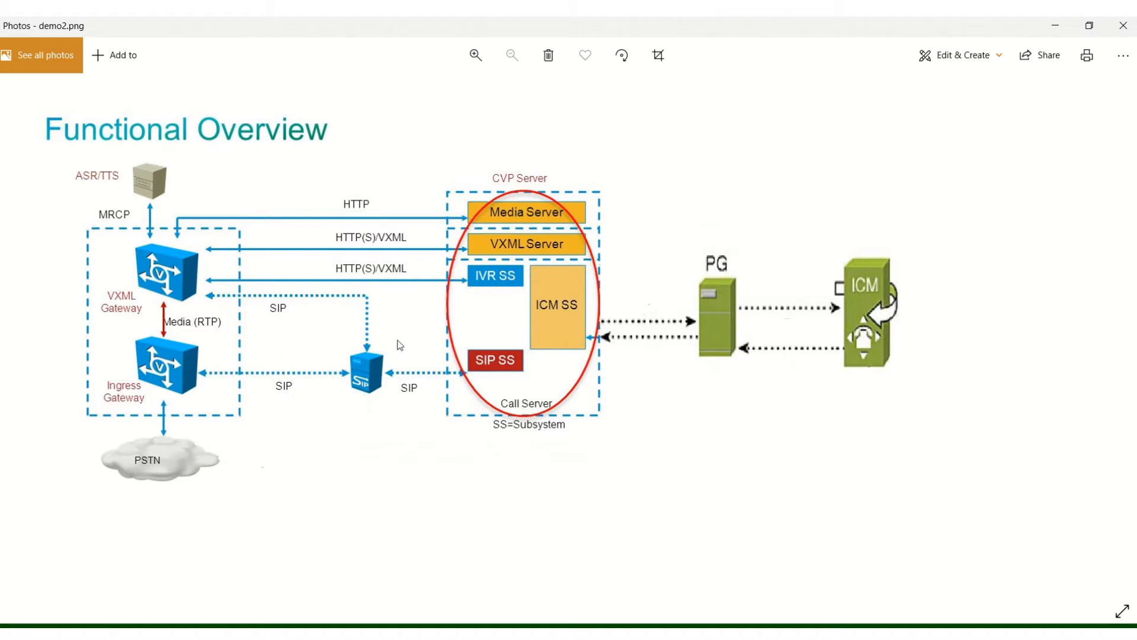
{"action": "mouse_move", "coordinate": [459, 314]}
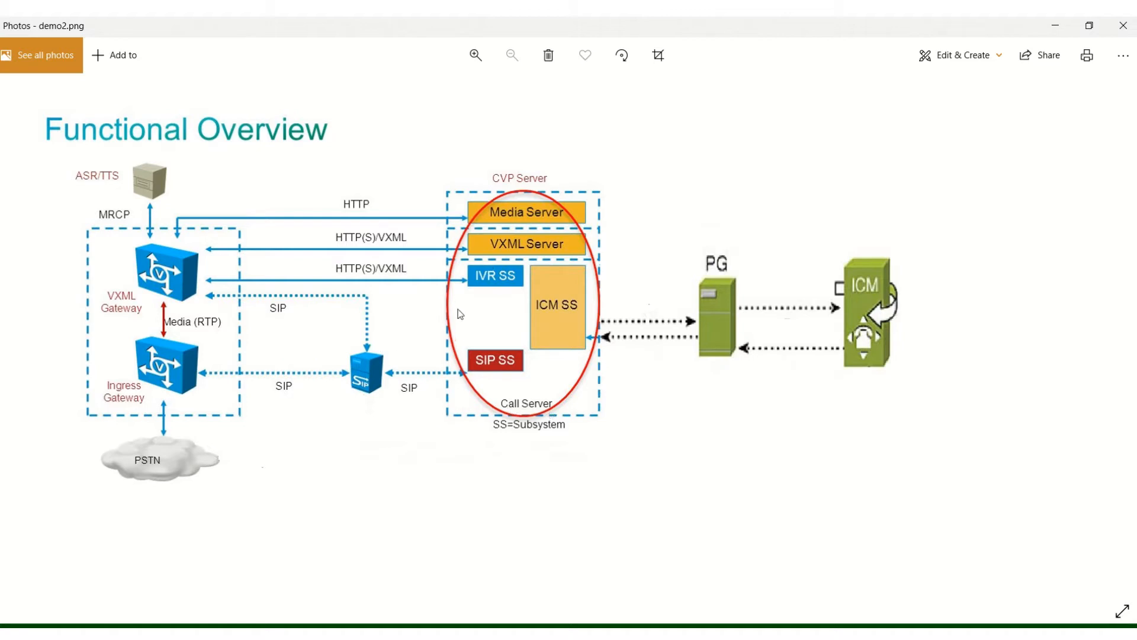
{"action": "mouse_move", "coordinate": [503, 351]}
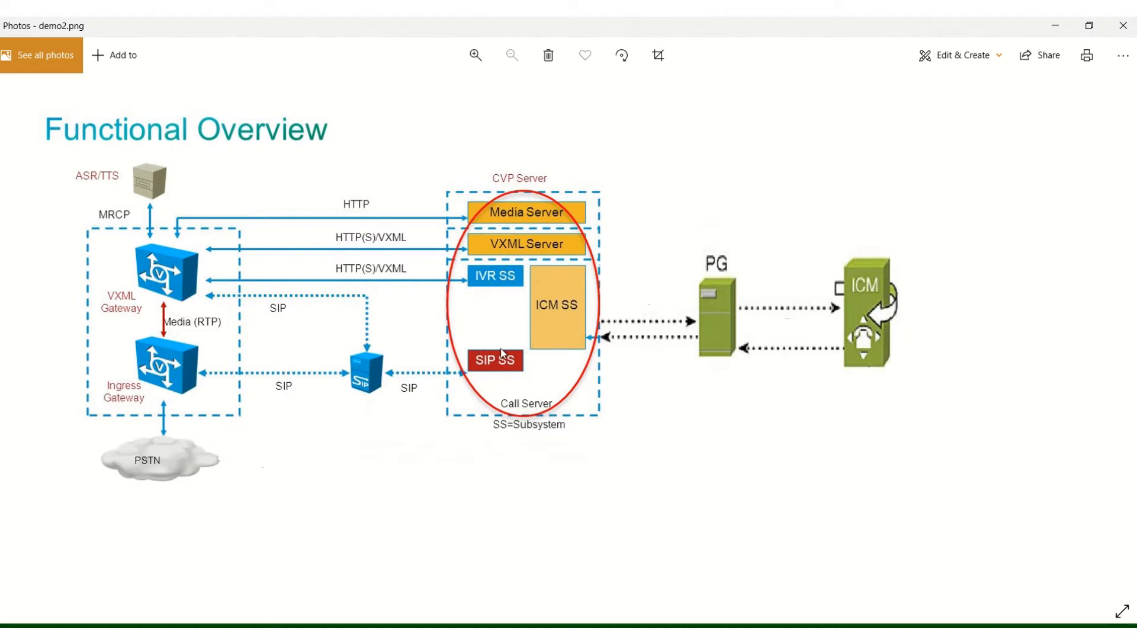
{"action": "mouse_move", "coordinate": [503, 355]}
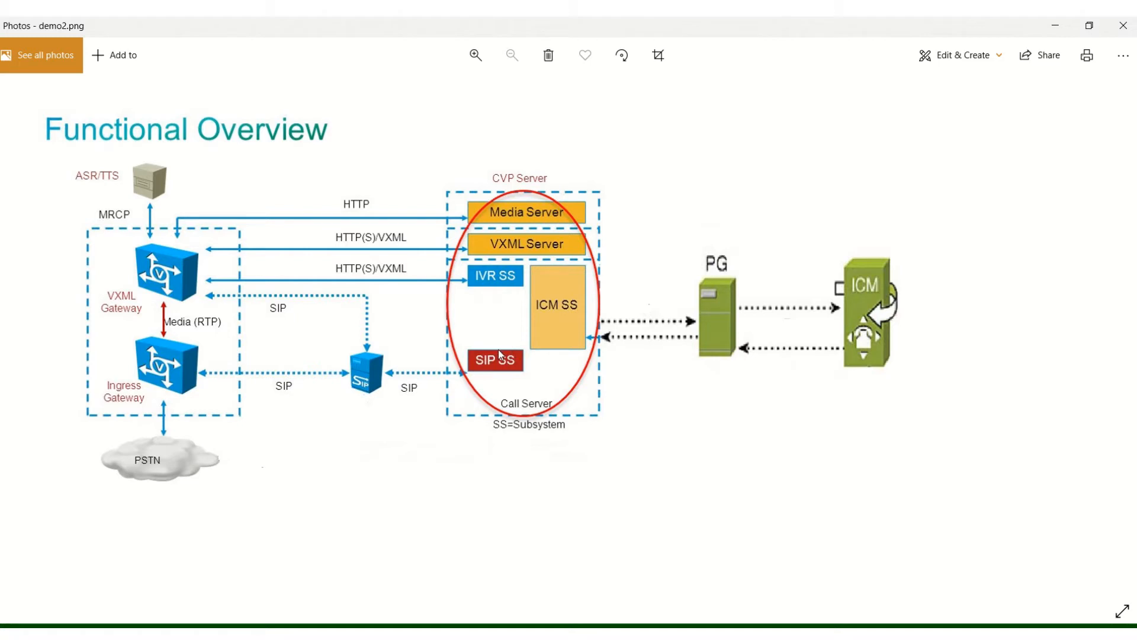
{"action": "mouse_move", "coordinate": [507, 387]}
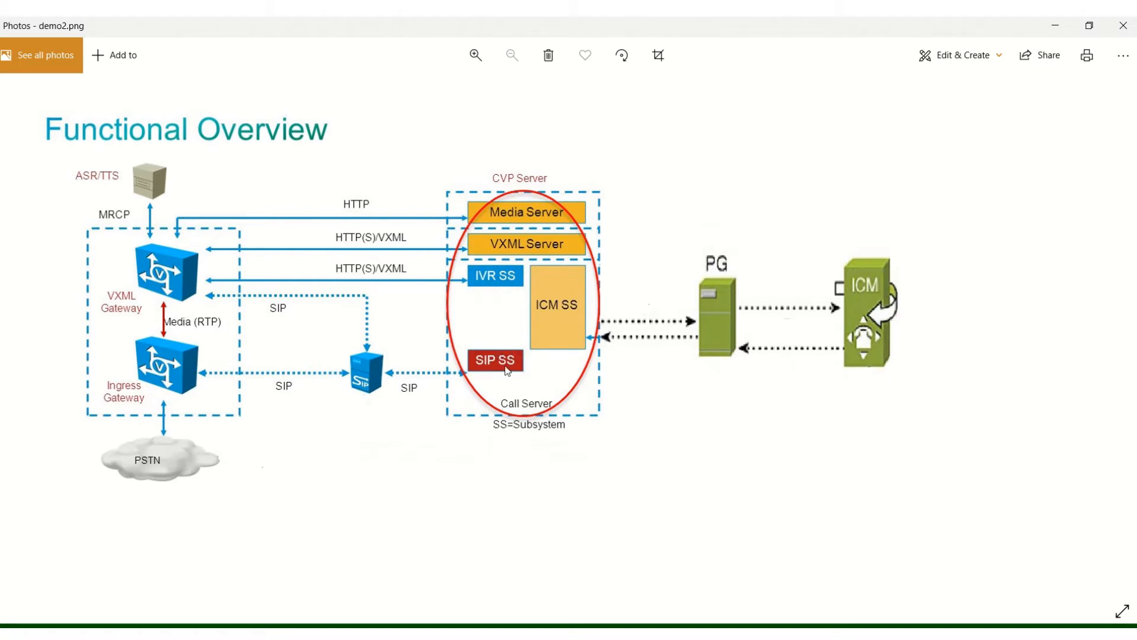
{"action": "mouse_move", "coordinate": [556, 304]}
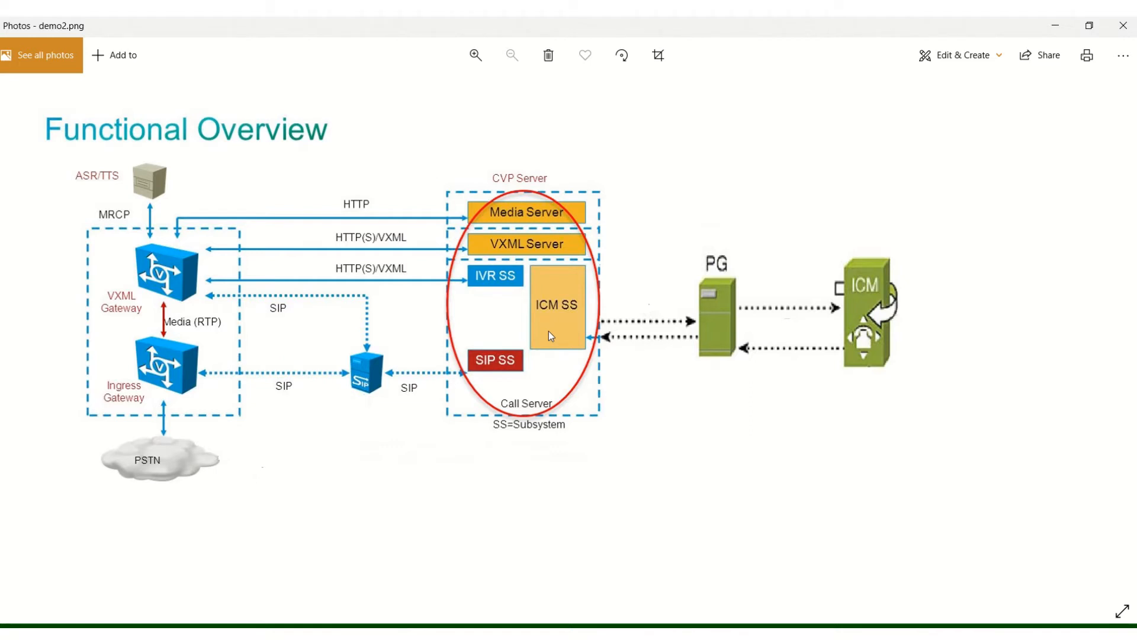
{"action": "mouse_move", "coordinate": [559, 334]}
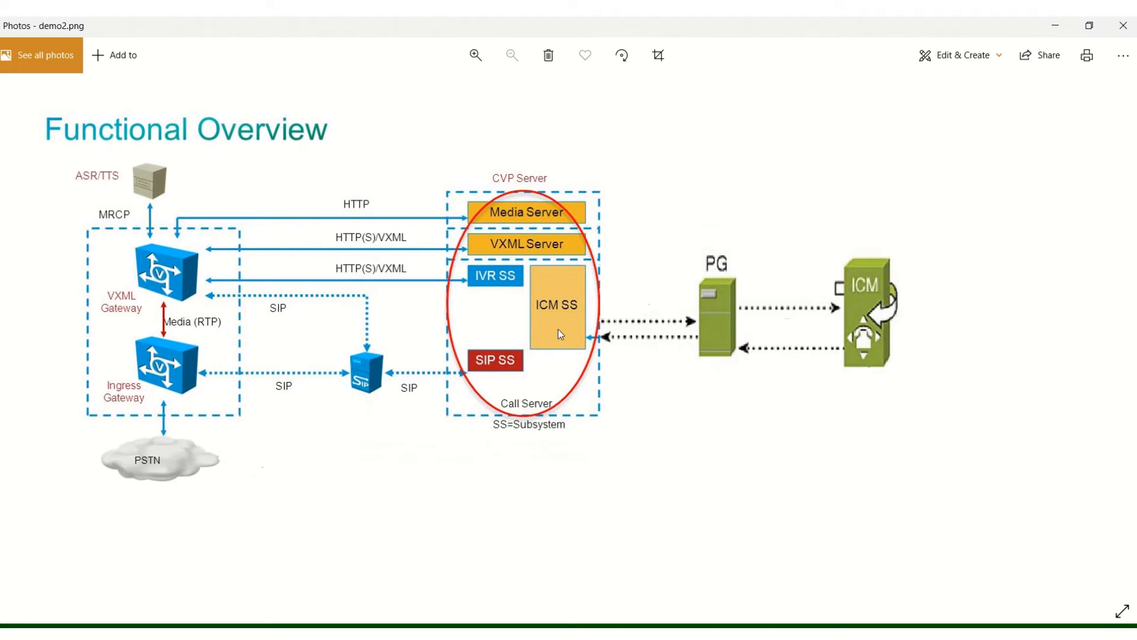
{"action": "mouse_move", "coordinate": [570, 307]}
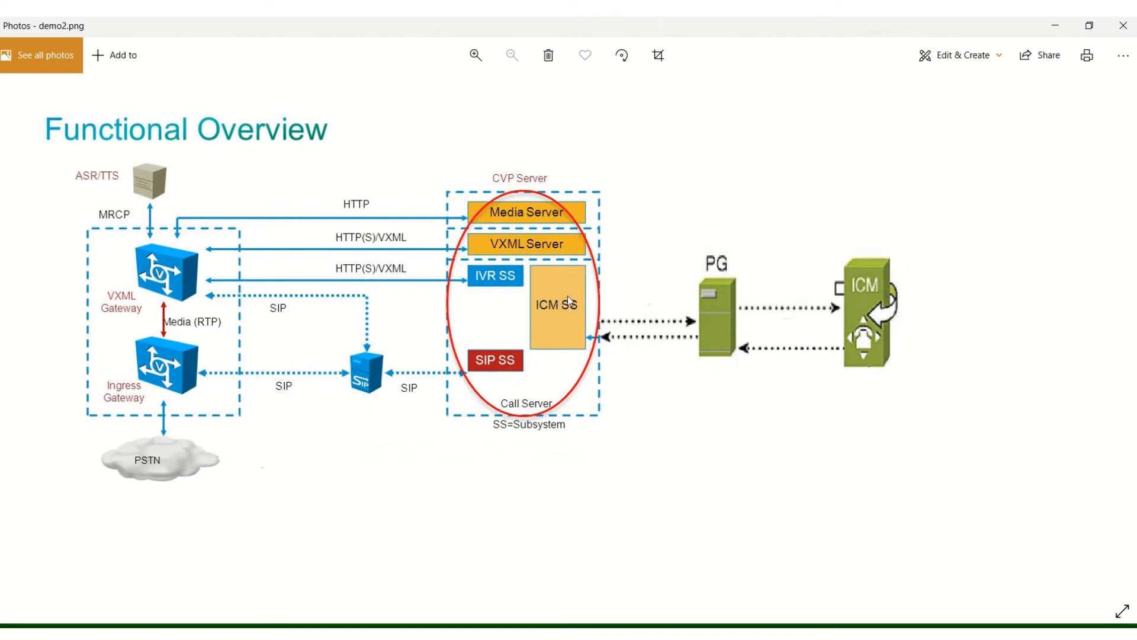
{"action": "mouse_move", "coordinate": [577, 332]}
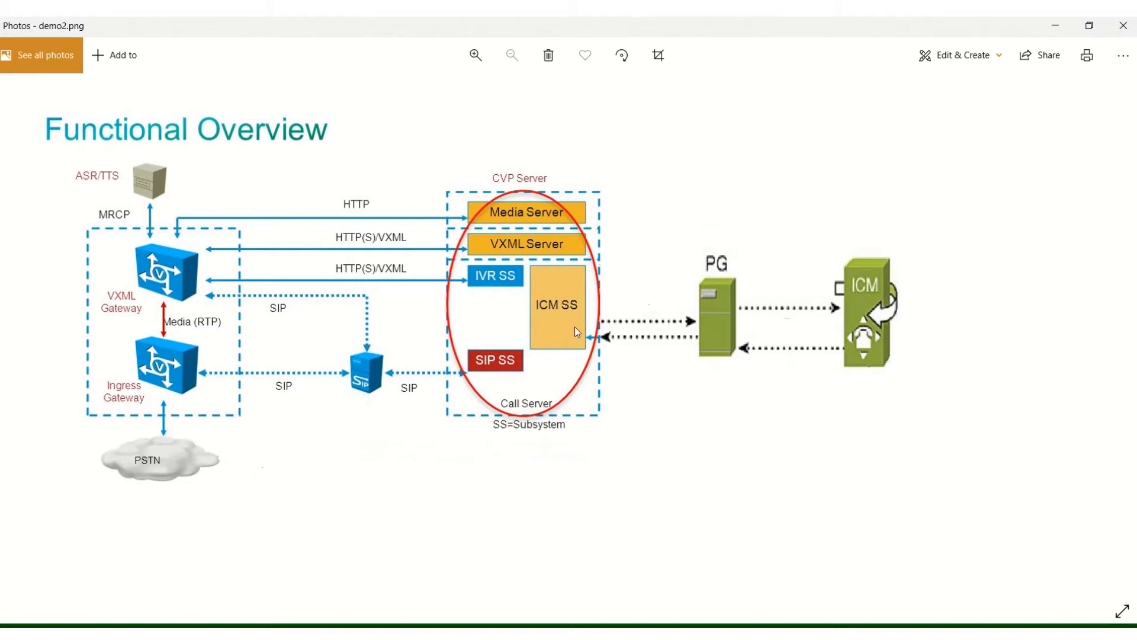
{"action": "mouse_move", "coordinate": [535, 298]}
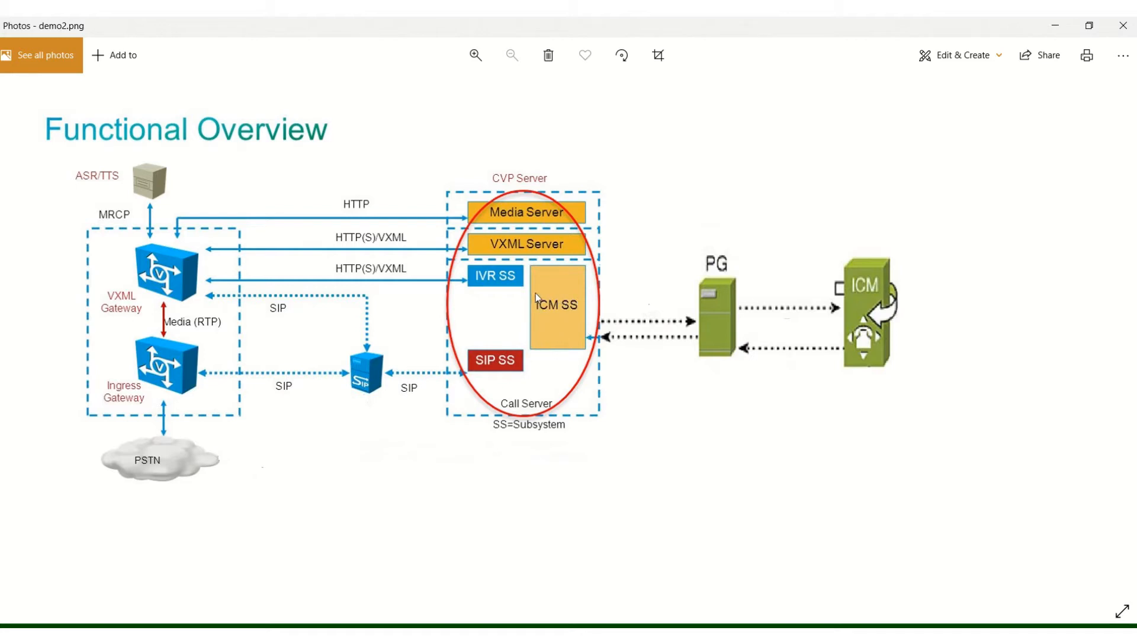
{"action": "mouse_move", "coordinate": [559, 346]}
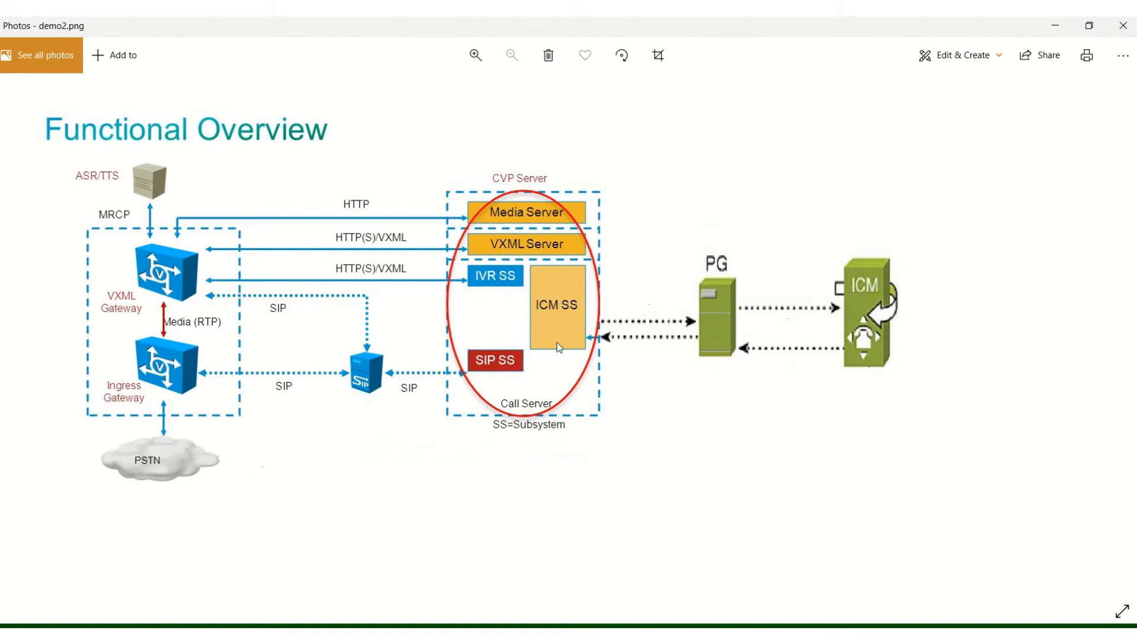
{"action": "mouse_move", "coordinate": [567, 326]}
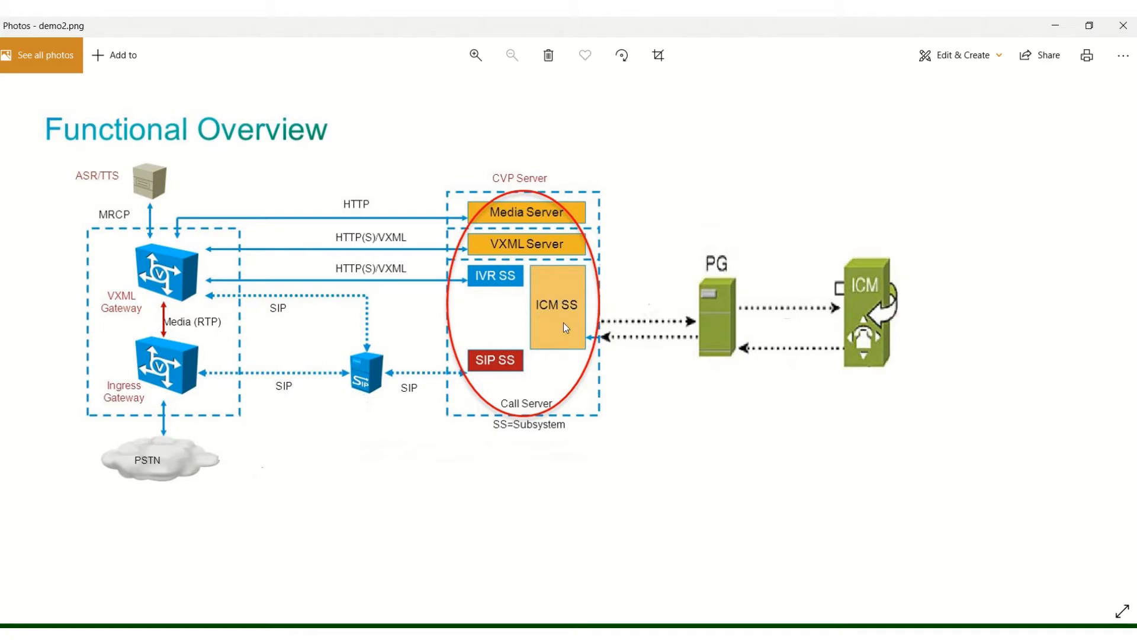
{"action": "mouse_move", "coordinate": [114, 453]}
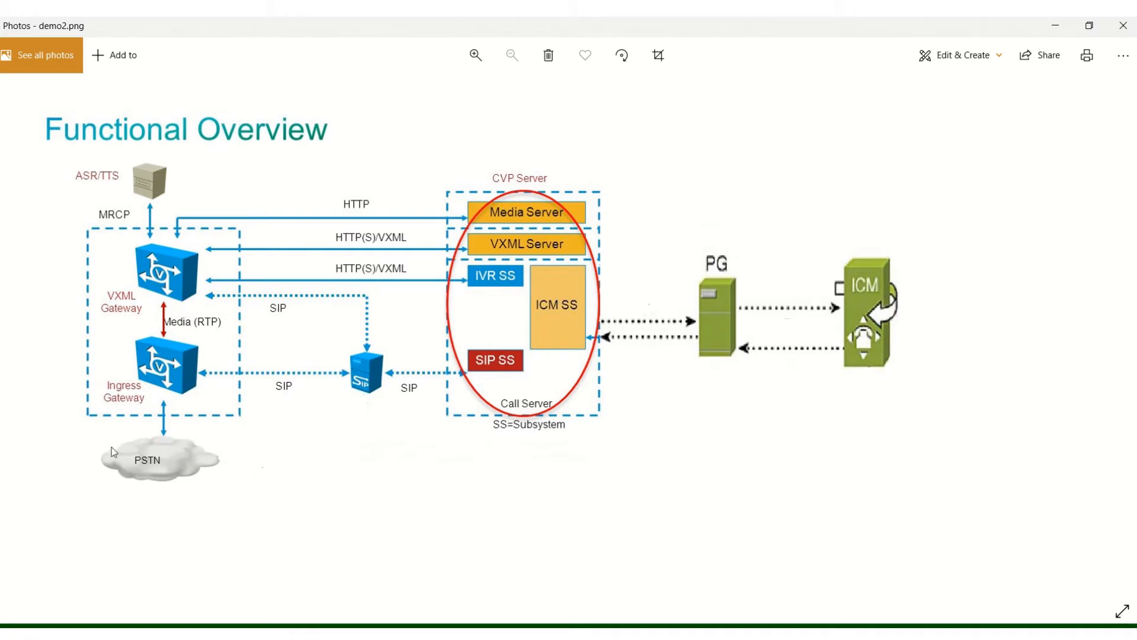
{"action": "mouse_move", "coordinate": [727, 260]}
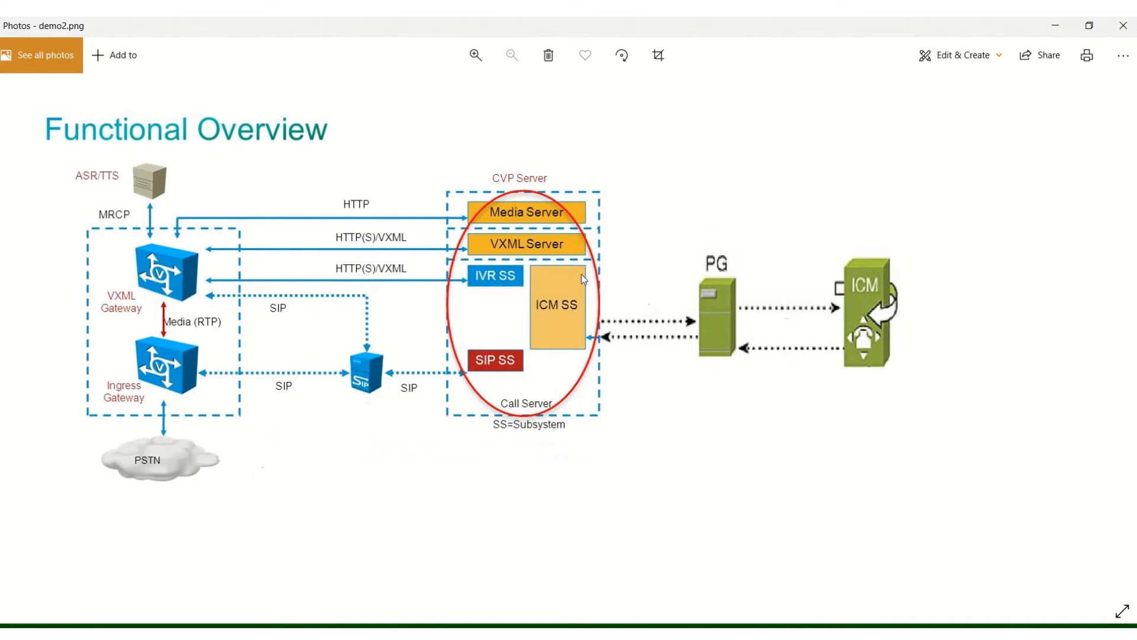
{"action": "mouse_move", "coordinate": [98, 400]}
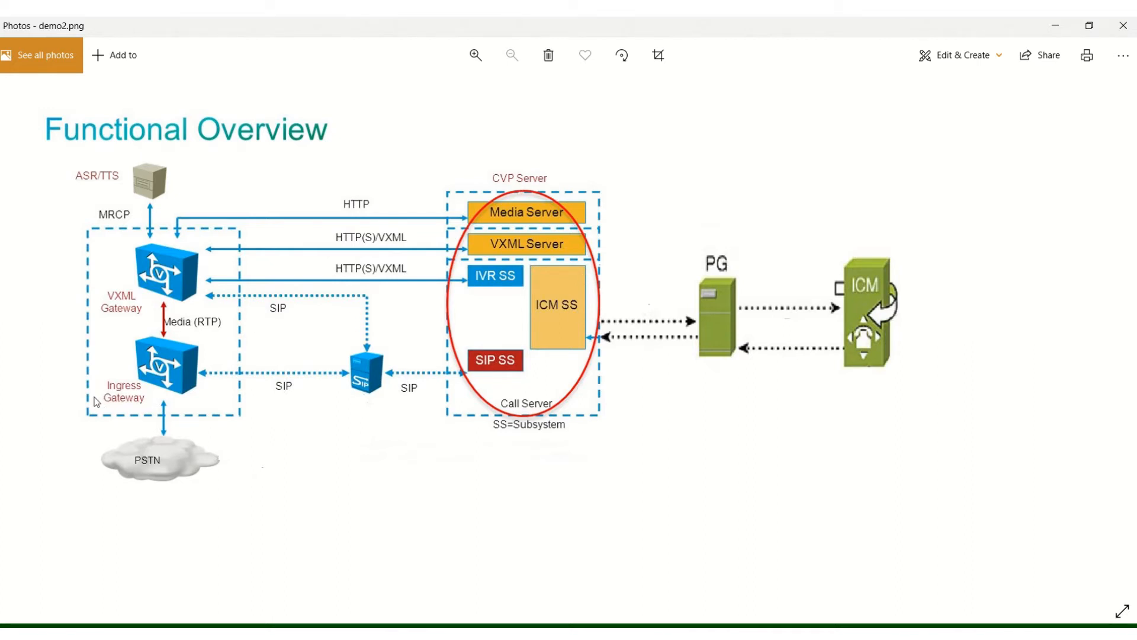
{"action": "mouse_move", "coordinate": [555, 334]}
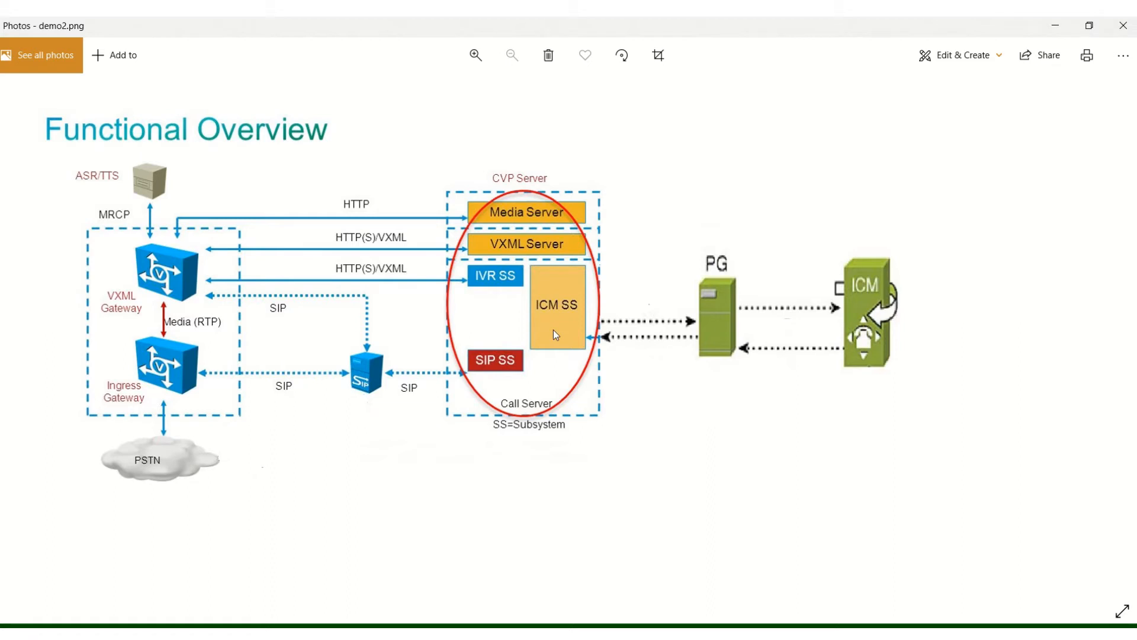
{"action": "mouse_move", "coordinate": [587, 332]}
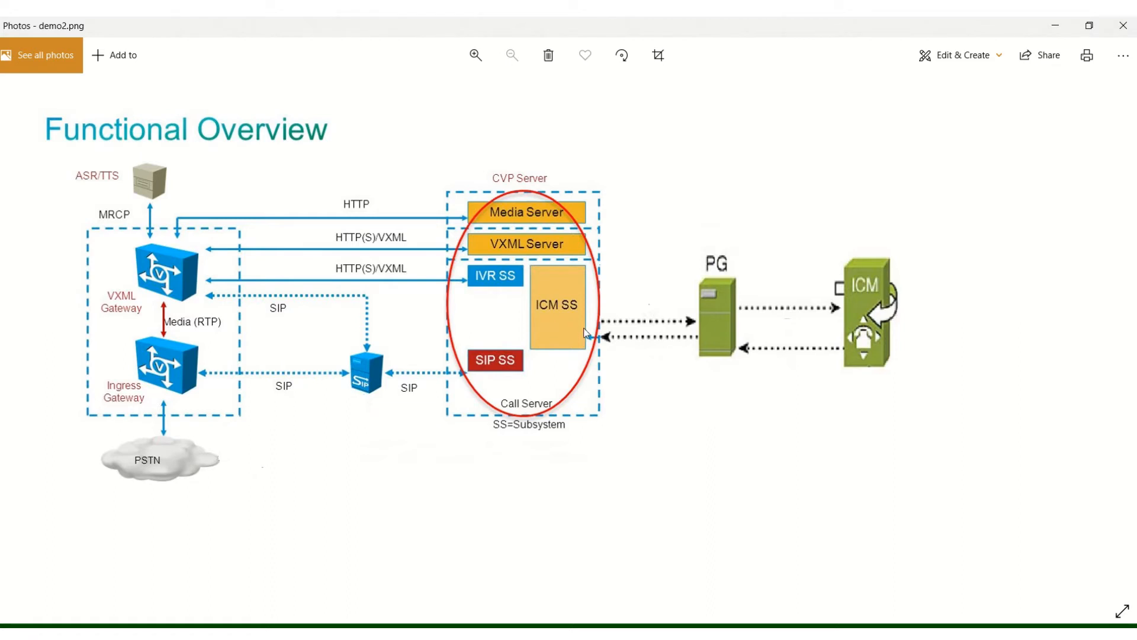
{"action": "mouse_move", "coordinate": [687, 380]}
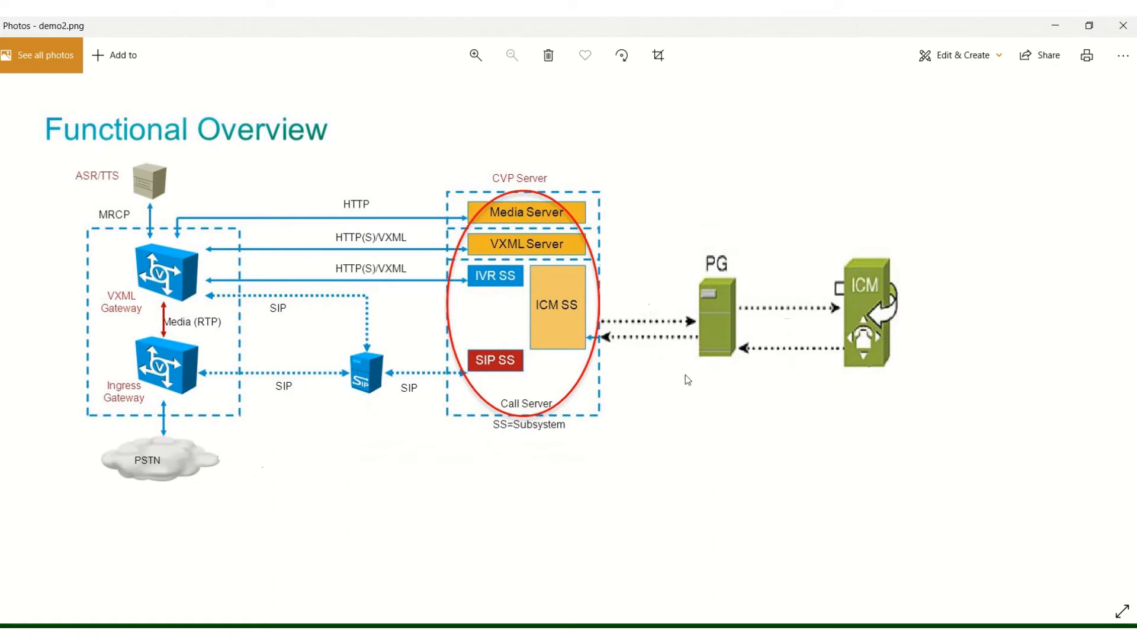
{"action": "mouse_move", "coordinate": [827, 364]}
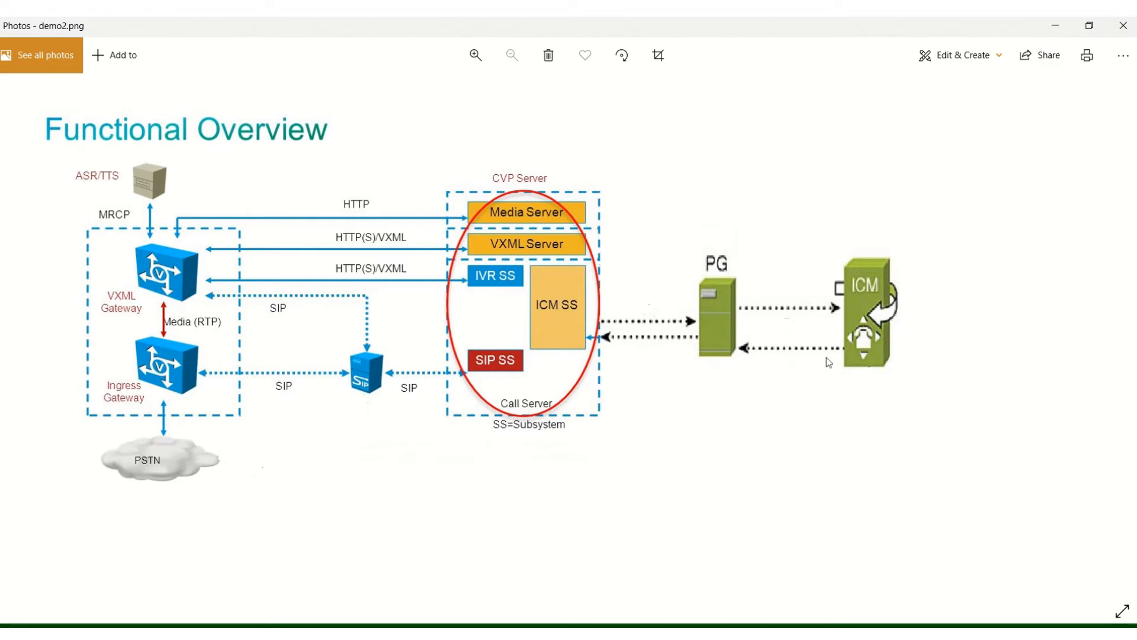
{"action": "mouse_move", "coordinate": [710, 242]}
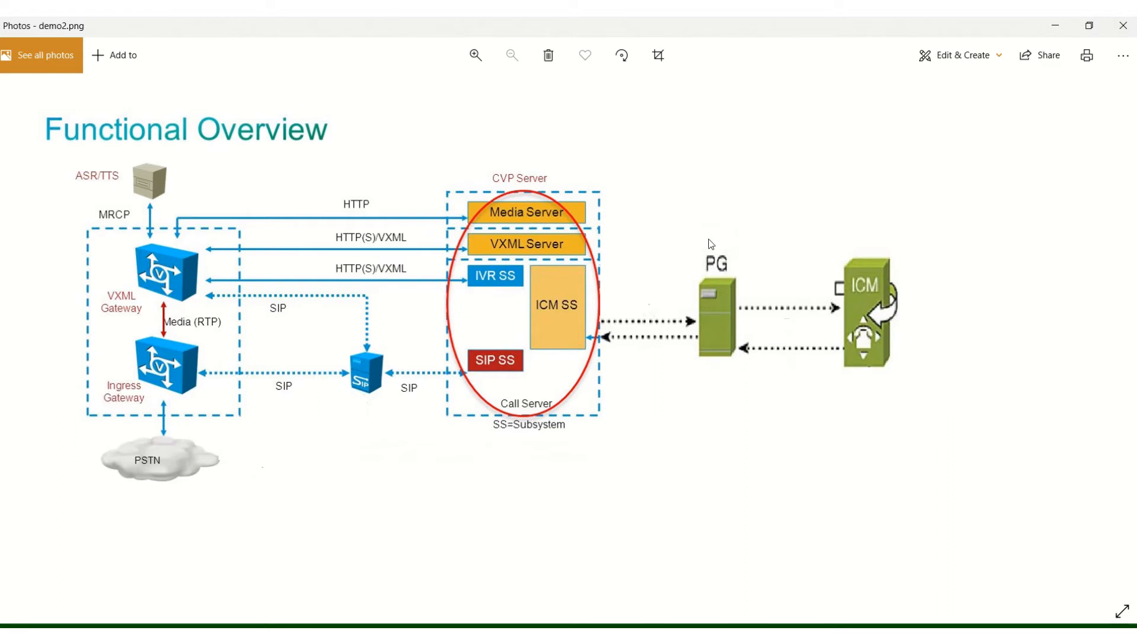
{"action": "mouse_move", "coordinate": [710, 317]}
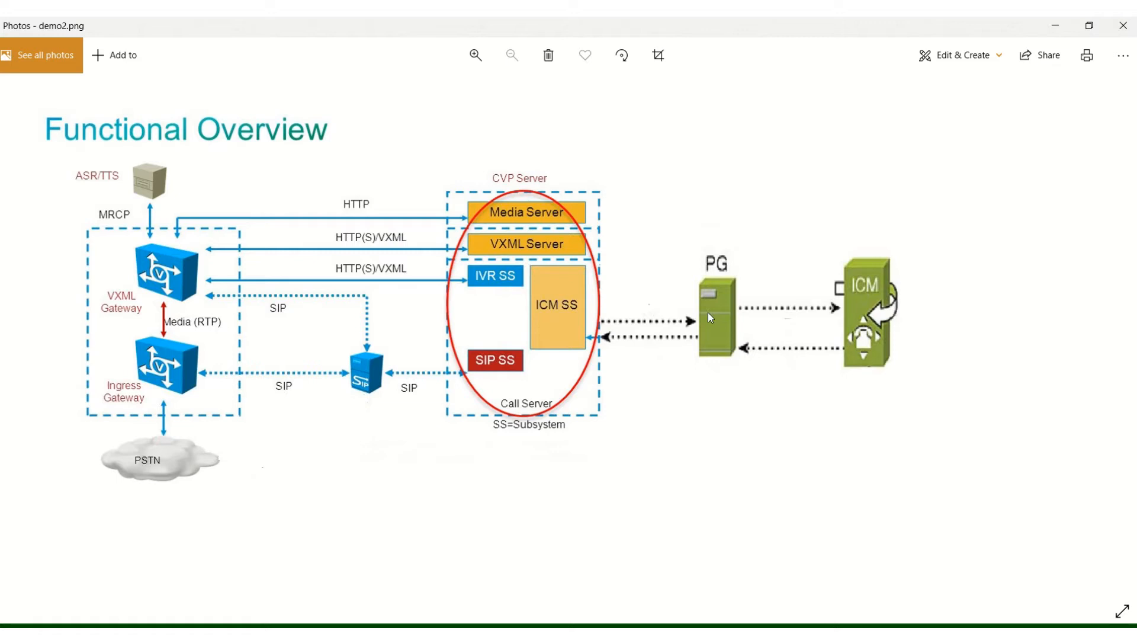
{"action": "mouse_move", "coordinate": [694, 327]}
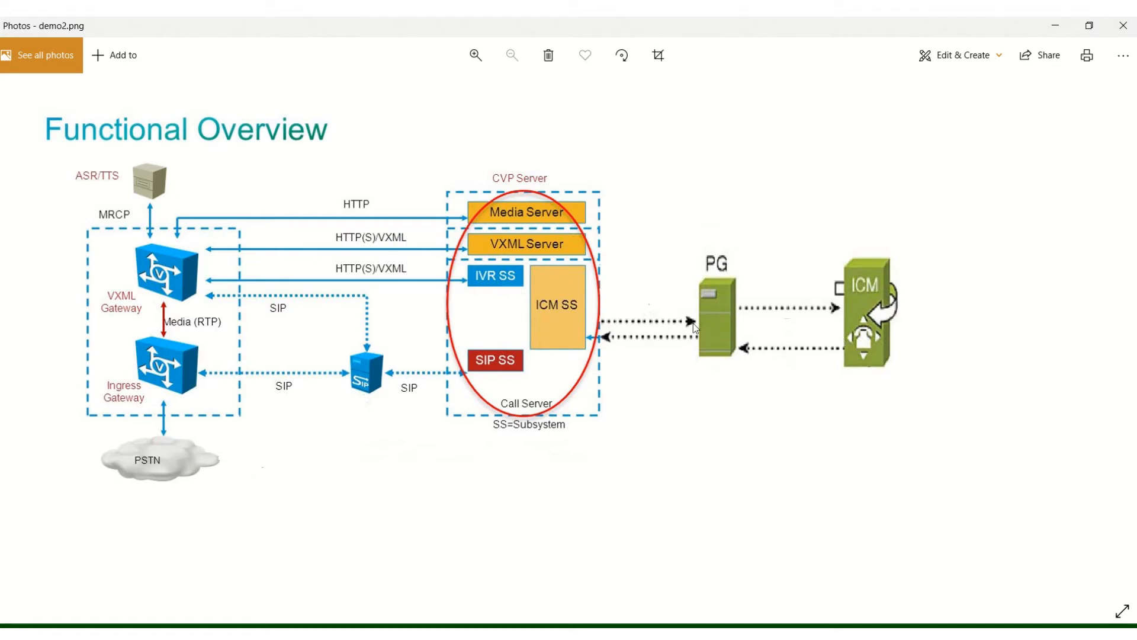
{"action": "mouse_move", "coordinate": [567, 275]}
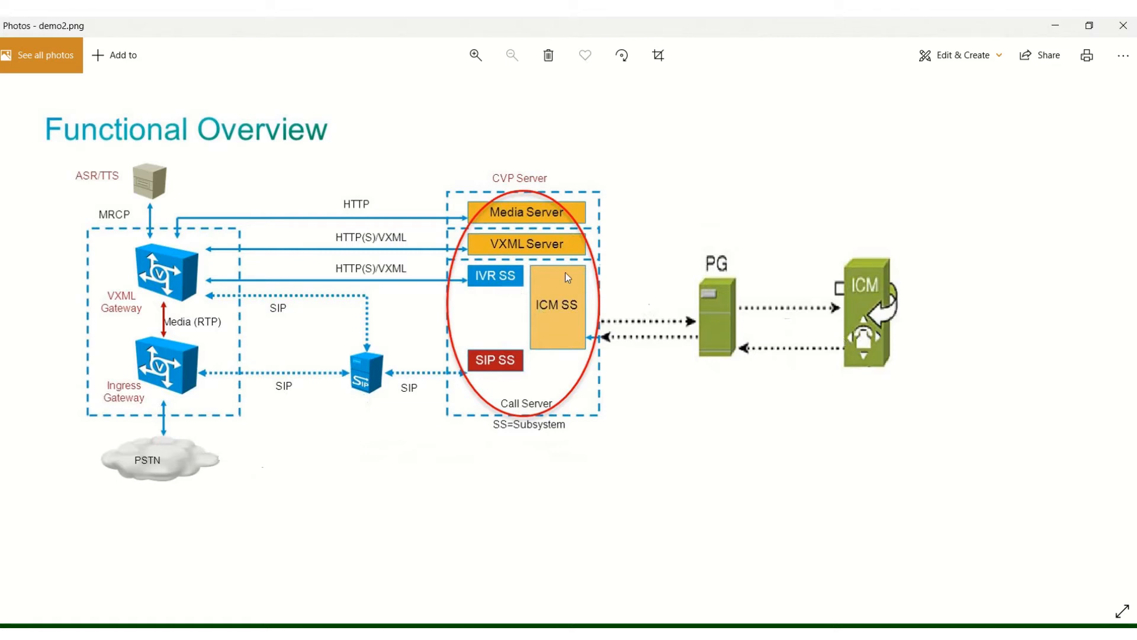
{"action": "mouse_move", "coordinate": [897, 341]}
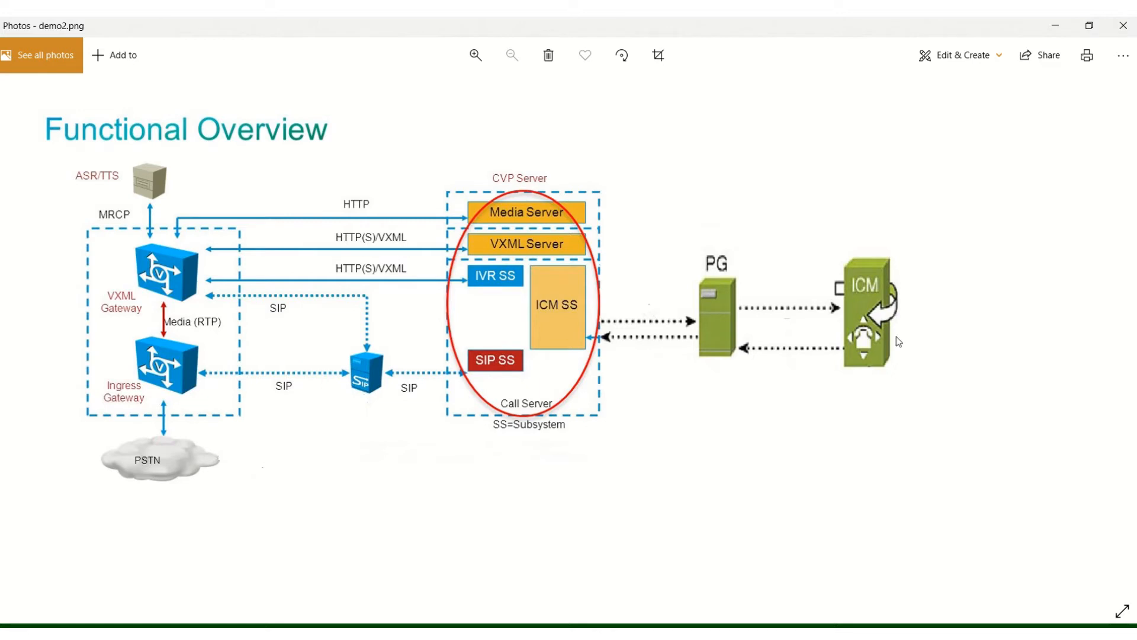
{"action": "mouse_move", "coordinate": [718, 329]}
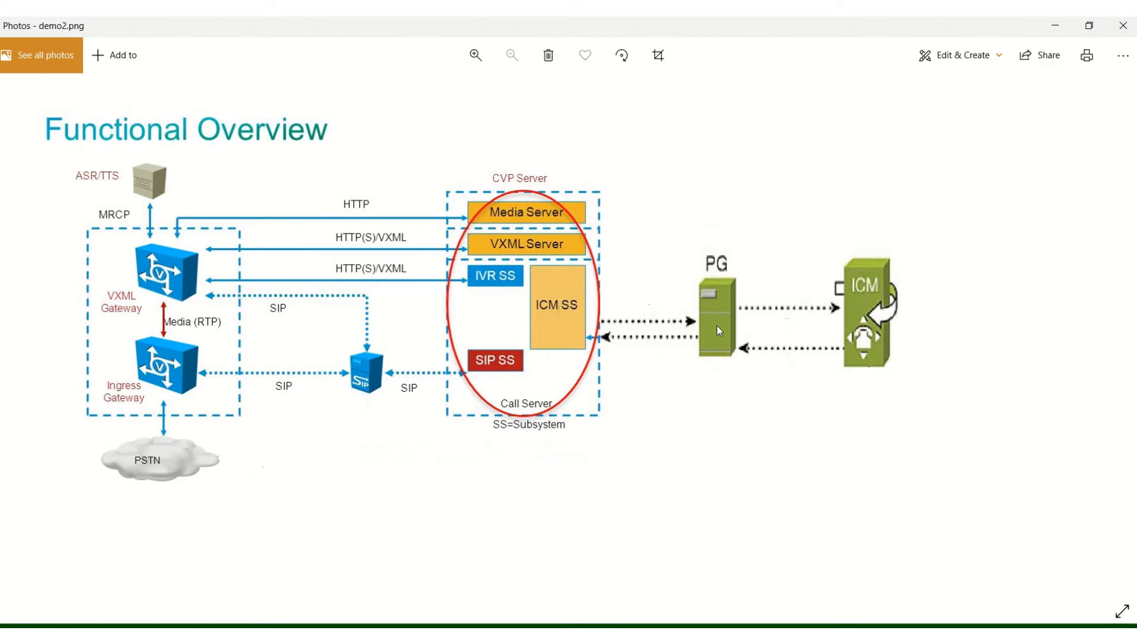
{"action": "mouse_move", "coordinate": [711, 293]}
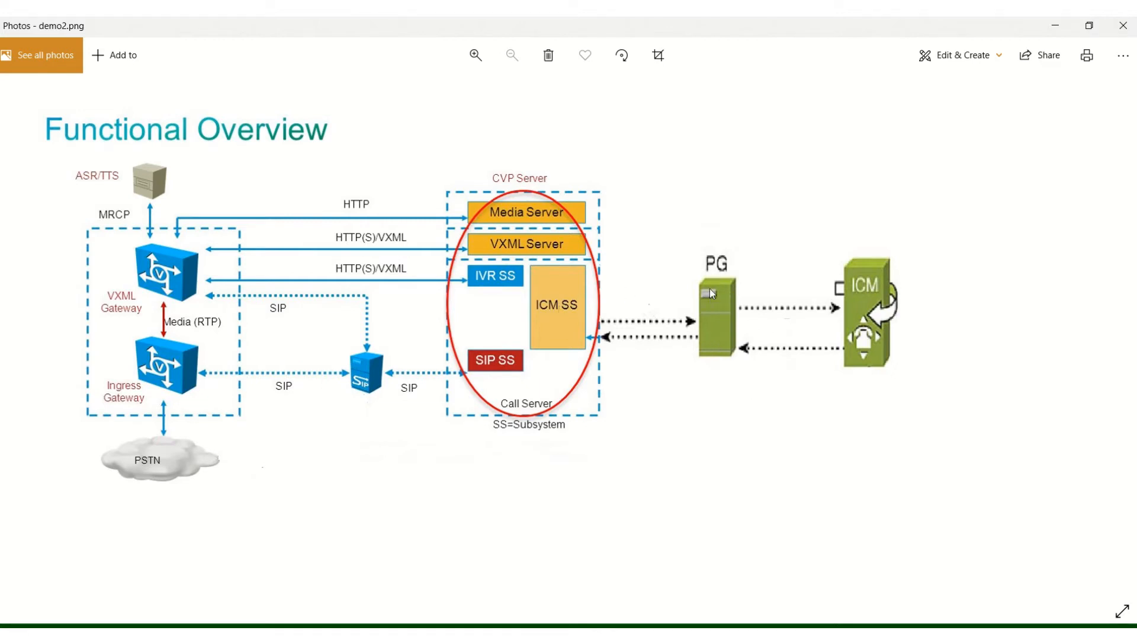
{"action": "mouse_move", "coordinate": [833, 319]}
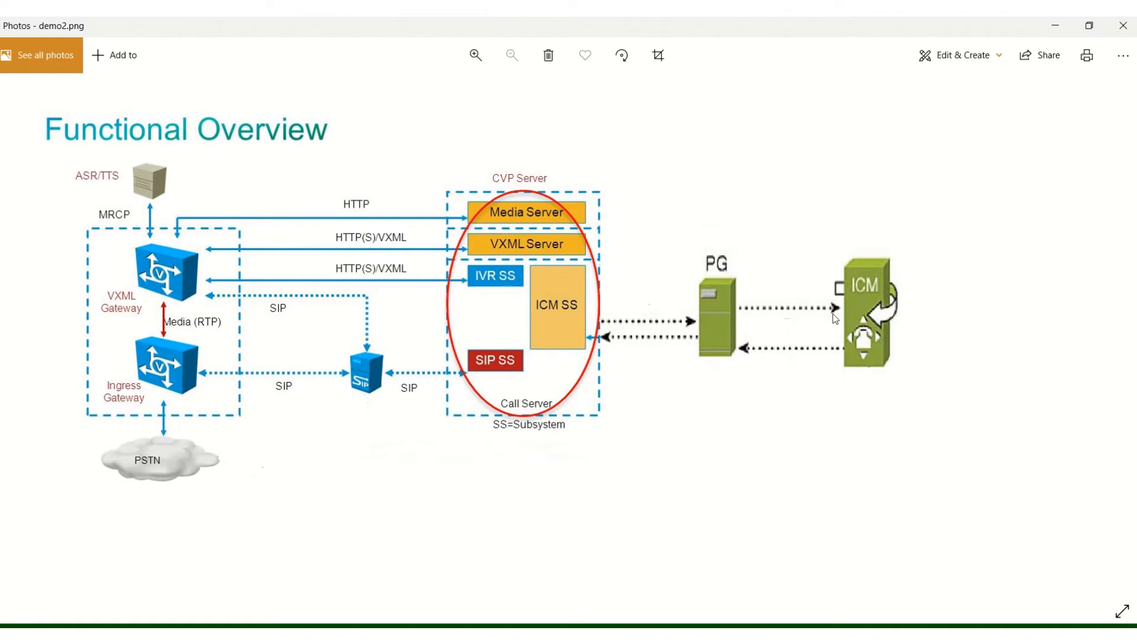
{"action": "mouse_move", "coordinate": [960, 349]}
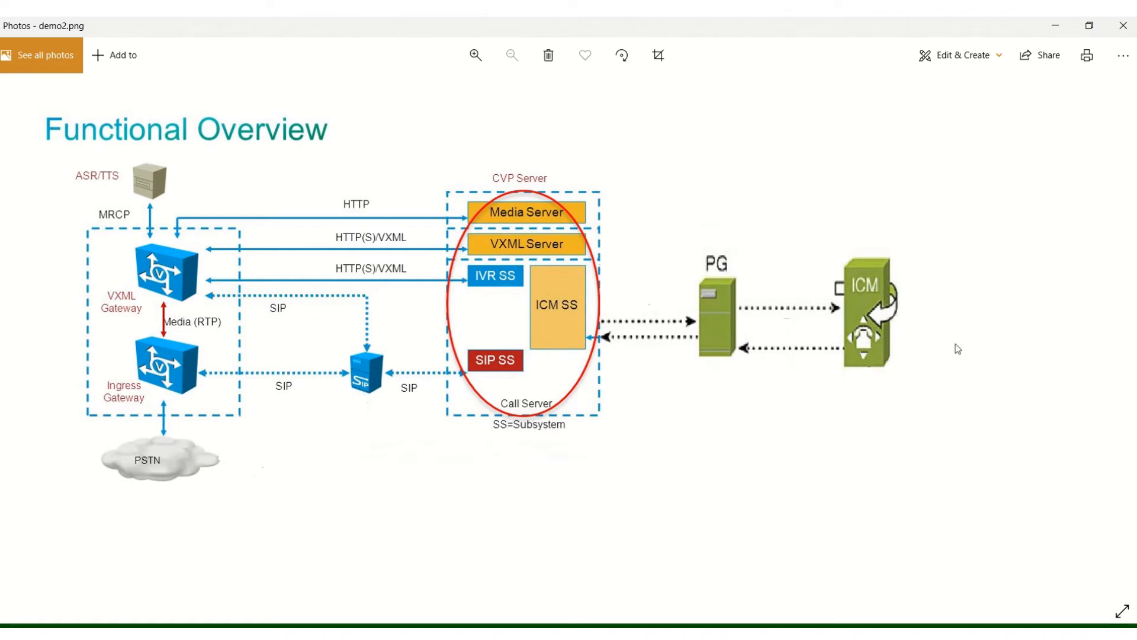
{"action": "mouse_move", "coordinate": [921, 387]}
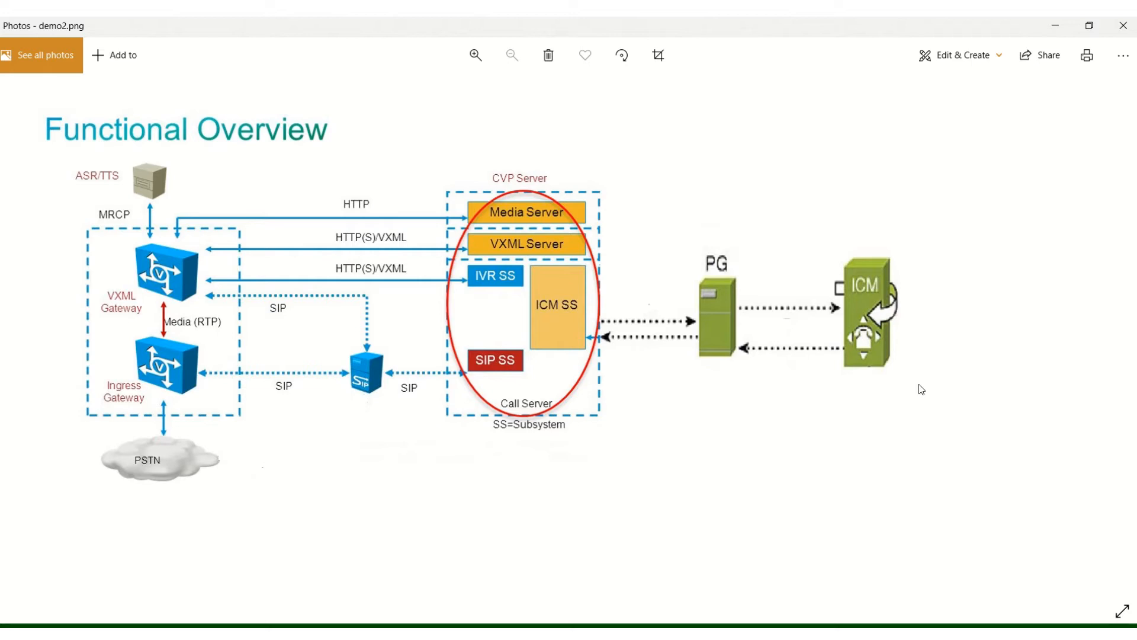
{"action": "mouse_move", "coordinate": [865, 248]}
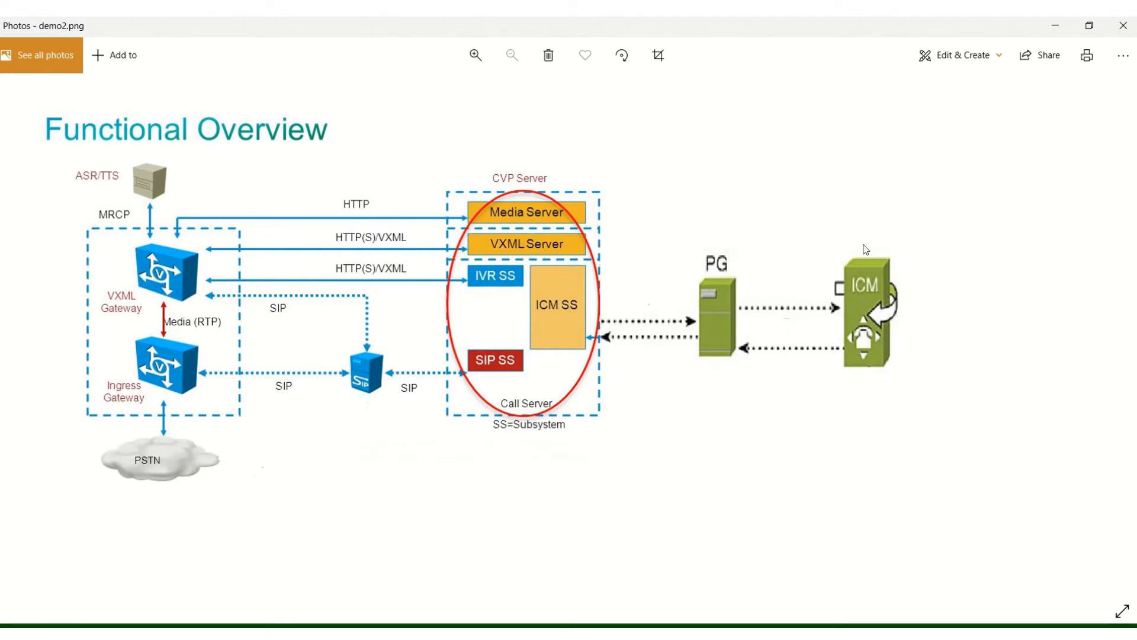
{"action": "mouse_move", "coordinate": [934, 359]}
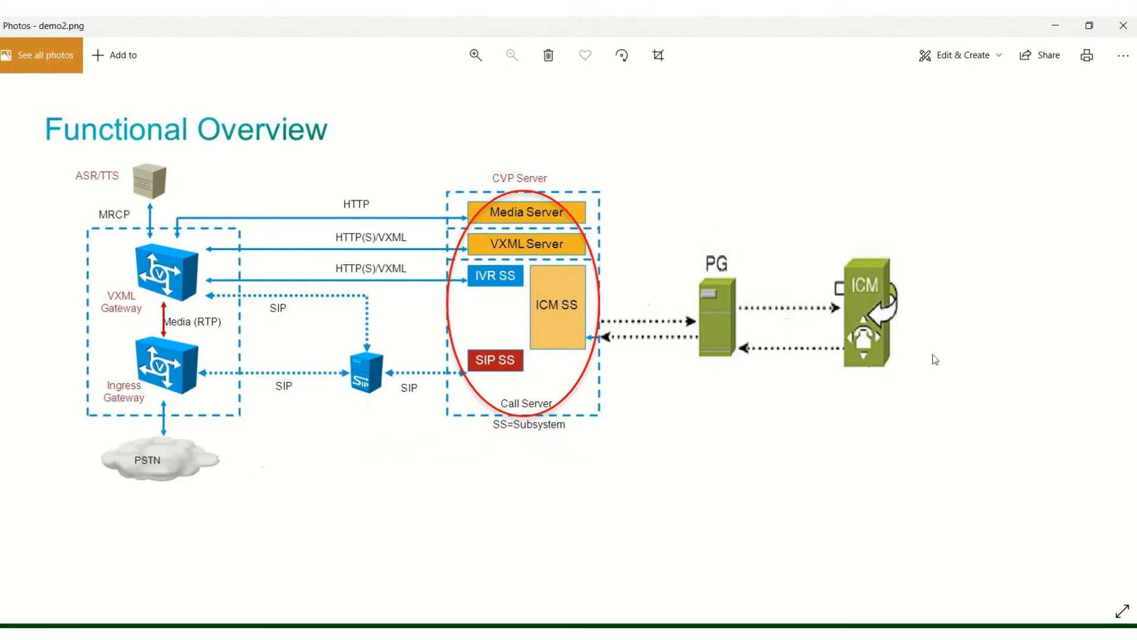
{"action": "mouse_move", "coordinate": [706, 475]}
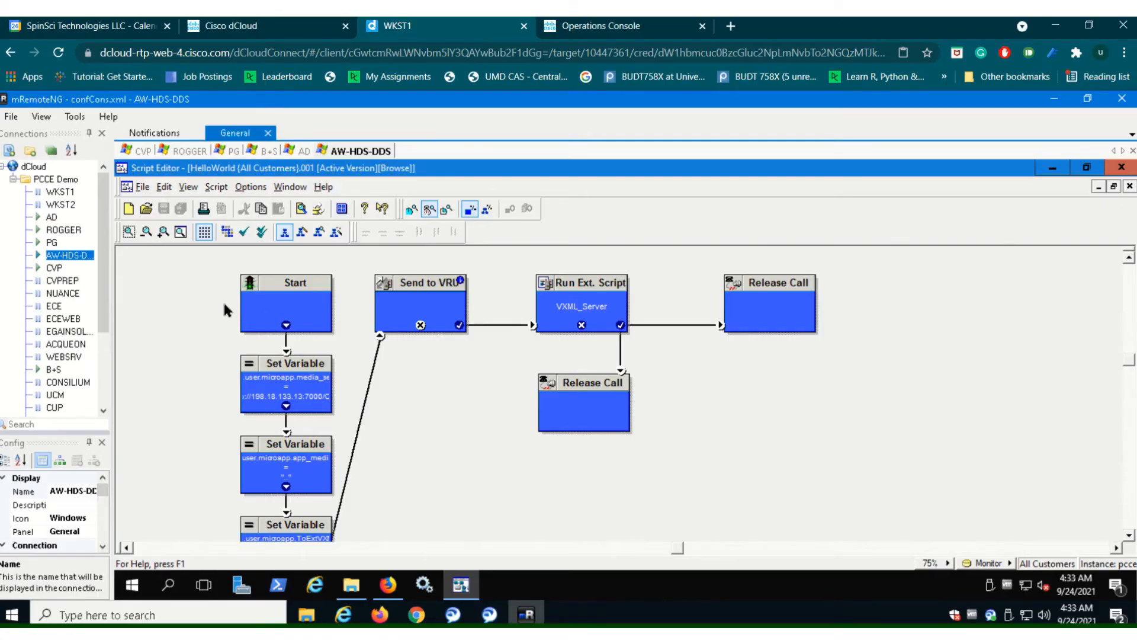
{"action": "mouse_move", "coordinate": [272, 324]}
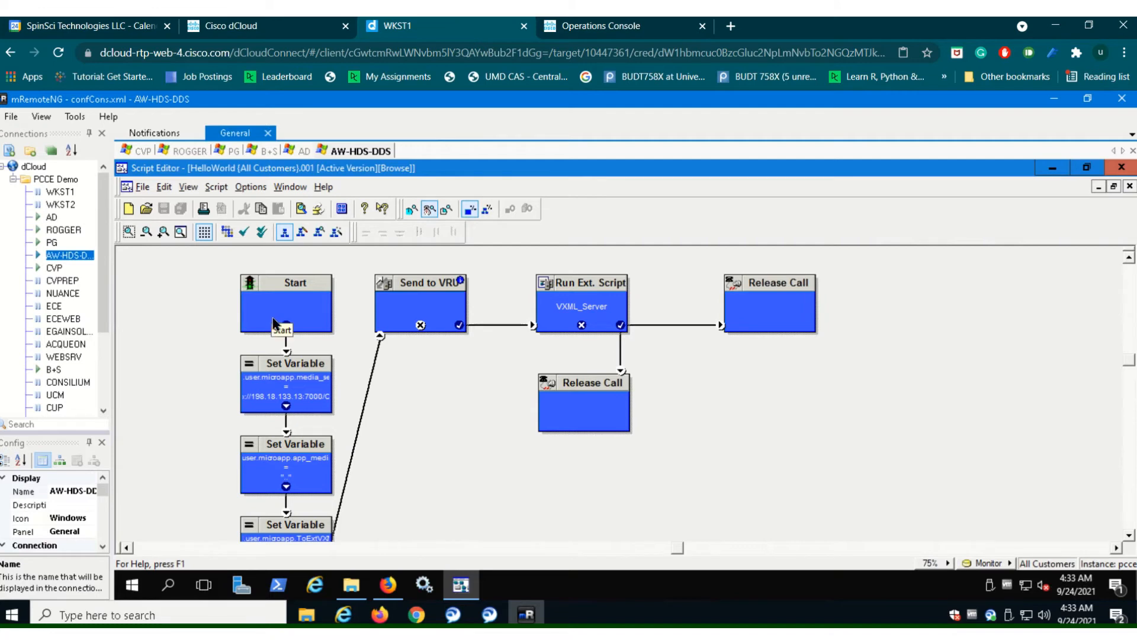
{"action": "mouse_move", "coordinate": [306, 391]}
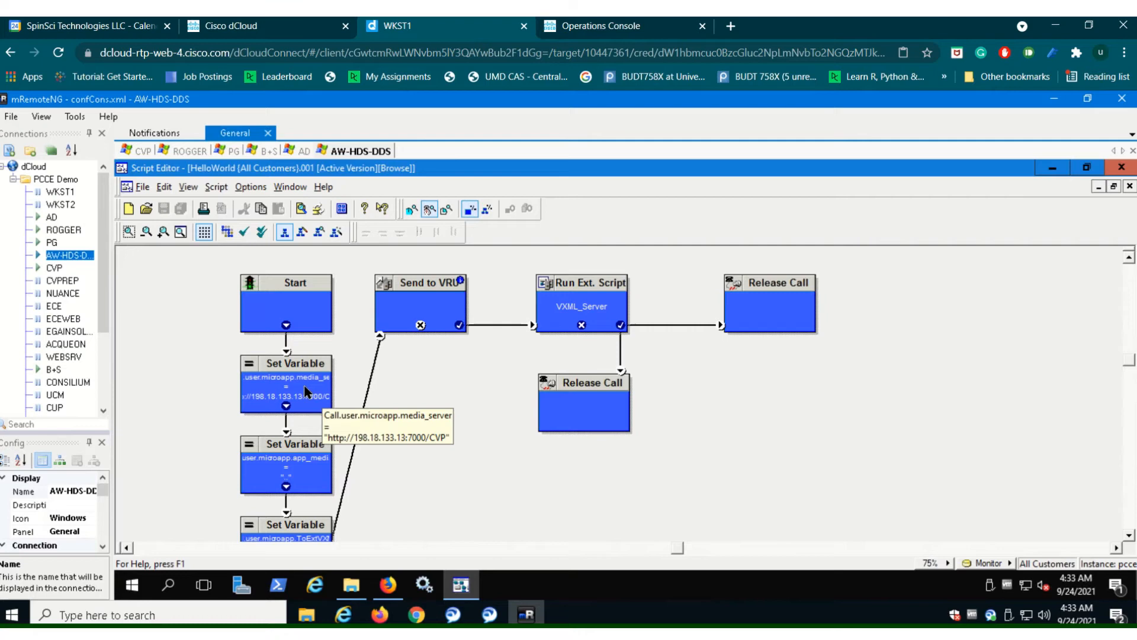
{"action": "double_click", "coordinate": [285, 377]}
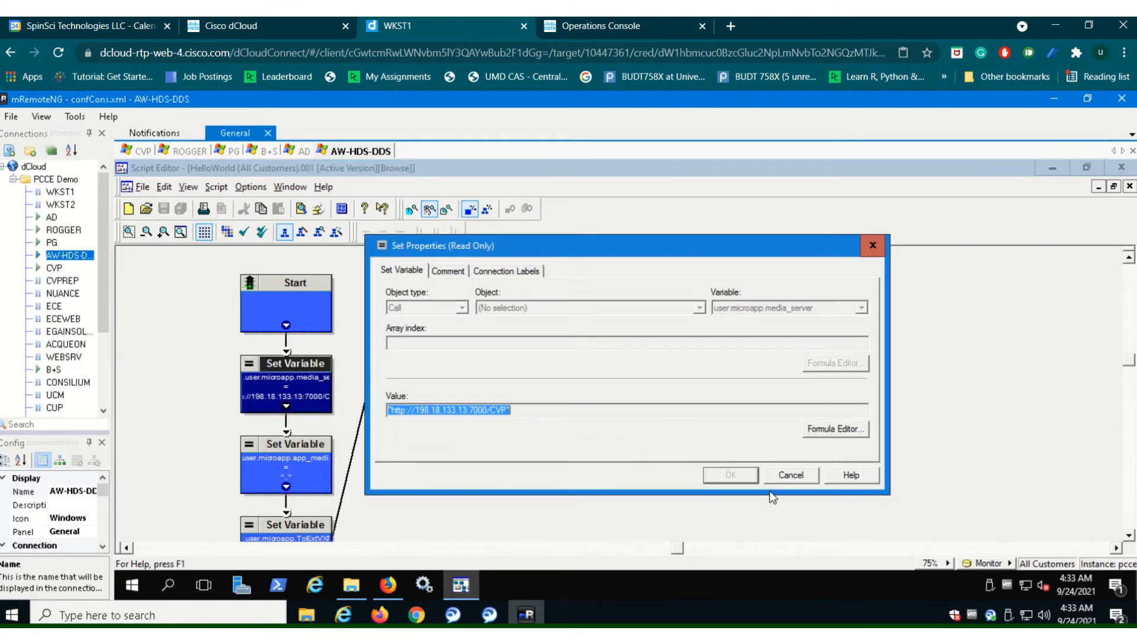
{"action": "left_click", "coordinate": [792, 474]}
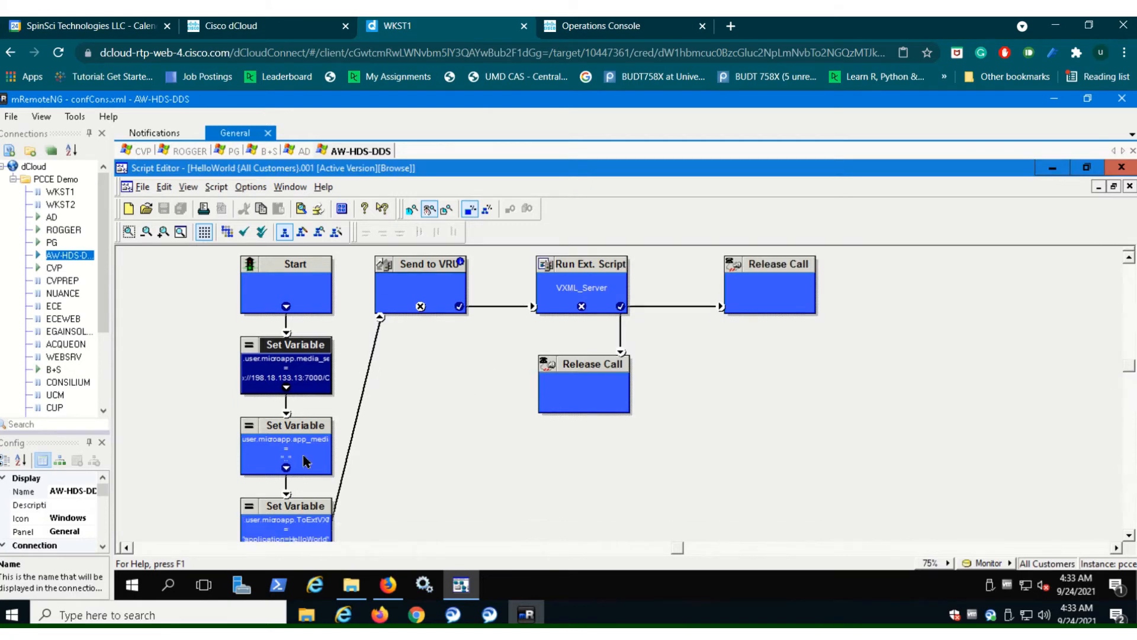
Step: Inspect the remaining Set Variable nodes, confirming locale is set to "en-us", leaving them unchanged
{"action": "double_click", "coordinate": [287, 447]}
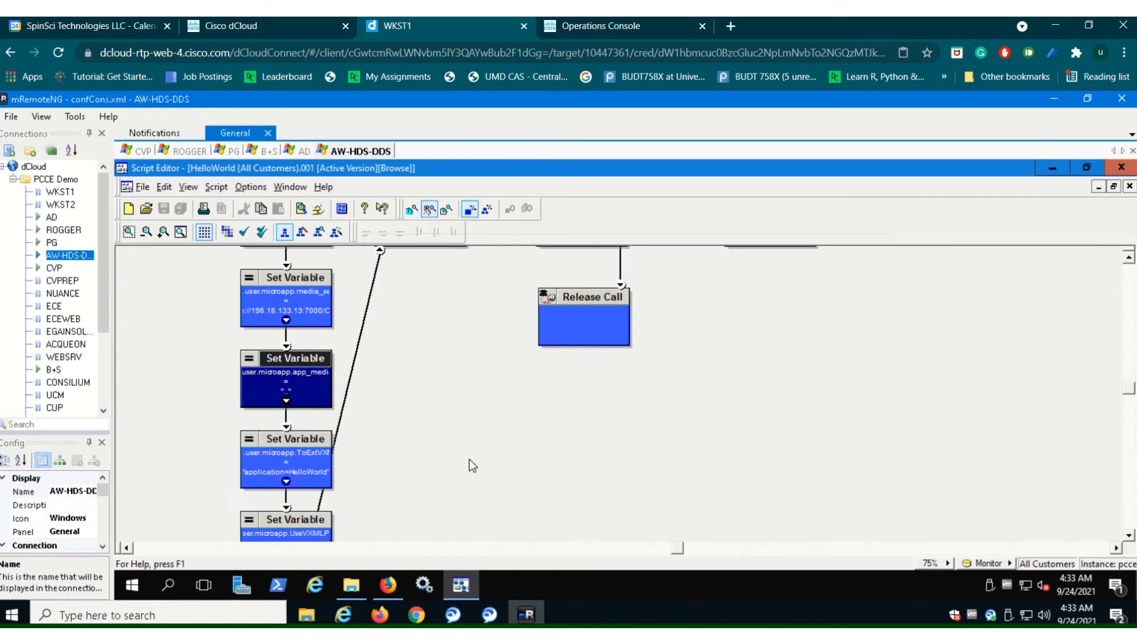
{"action": "mouse_move", "coordinate": [943, 464]}
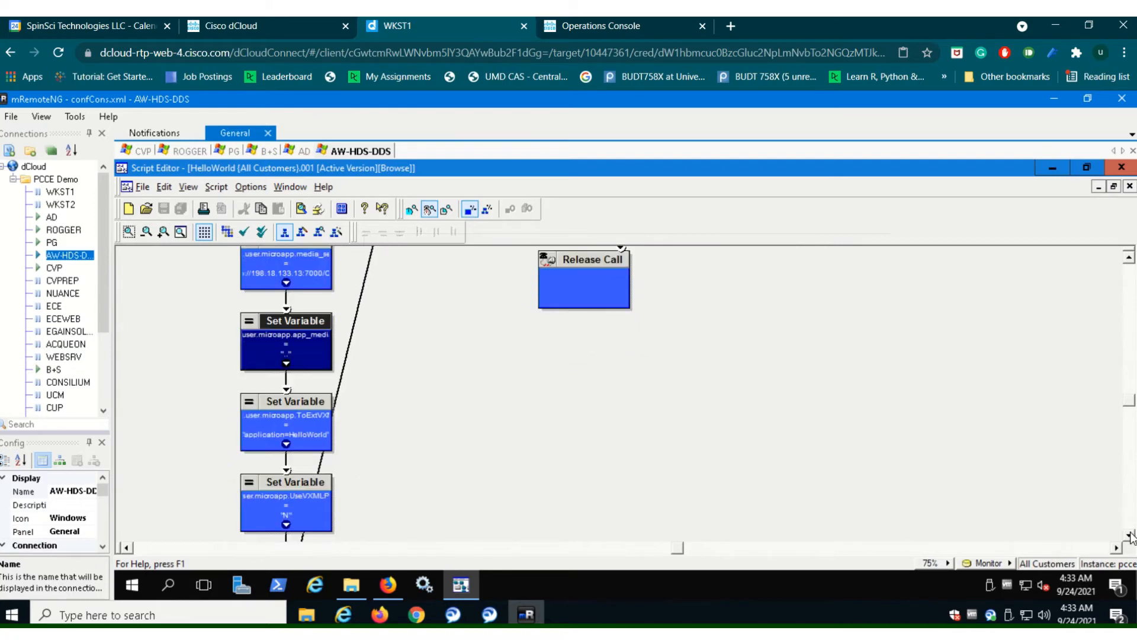
{"action": "scroll", "scroll_direction": "down", "scroll_amount": 3}
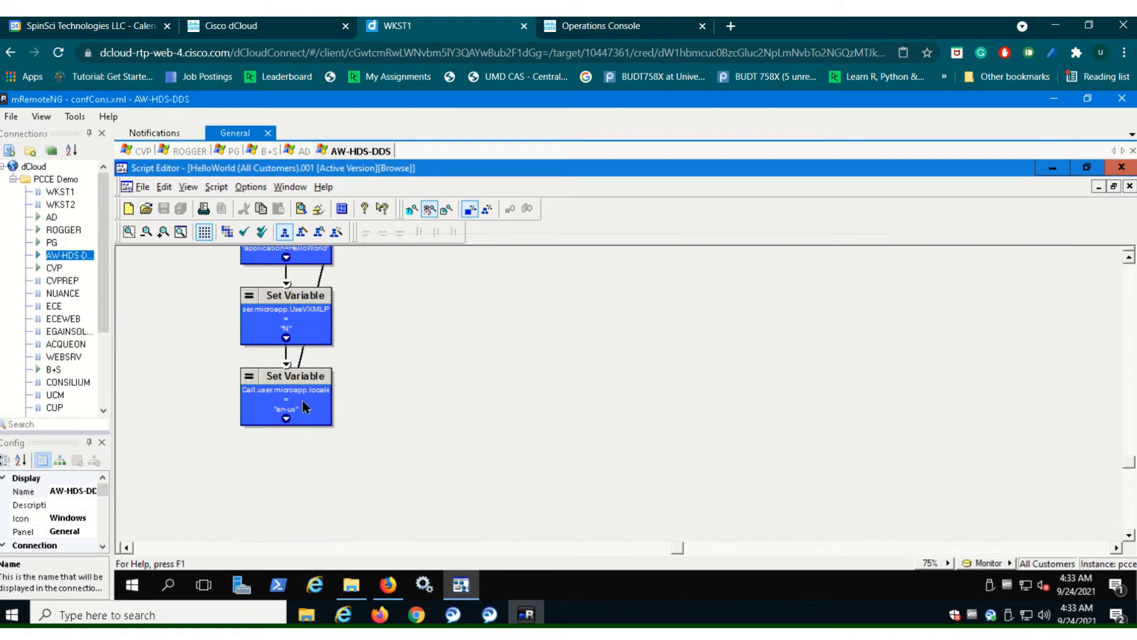
{"action": "double_click", "coordinate": [285, 395]}
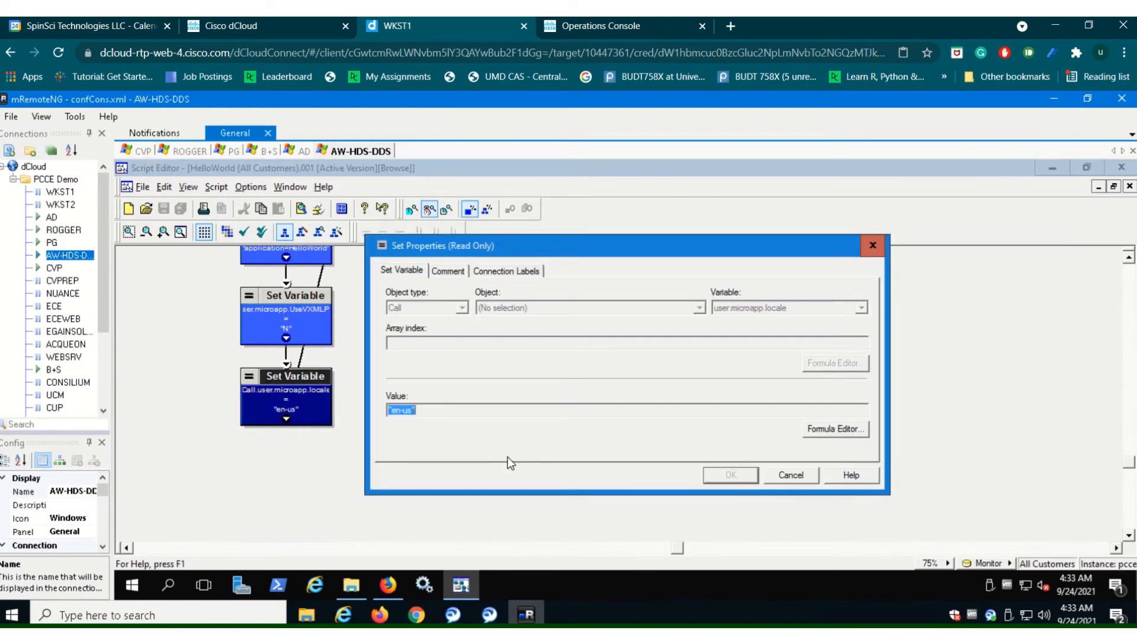
{"action": "left_click", "coordinate": [792, 475]}
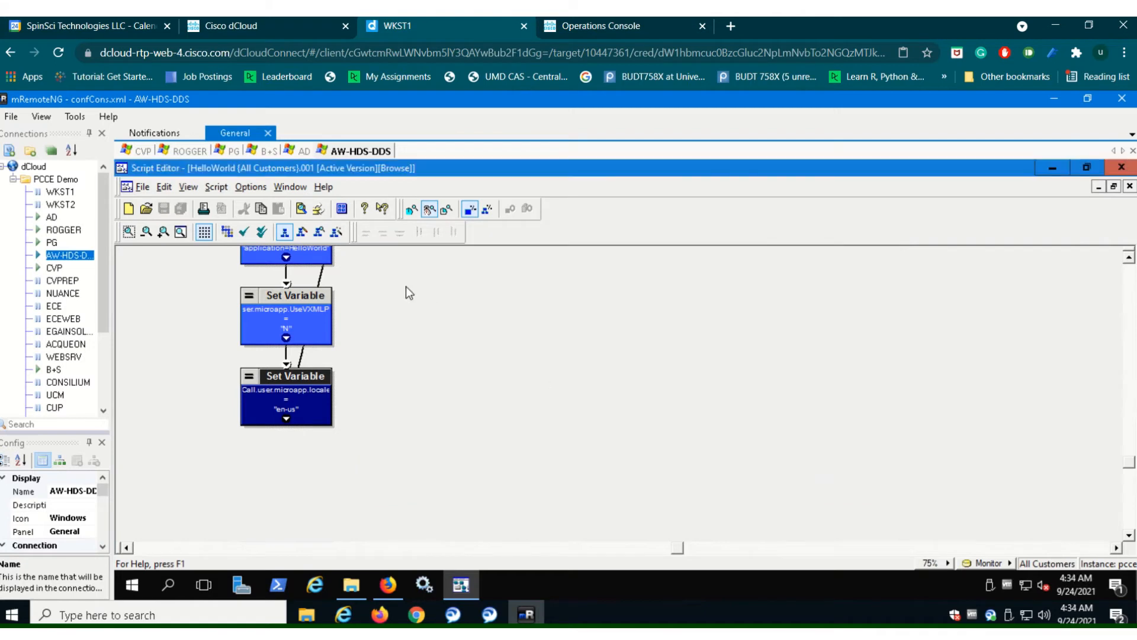
{"action": "double_click", "coordinate": [286, 252]}
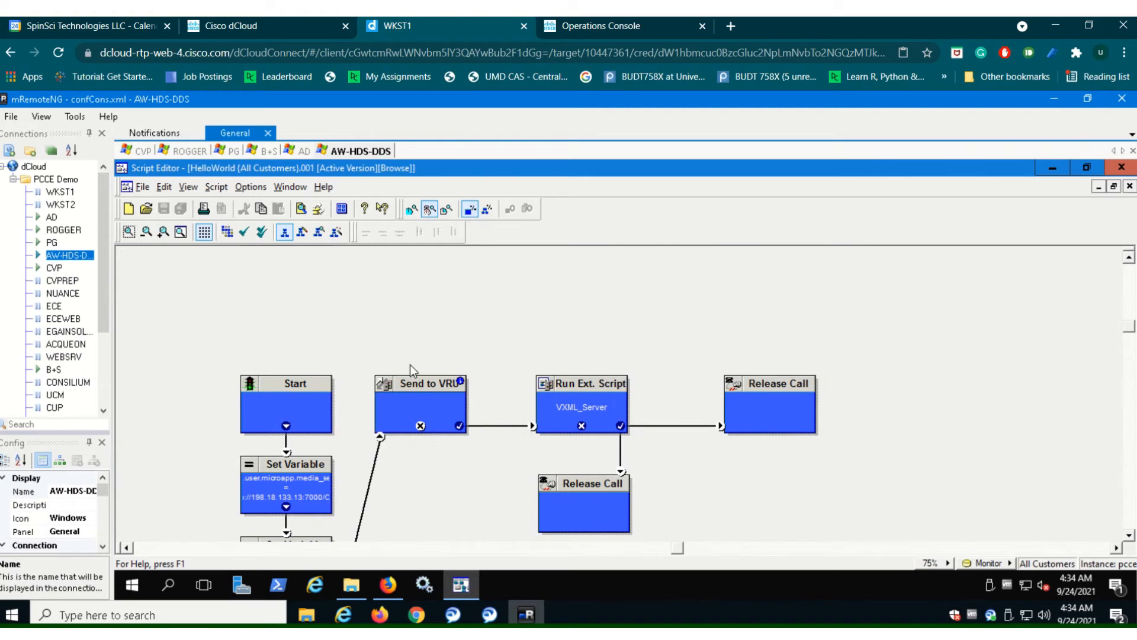
{"action": "mouse_move", "coordinate": [490, 416]}
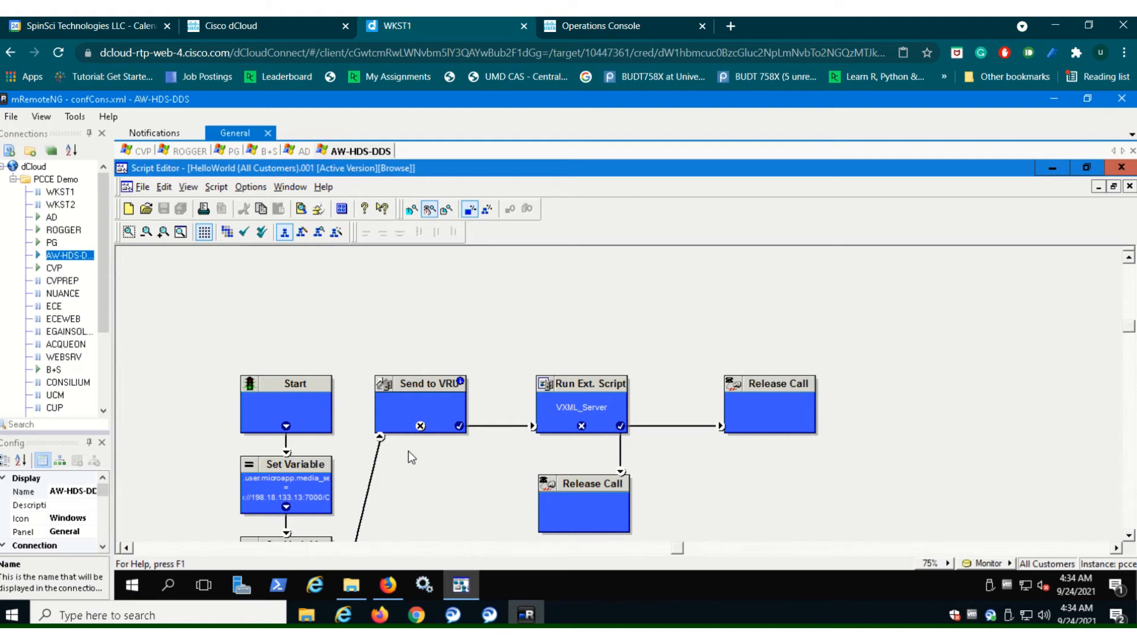
{"action": "mouse_move", "coordinate": [453, 444]}
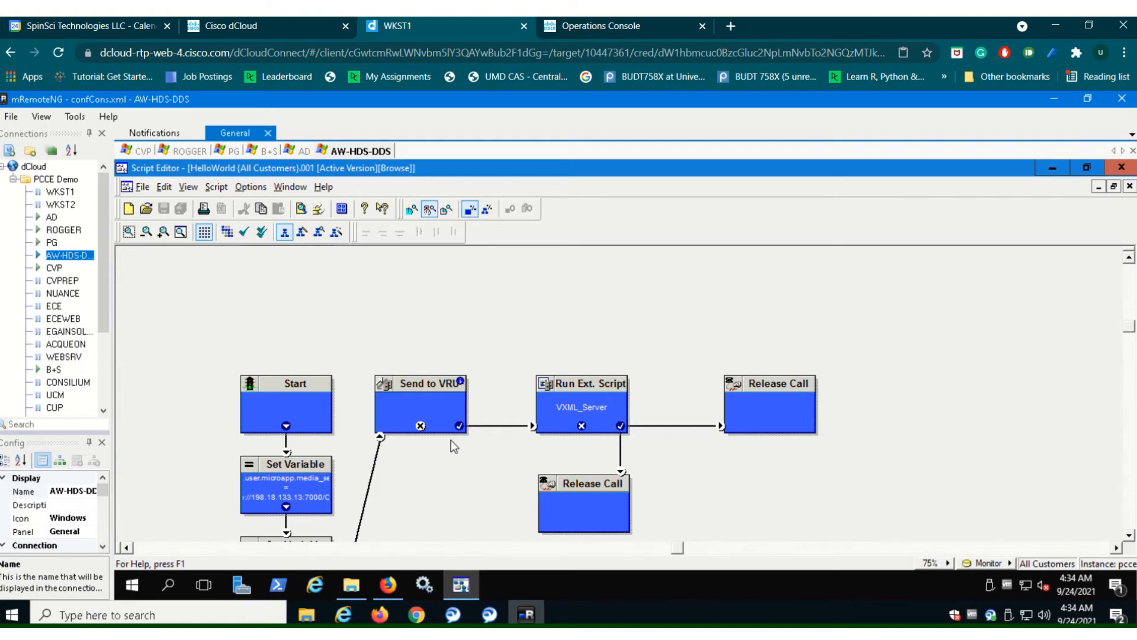
{"action": "mouse_move", "coordinate": [421, 372]}
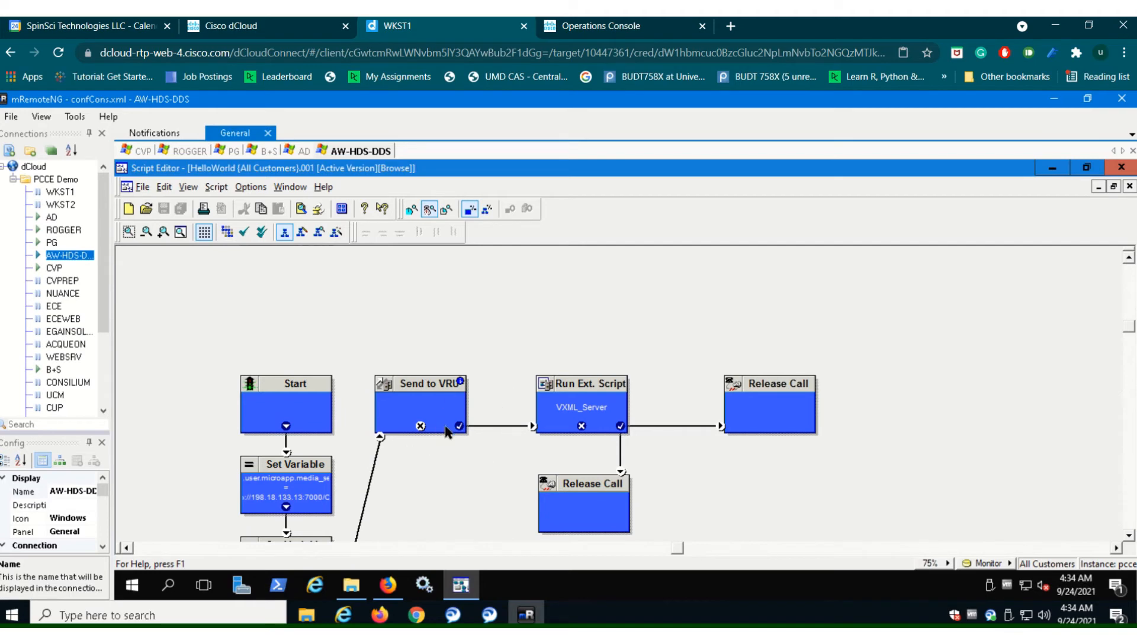
{"action": "mouse_move", "coordinate": [597, 457]}
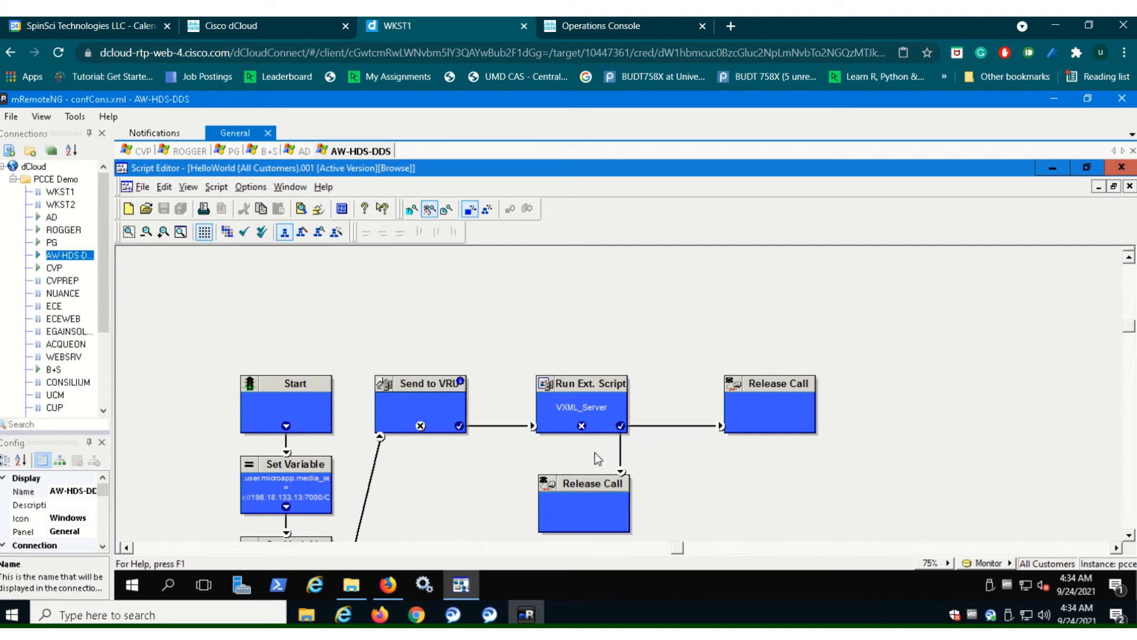
{"action": "mouse_move", "coordinate": [583, 452]}
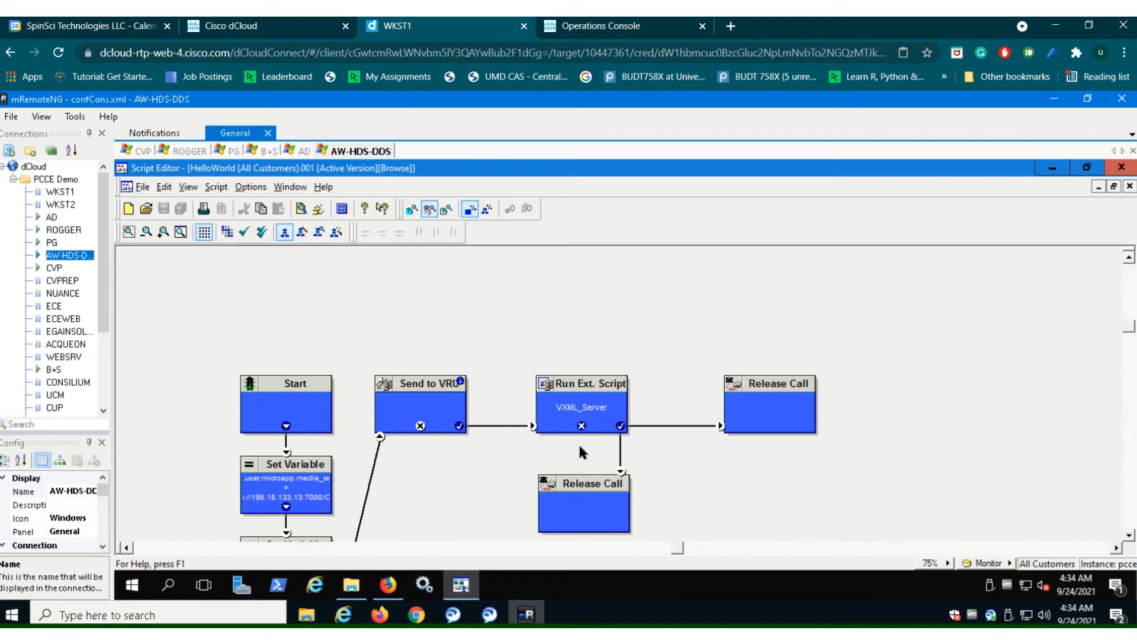
{"action": "mouse_move", "coordinate": [624, 438]}
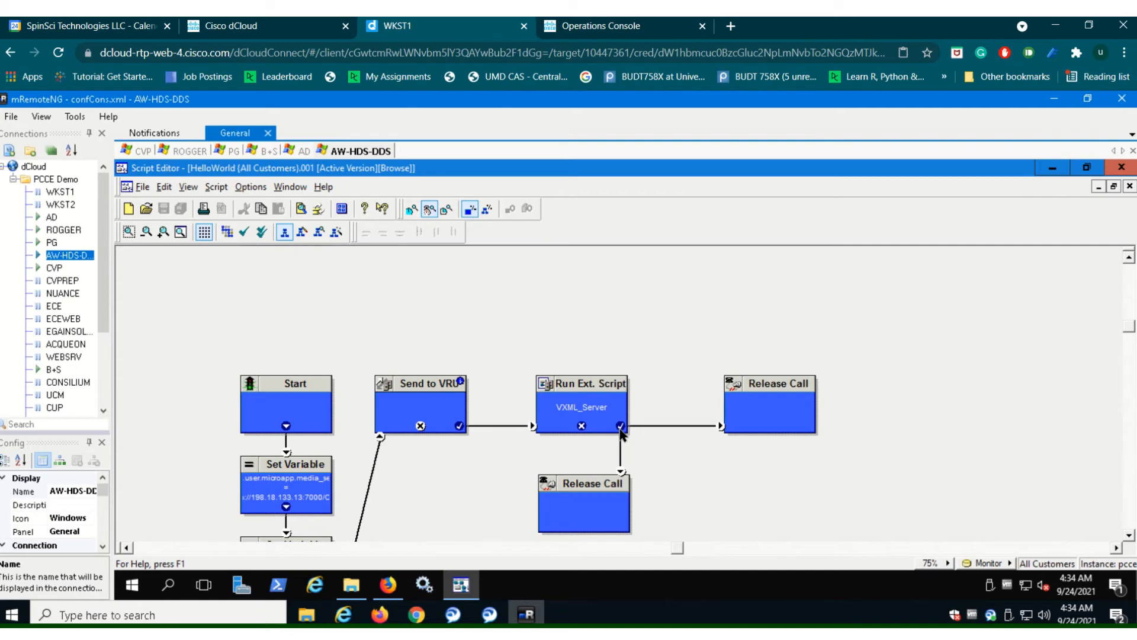
{"action": "mouse_move", "coordinate": [682, 490]}
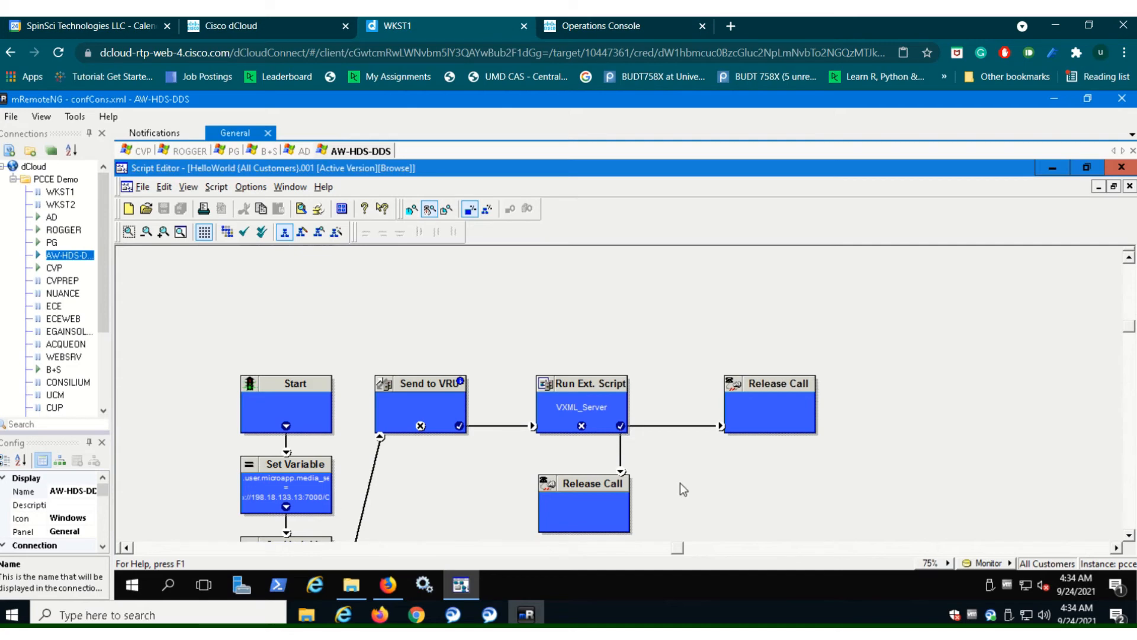
{"action": "mouse_move", "coordinate": [581, 408]}
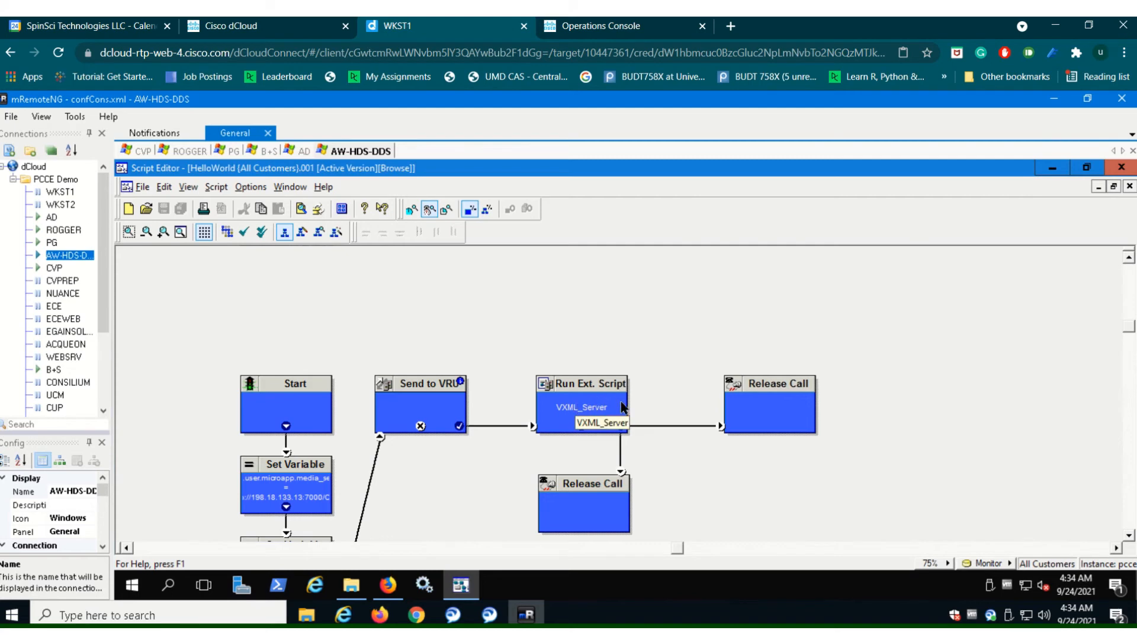
{"action": "mouse_move", "coordinate": [620, 397]}
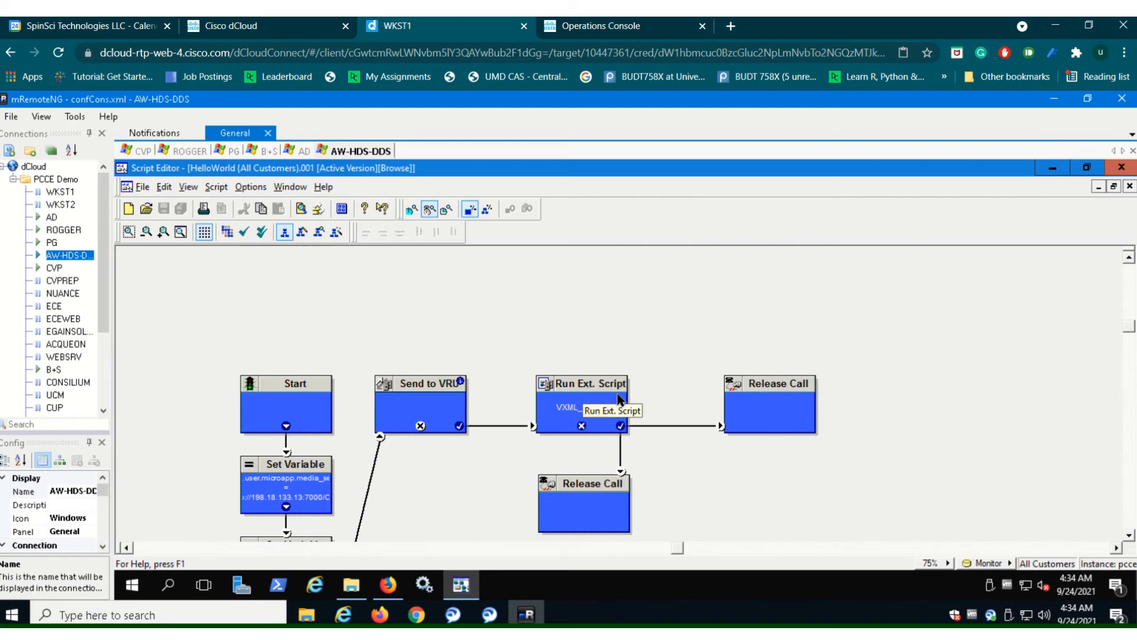
{"action": "mouse_move", "coordinate": [585, 502]}
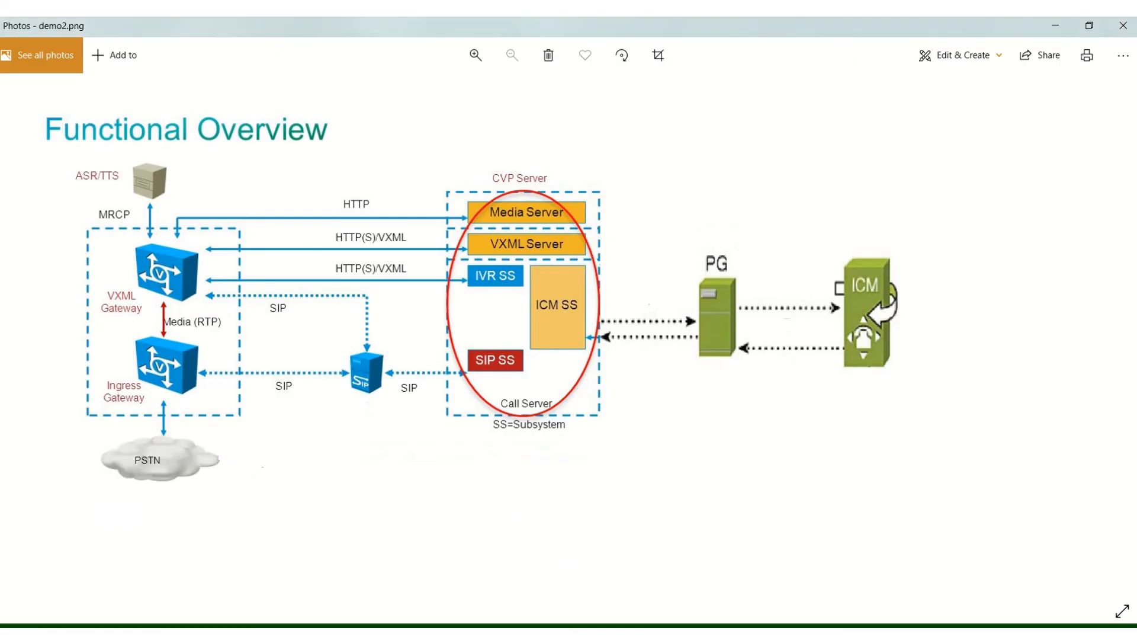
{"action": "mouse_move", "coordinate": [551, 239]}
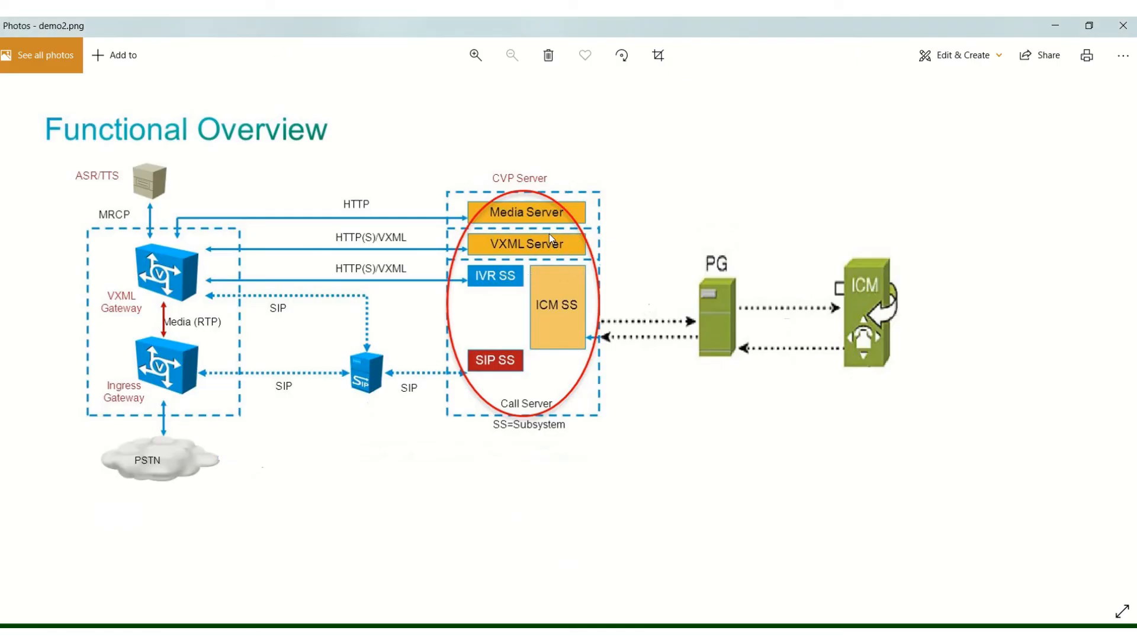
{"action": "mouse_move", "coordinate": [536, 248]}
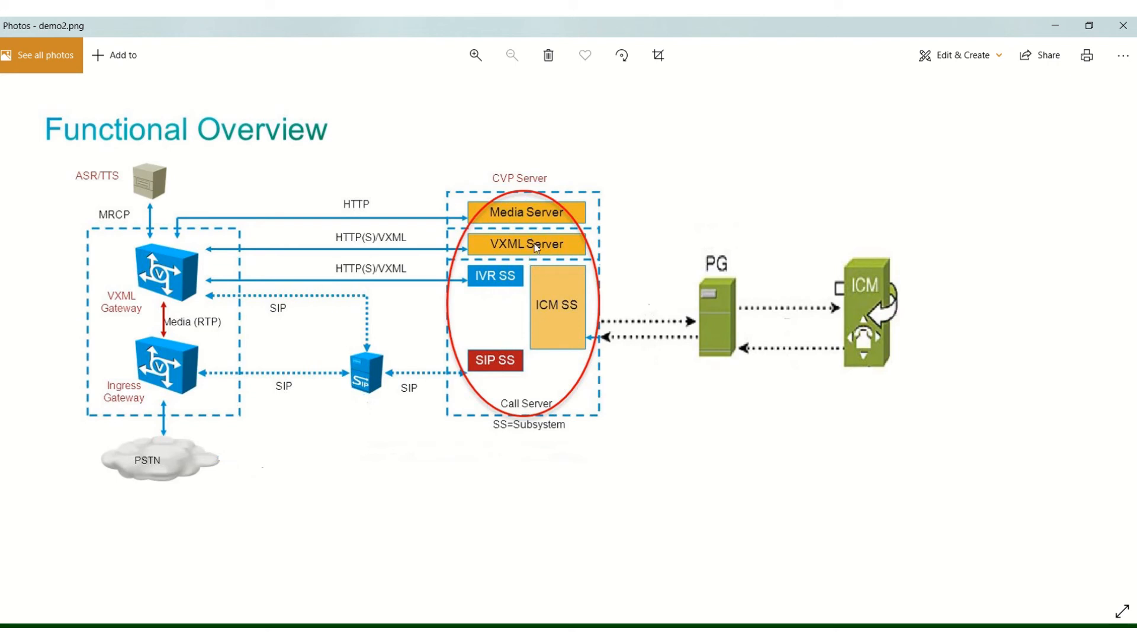
{"action": "mouse_move", "coordinate": [534, 251]}
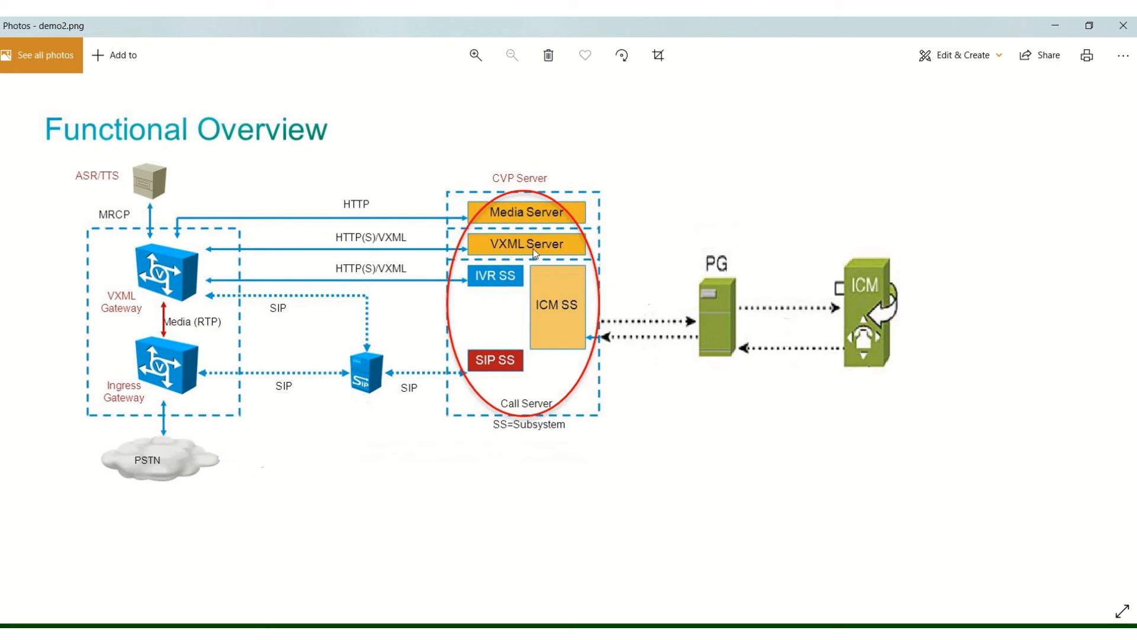
{"action": "mouse_move", "coordinate": [555, 248]}
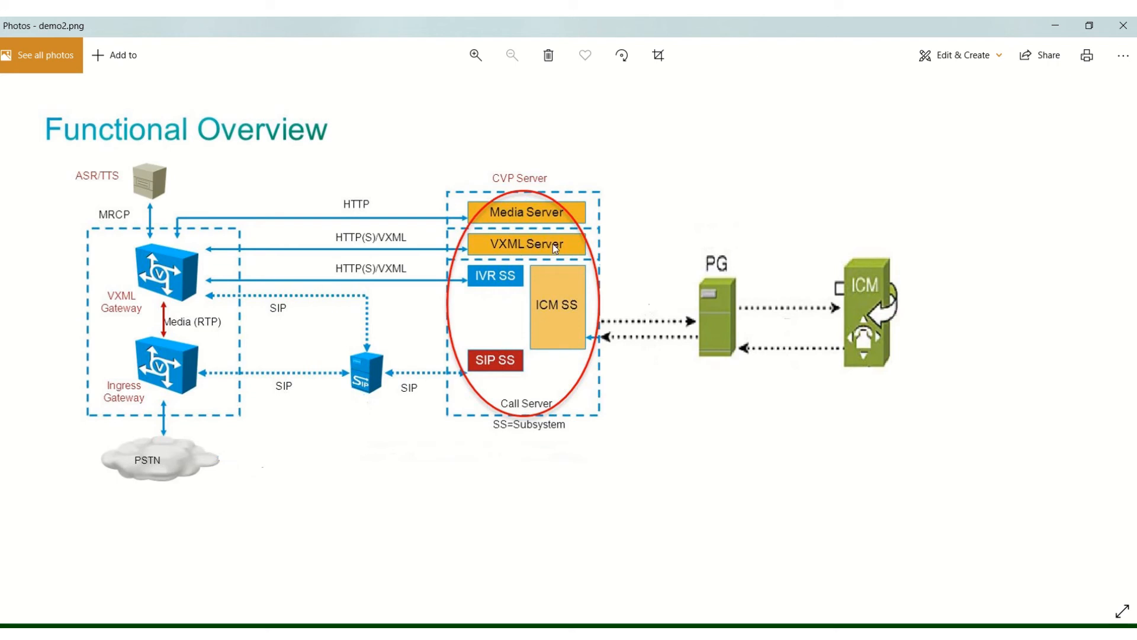
{"action": "mouse_move", "coordinate": [854, 343]}
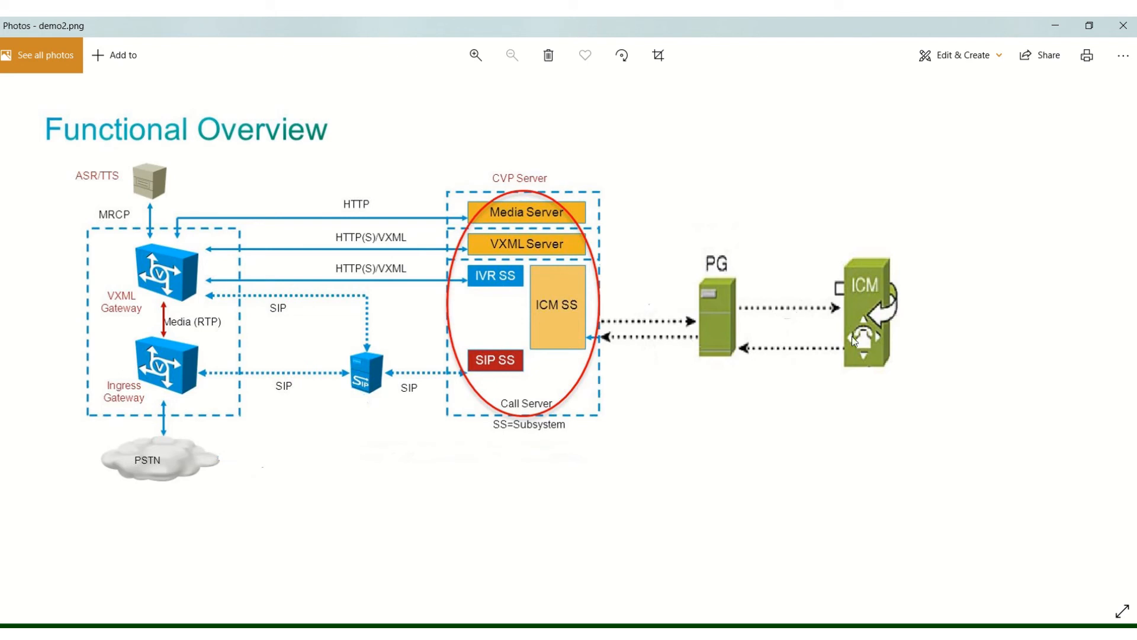
{"action": "mouse_move", "coordinate": [626, 279]}
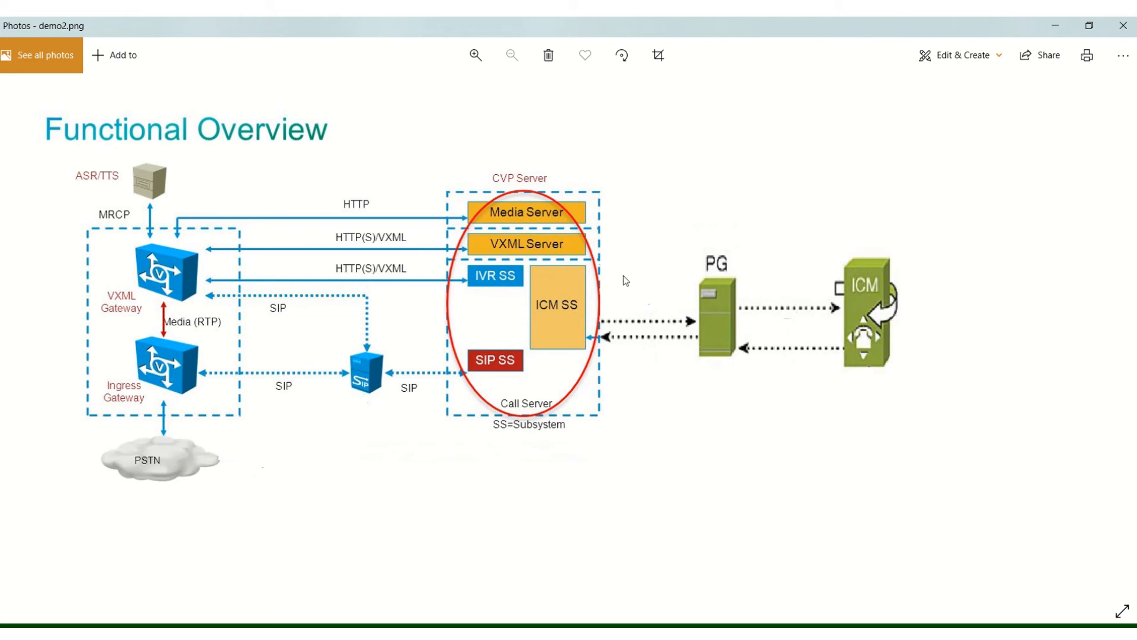
{"action": "mouse_move", "coordinate": [562, 265]}
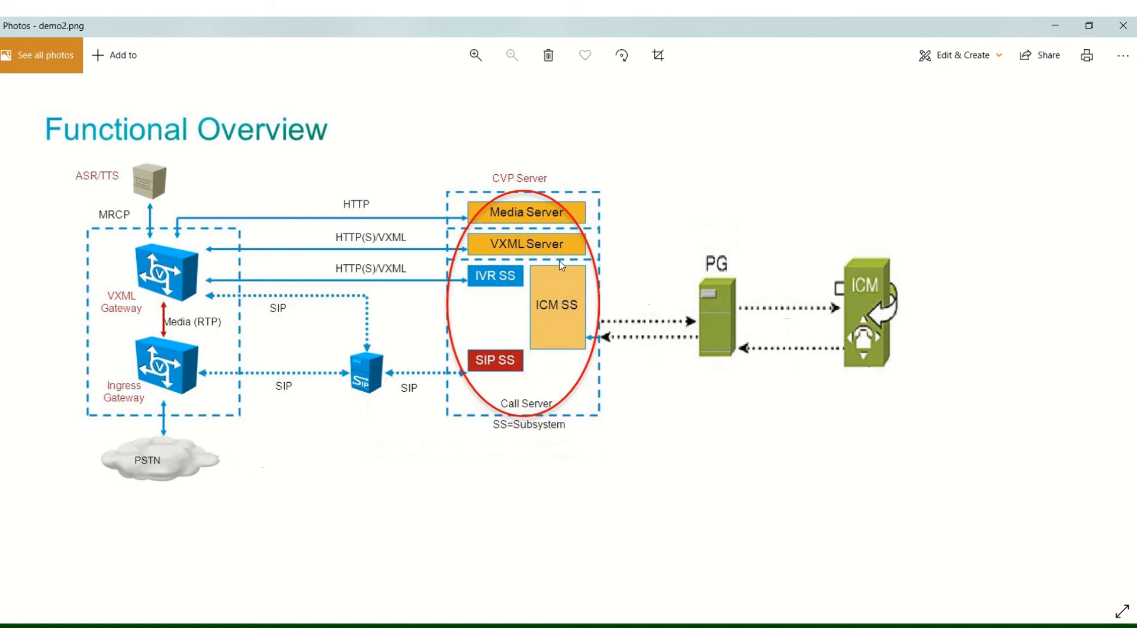
{"action": "mouse_move", "coordinate": [389, 242]}
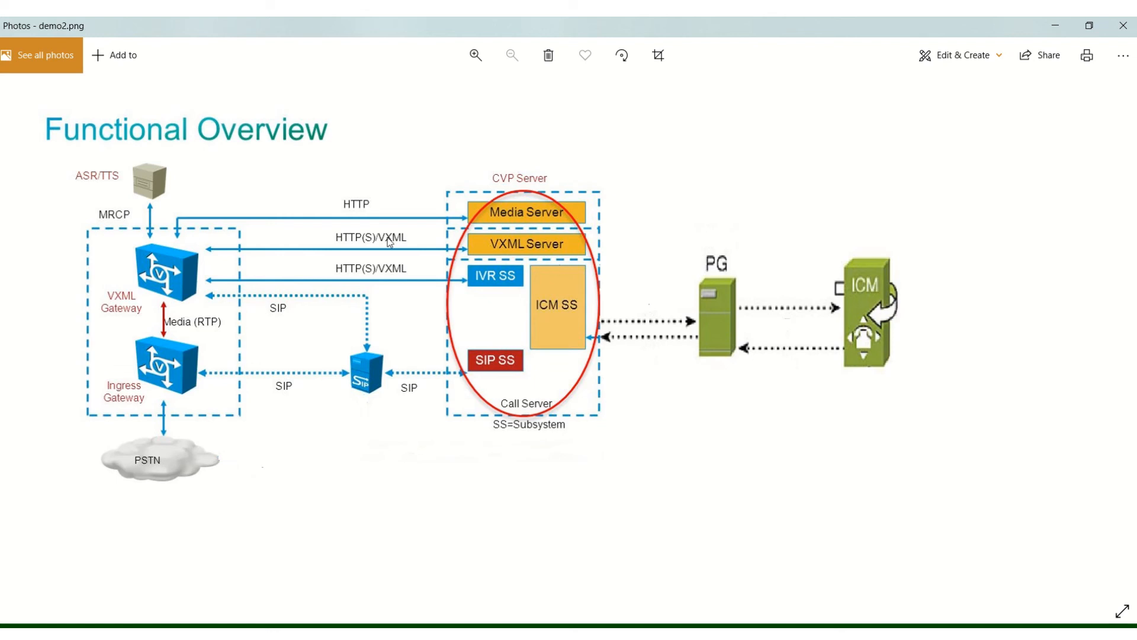
{"action": "mouse_move", "coordinate": [566, 256]}
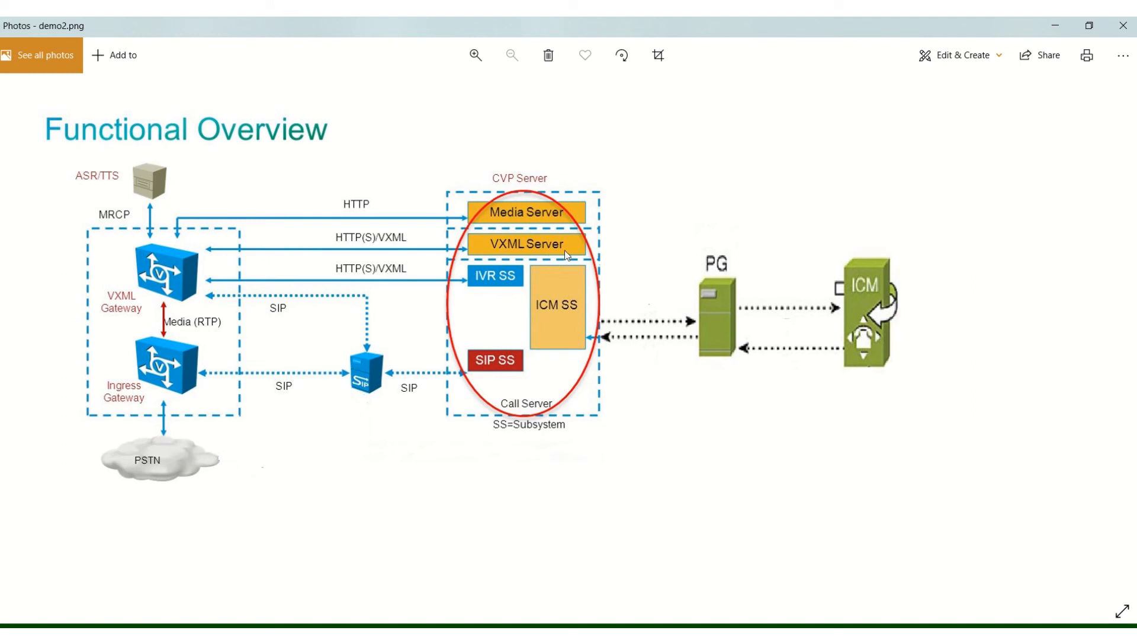
{"action": "mouse_move", "coordinate": [232, 219]}
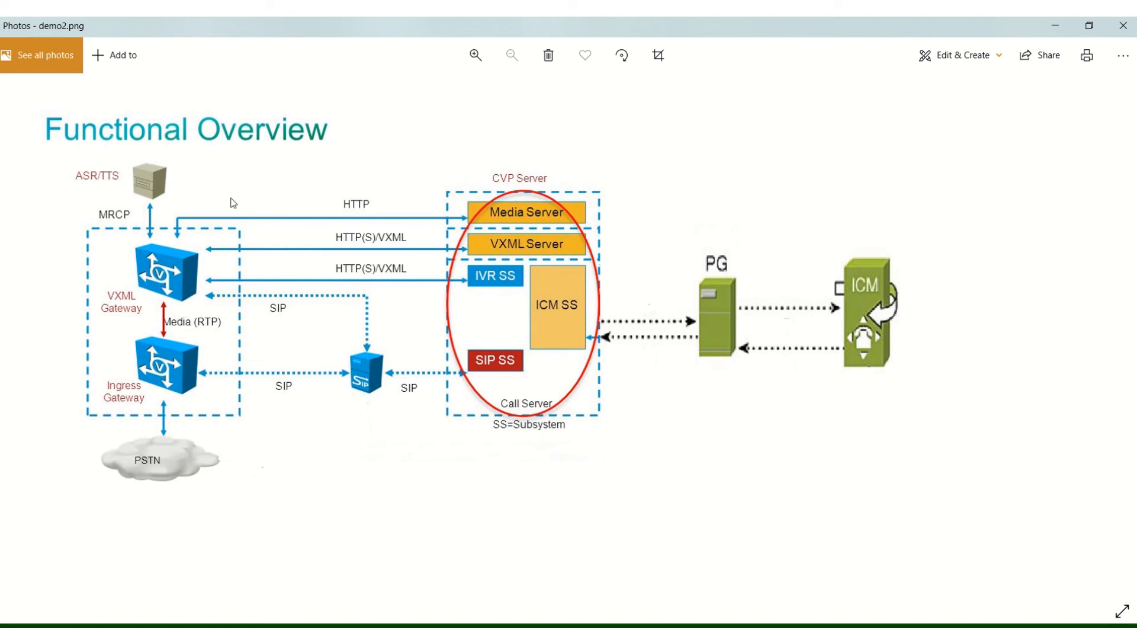
{"action": "mouse_move", "coordinate": [445, 280]}
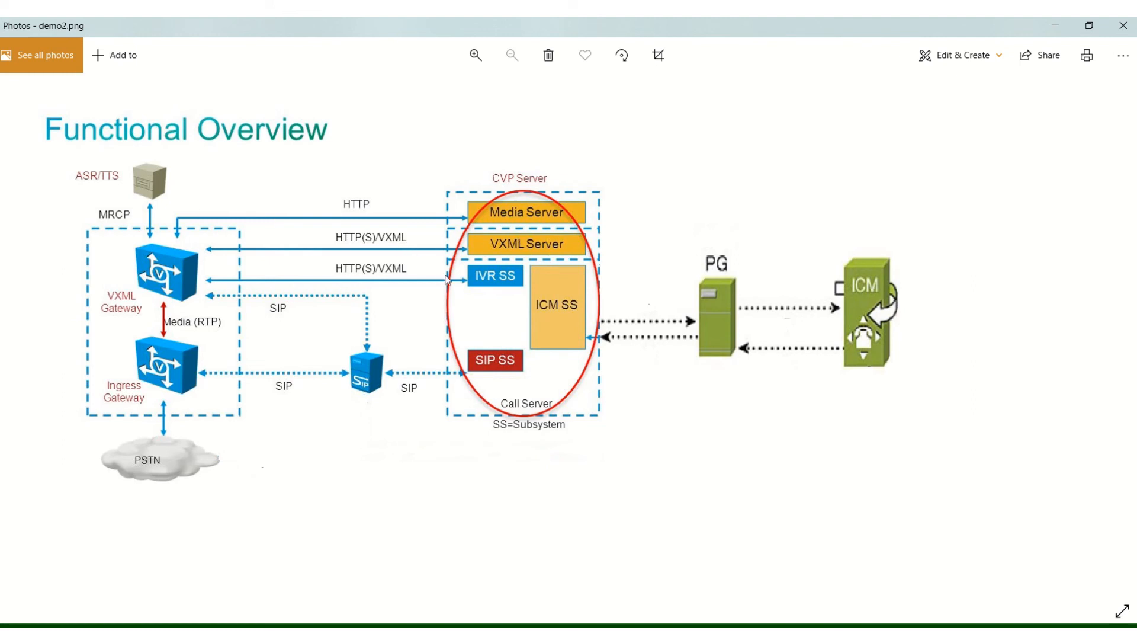
{"action": "mouse_move", "coordinate": [264, 274]}
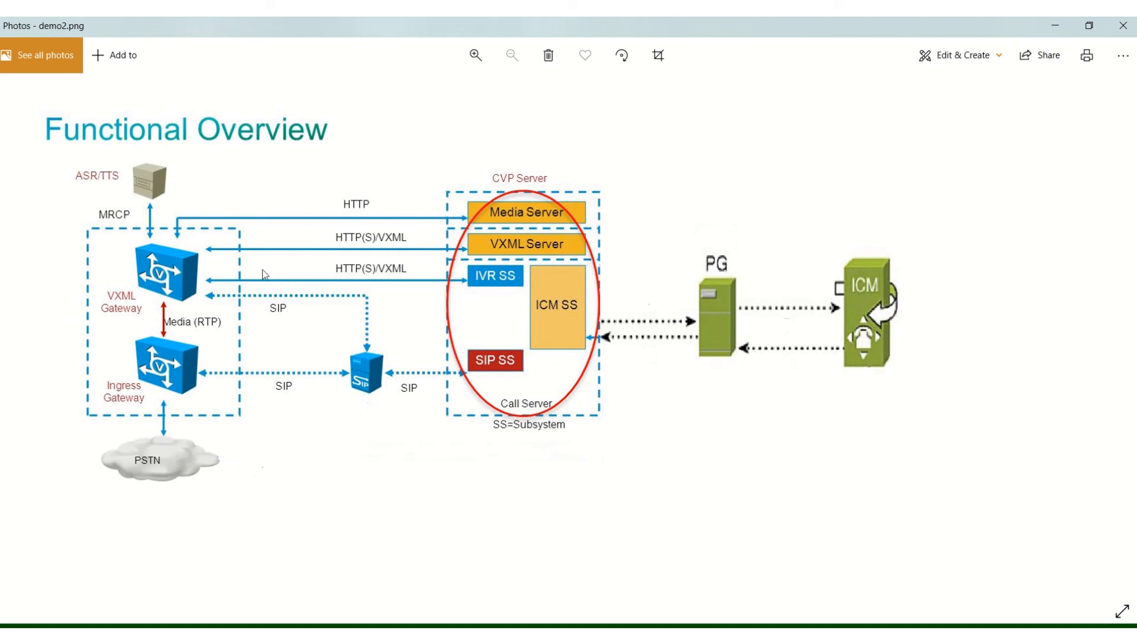
{"action": "mouse_move", "coordinate": [155, 323]}
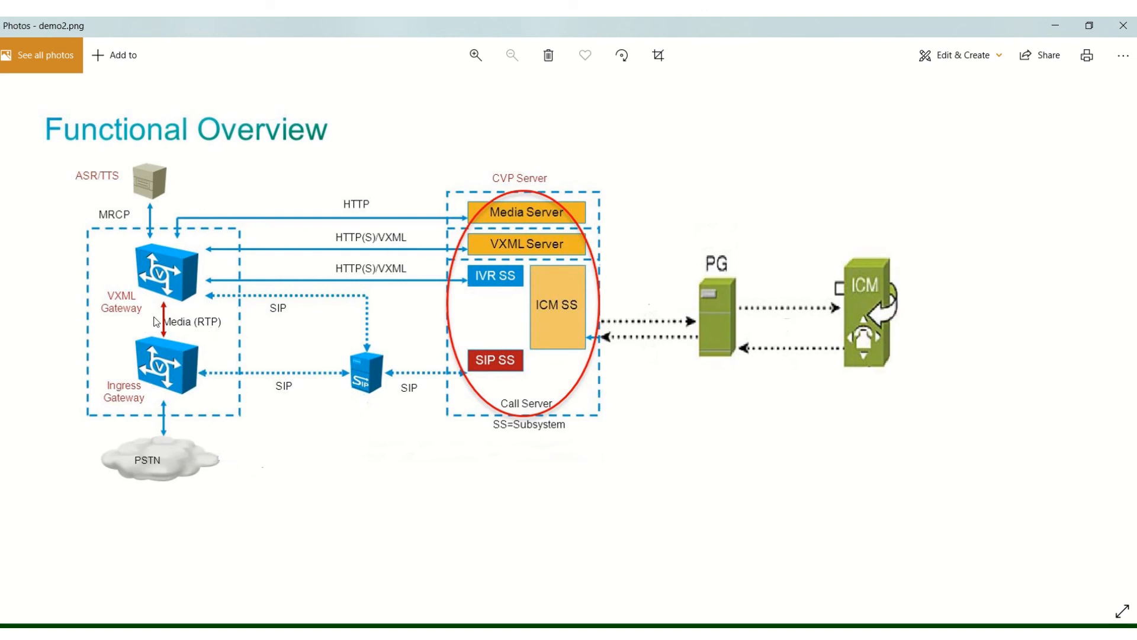
{"action": "mouse_move", "coordinate": [189, 438]}
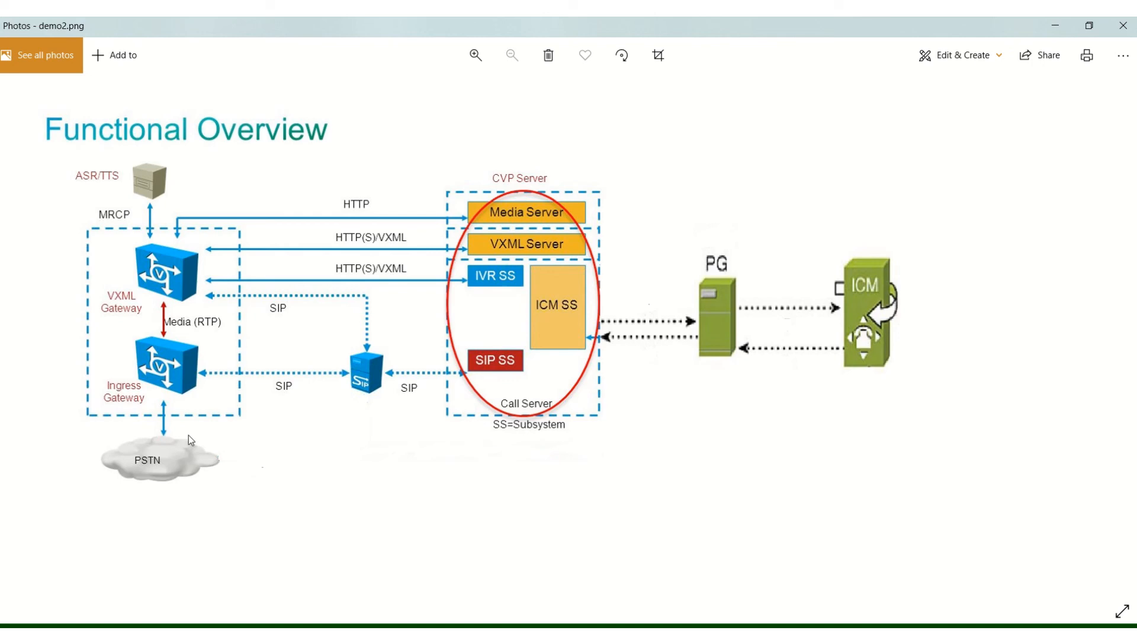
{"action": "mouse_move", "coordinate": [171, 465]}
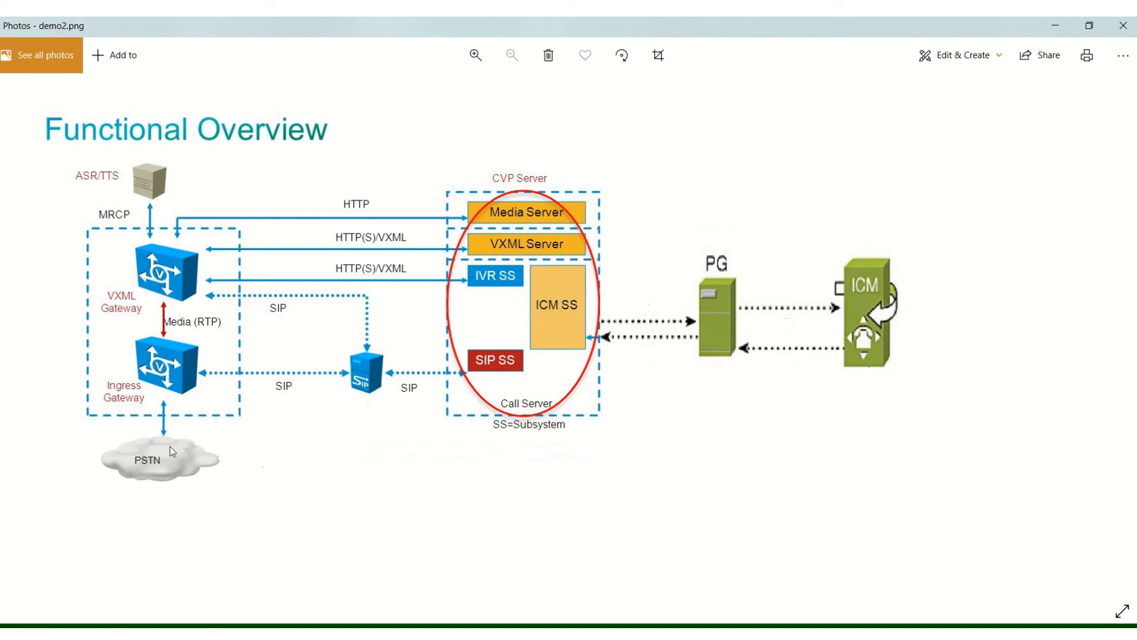
{"action": "mouse_move", "coordinate": [171, 408]}
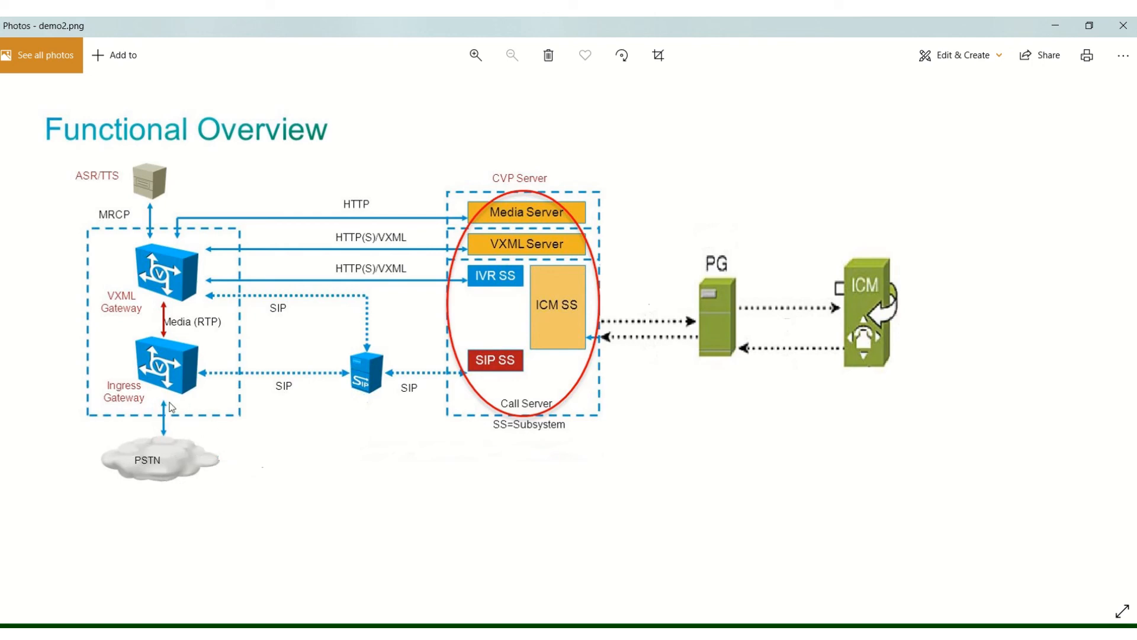
{"action": "mouse_move", "coordinate": [244, 317]}
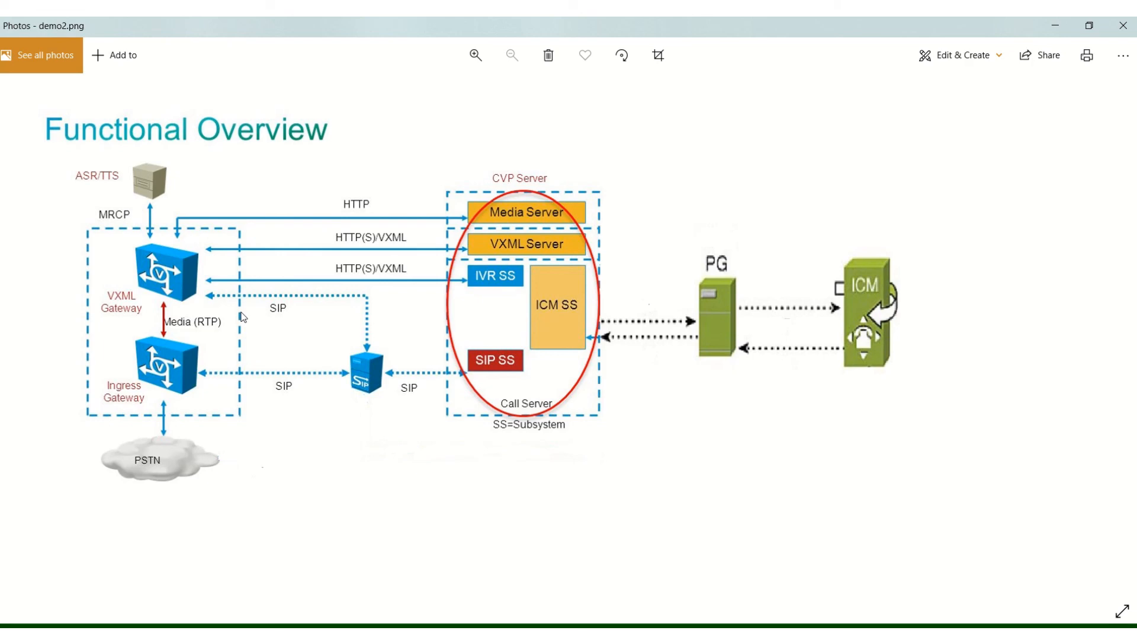
{"action": "mouse_move", "coordinate": [393, 256]}
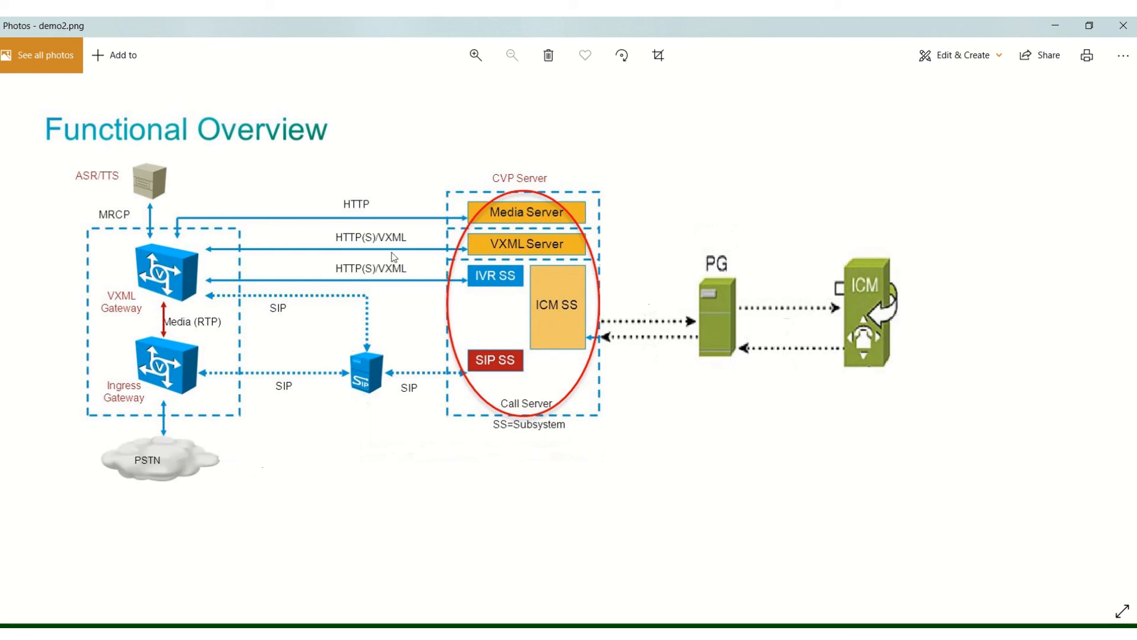
{"action": "mouse_move", "coordinate": [858, 64]}
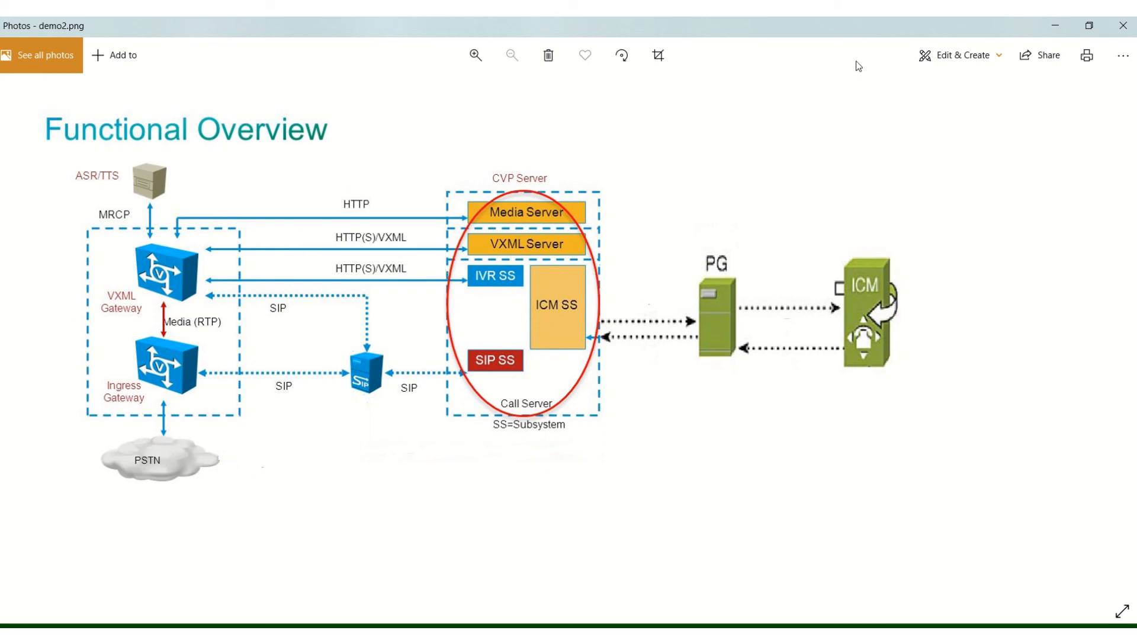
{"action": "mouse_move", "coordinate": [851, 414]}
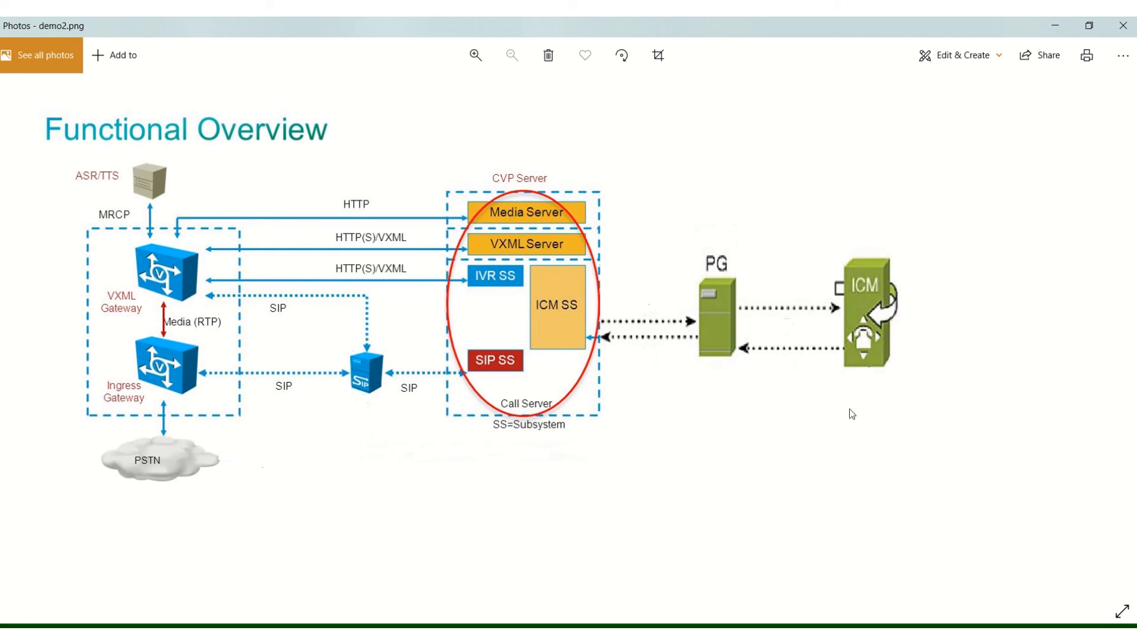
{"action": "mouse_move", "coordinate": [882, 389]}
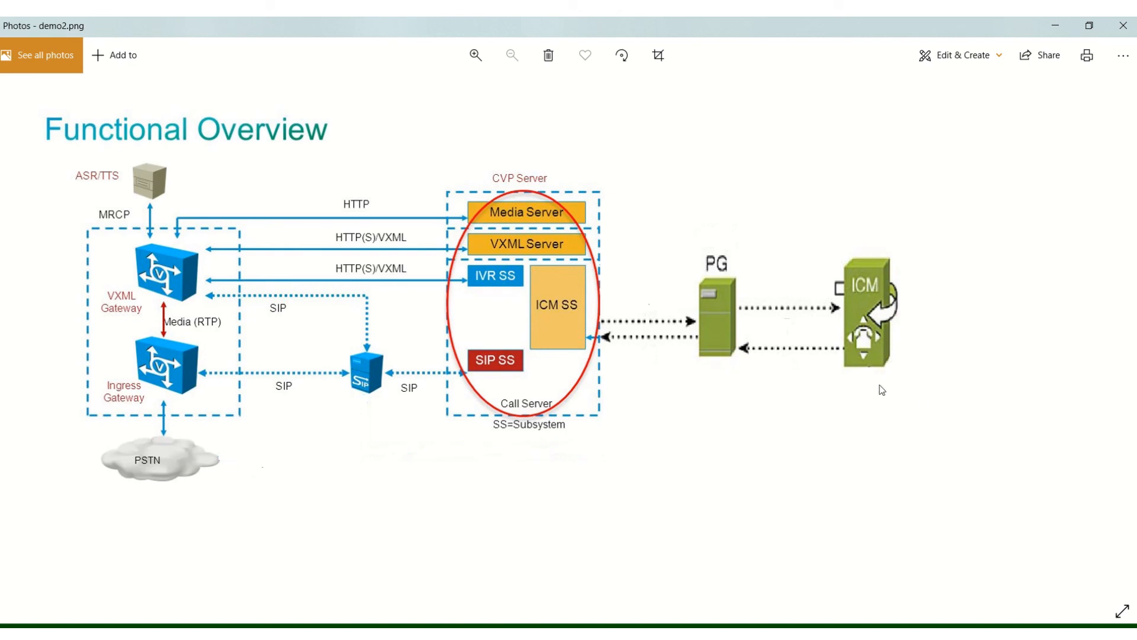
{"action": "mouse_move", "coordinate": [861, 342]}
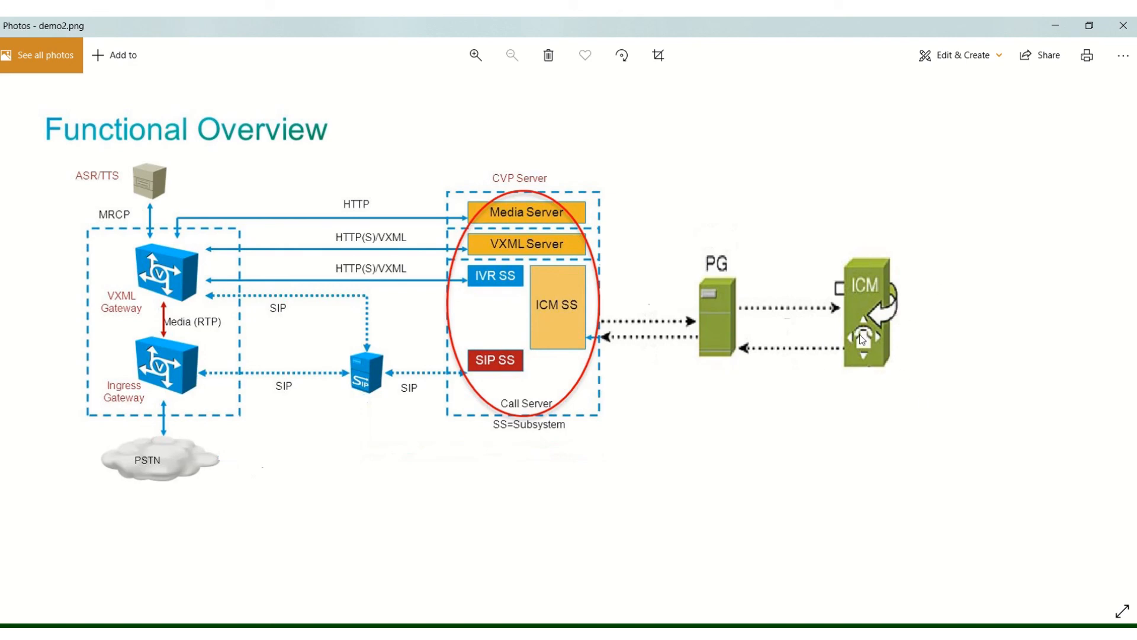